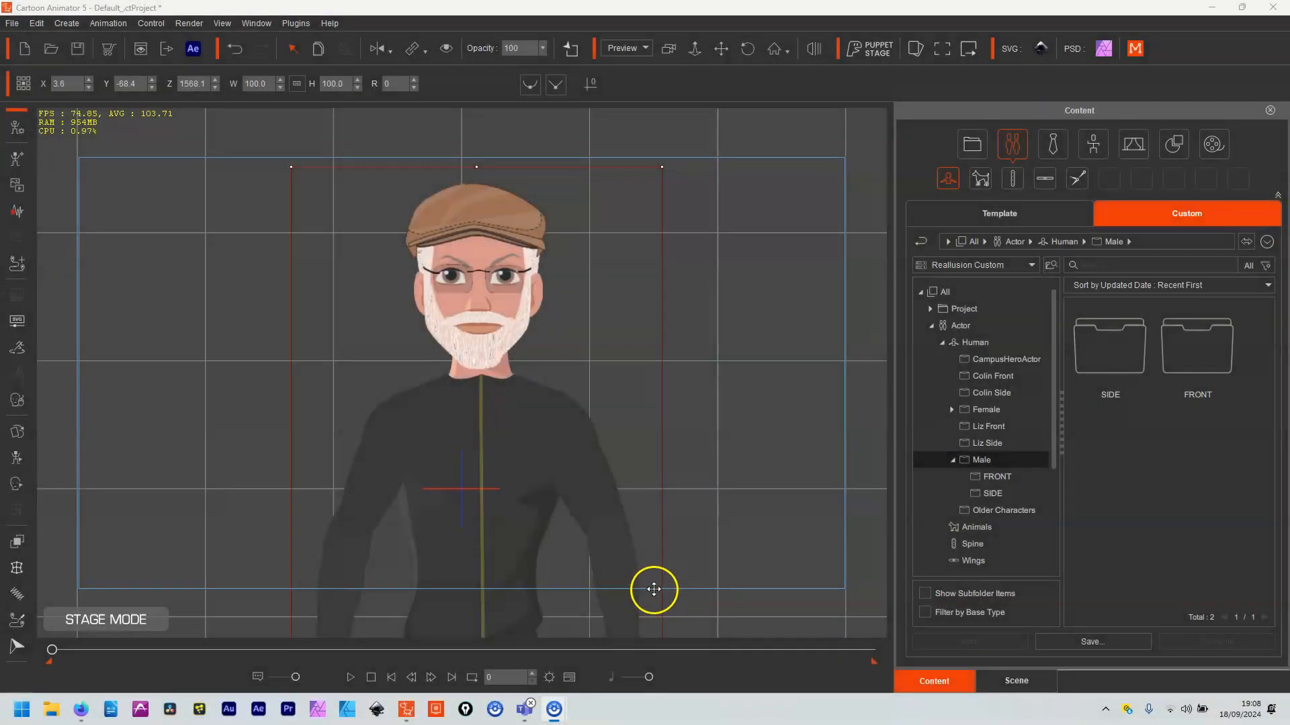
mouse_move(639, 591)
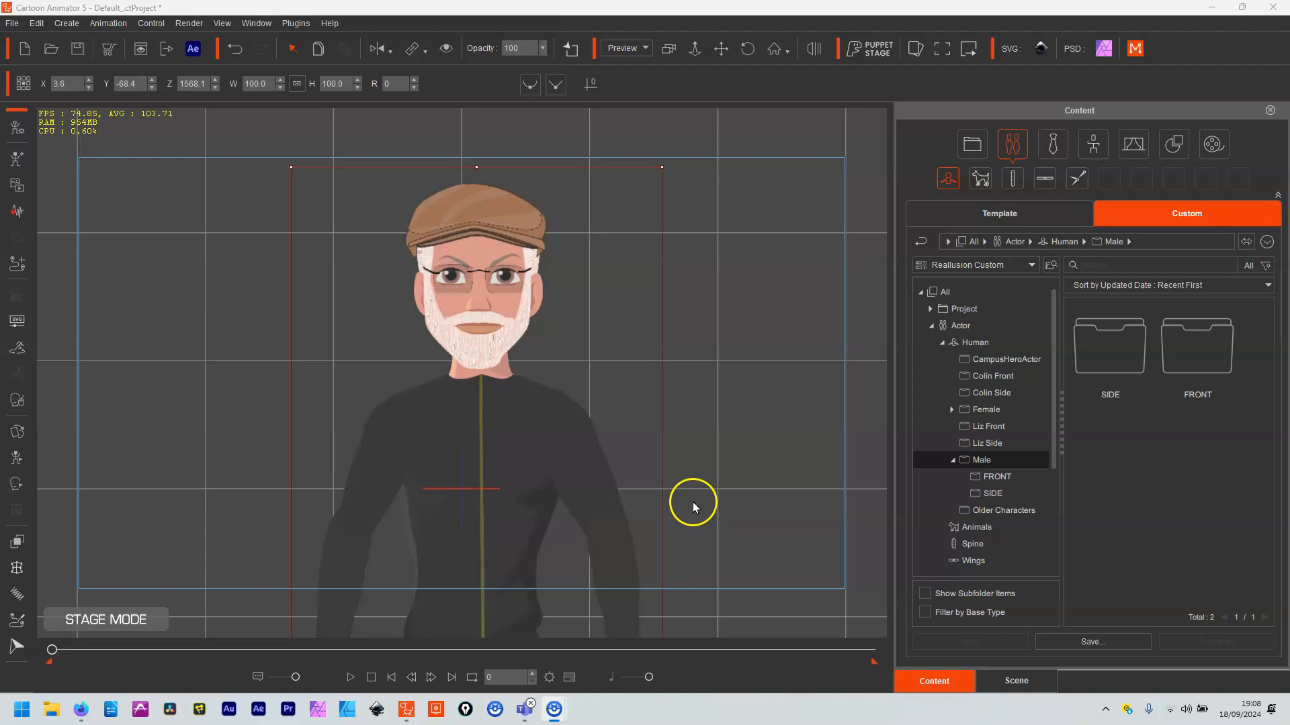
mouse_move(695, 508)
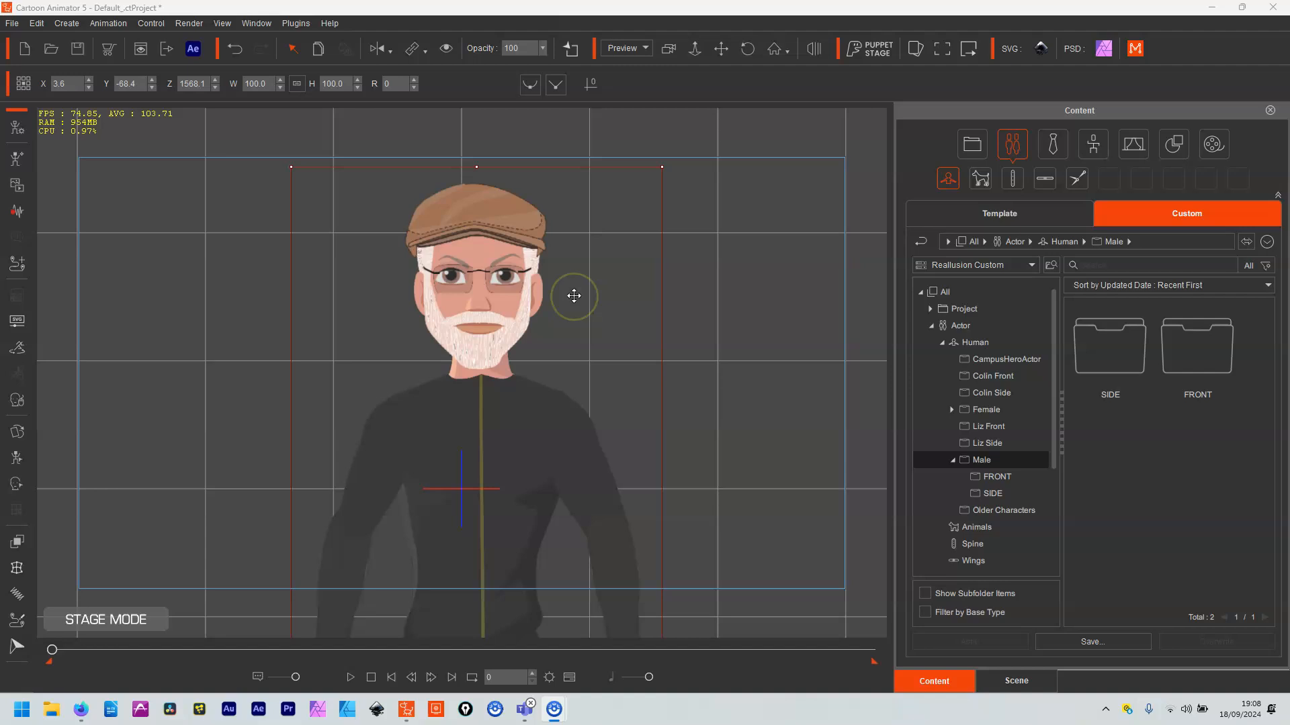
mouse_move(532, 245)
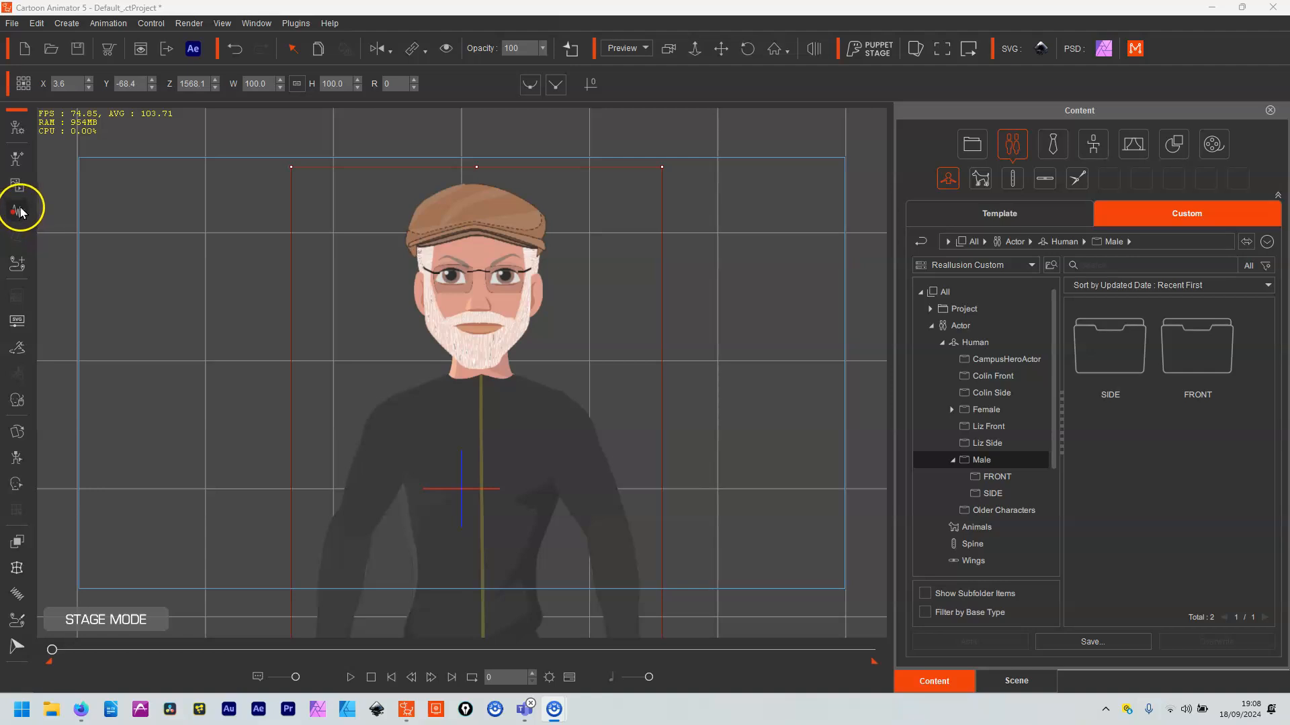
Open Create Script to choose a voice source for the bearded character's lip-sync.
left_click(16, 207)
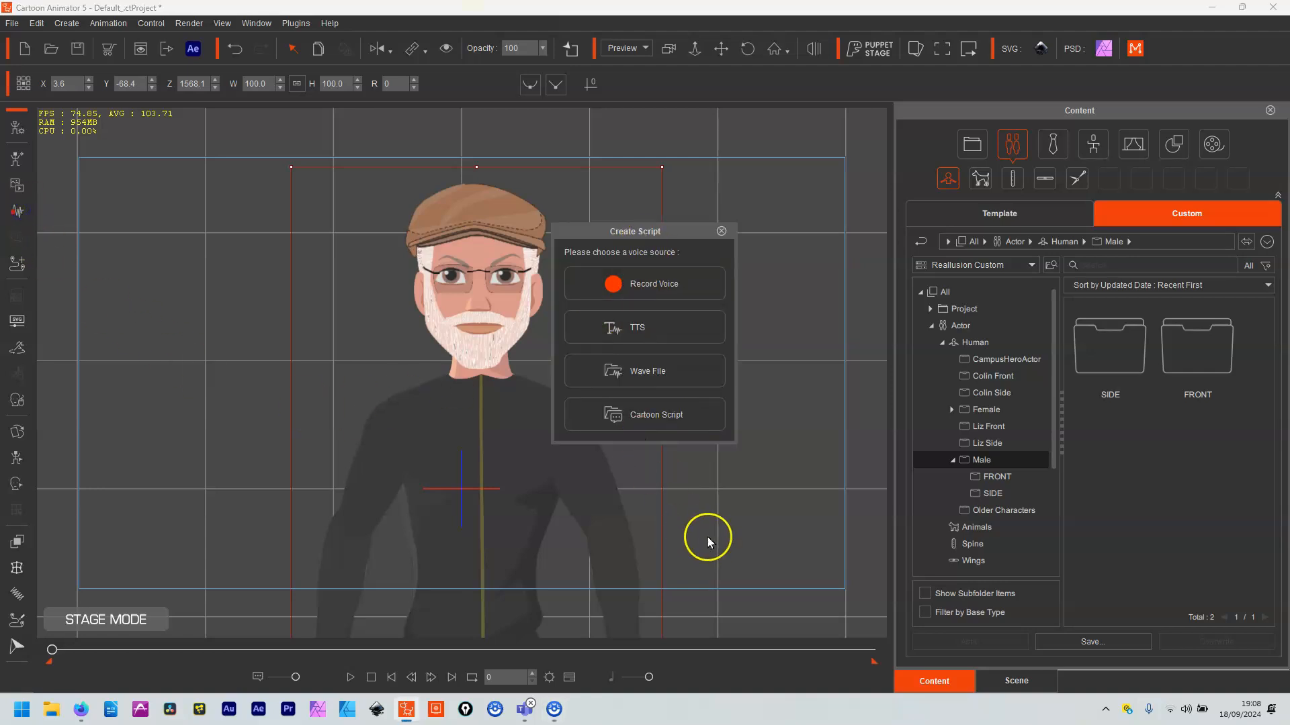
mouse_move(703, 540)
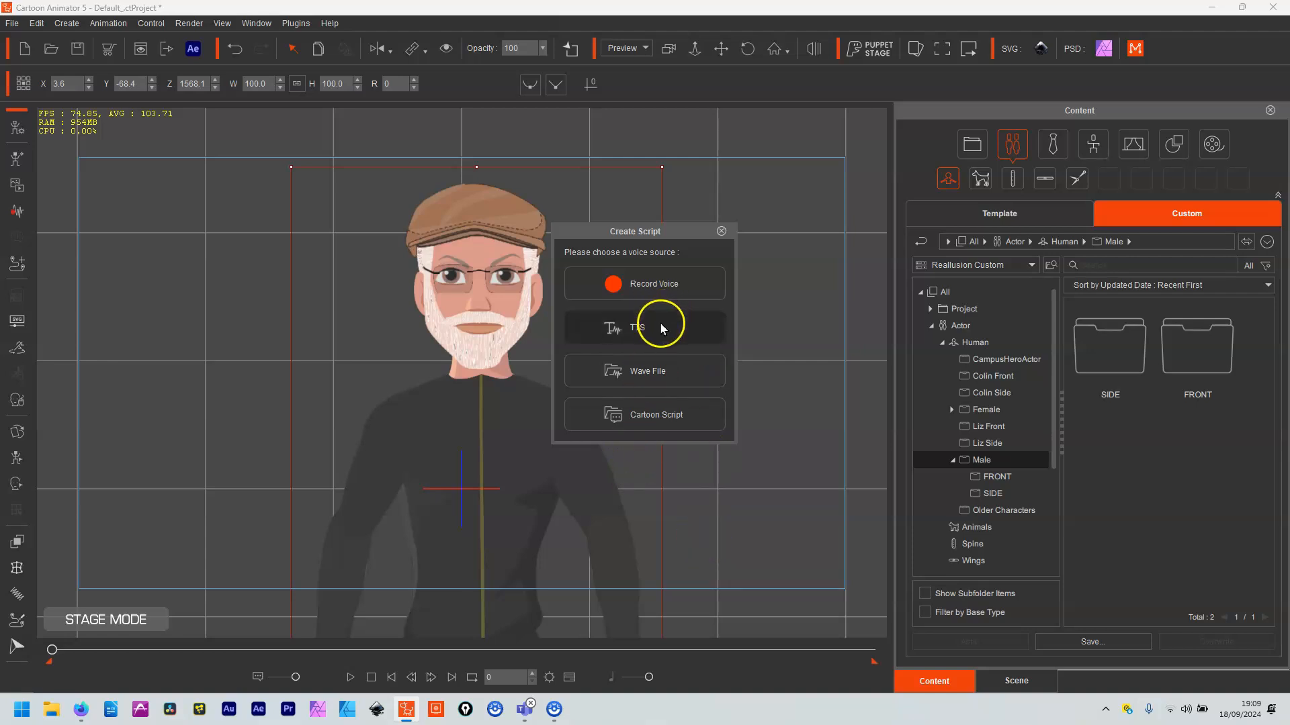
mouse_move(663, 372)
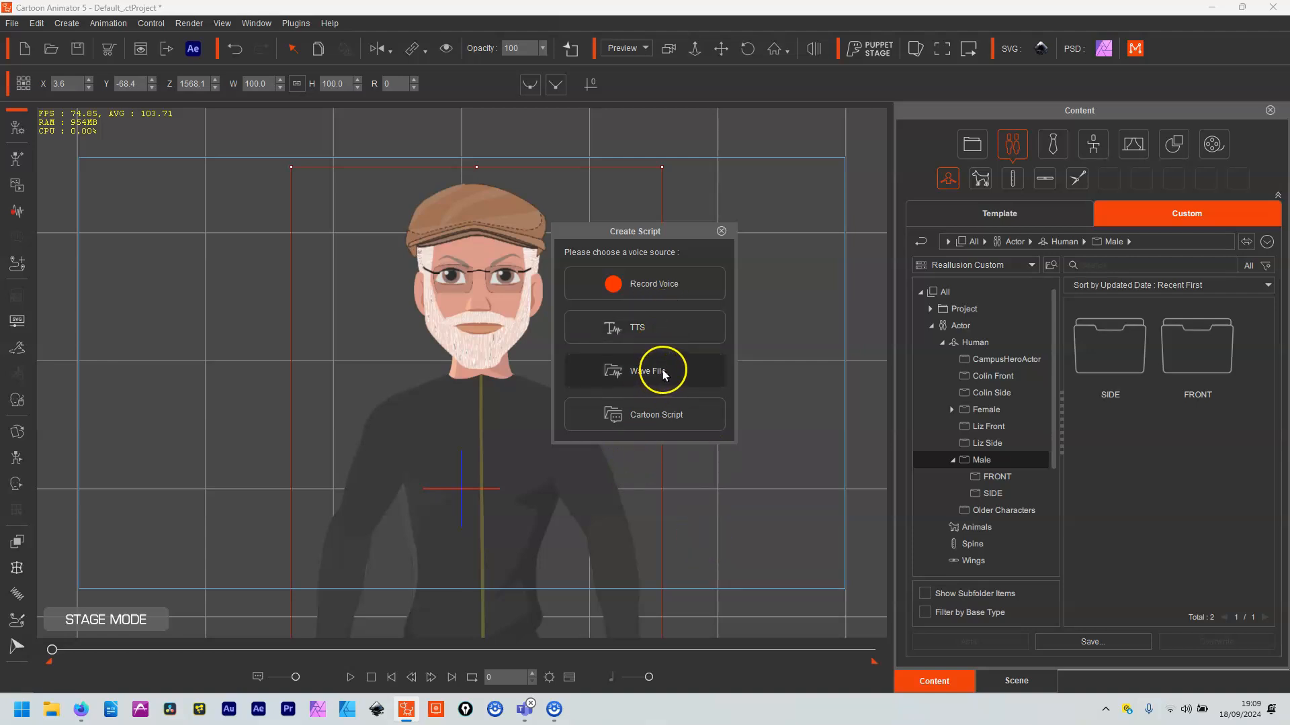
mouse_move(662, 424)
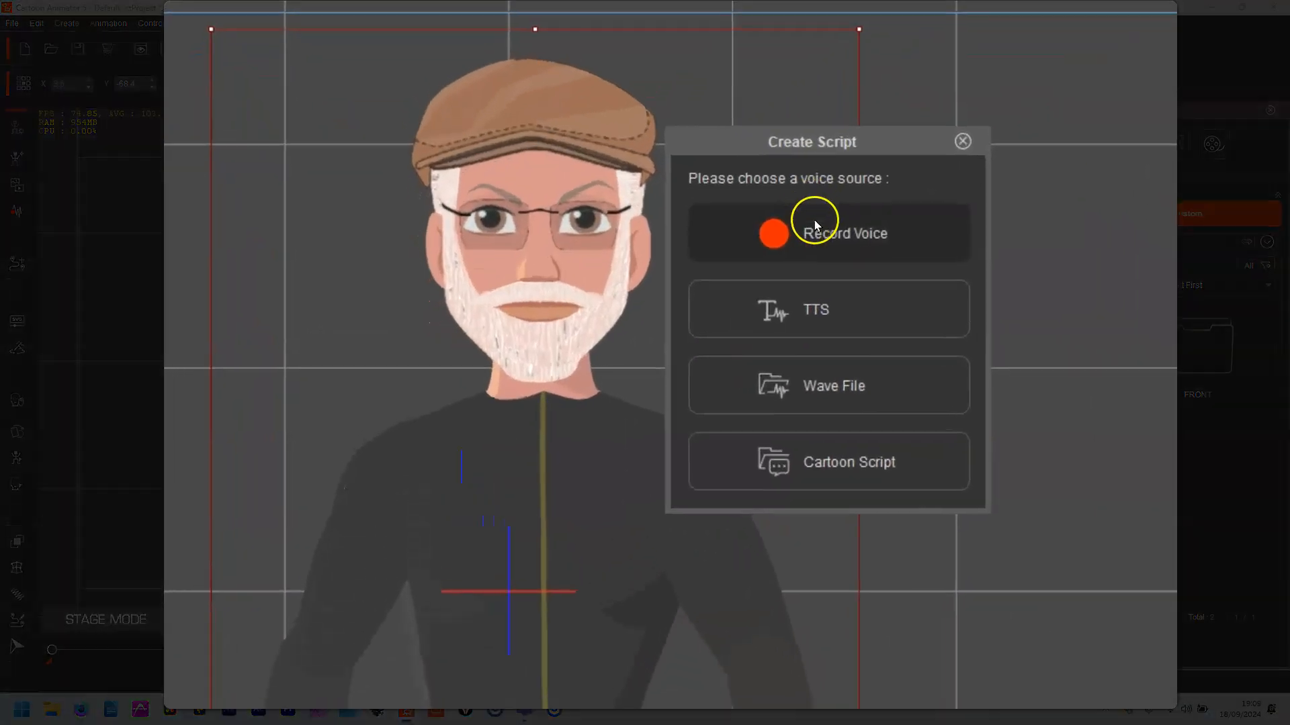
Record a 9.84-second voice clip from the 1-2 (QUAD-CAPTURE) input device.
left_click(828, 233)
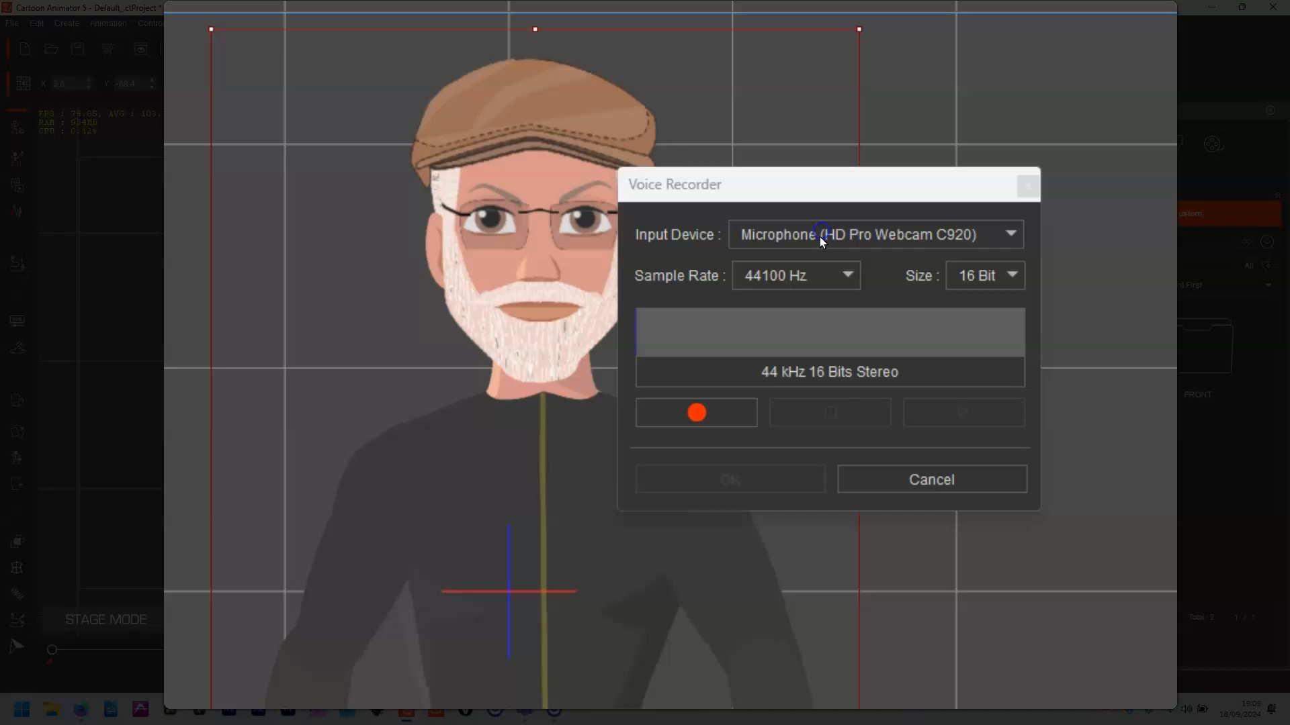
left_click(1011, 234)
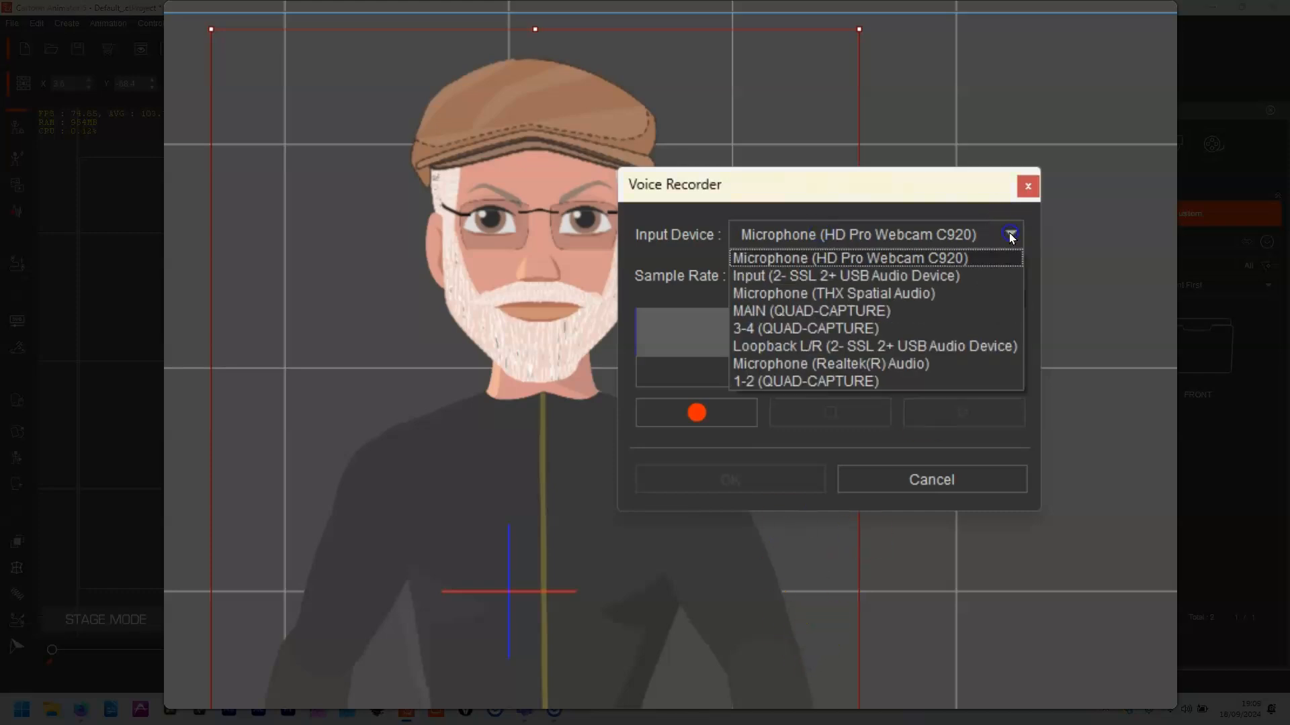
left_click(805, 381)
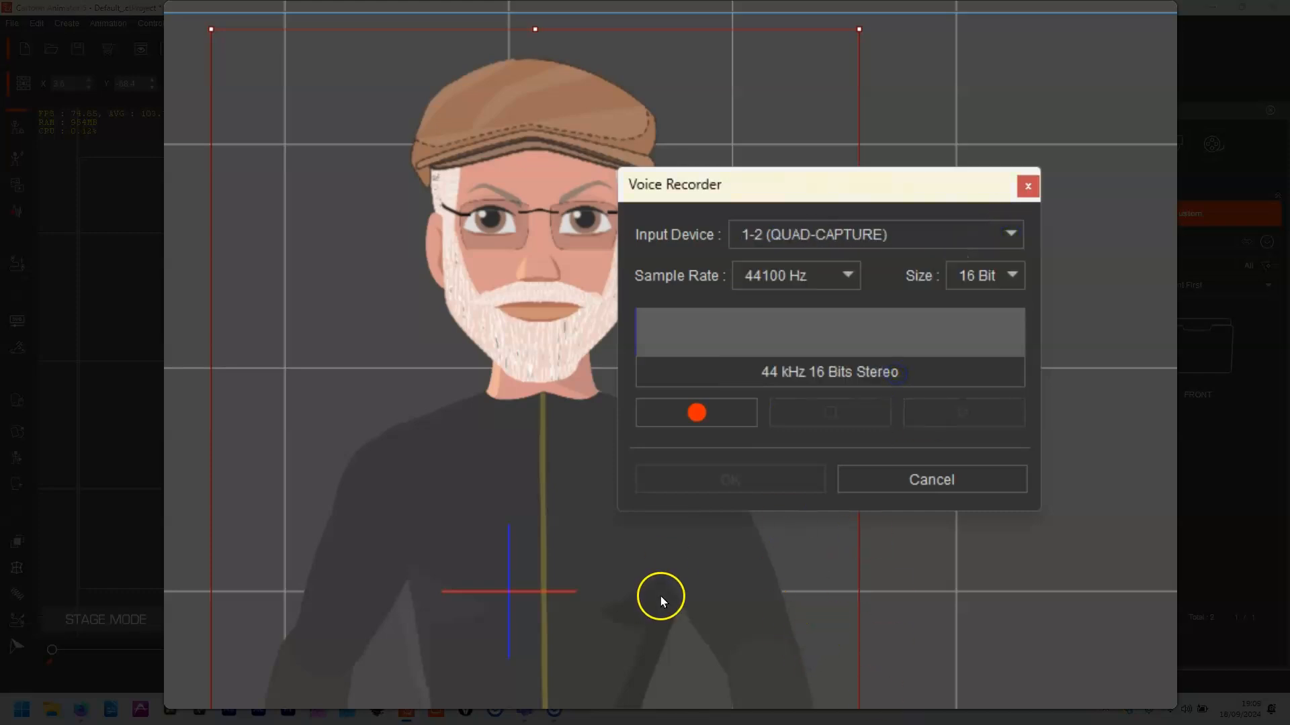
left_click(696, 412)
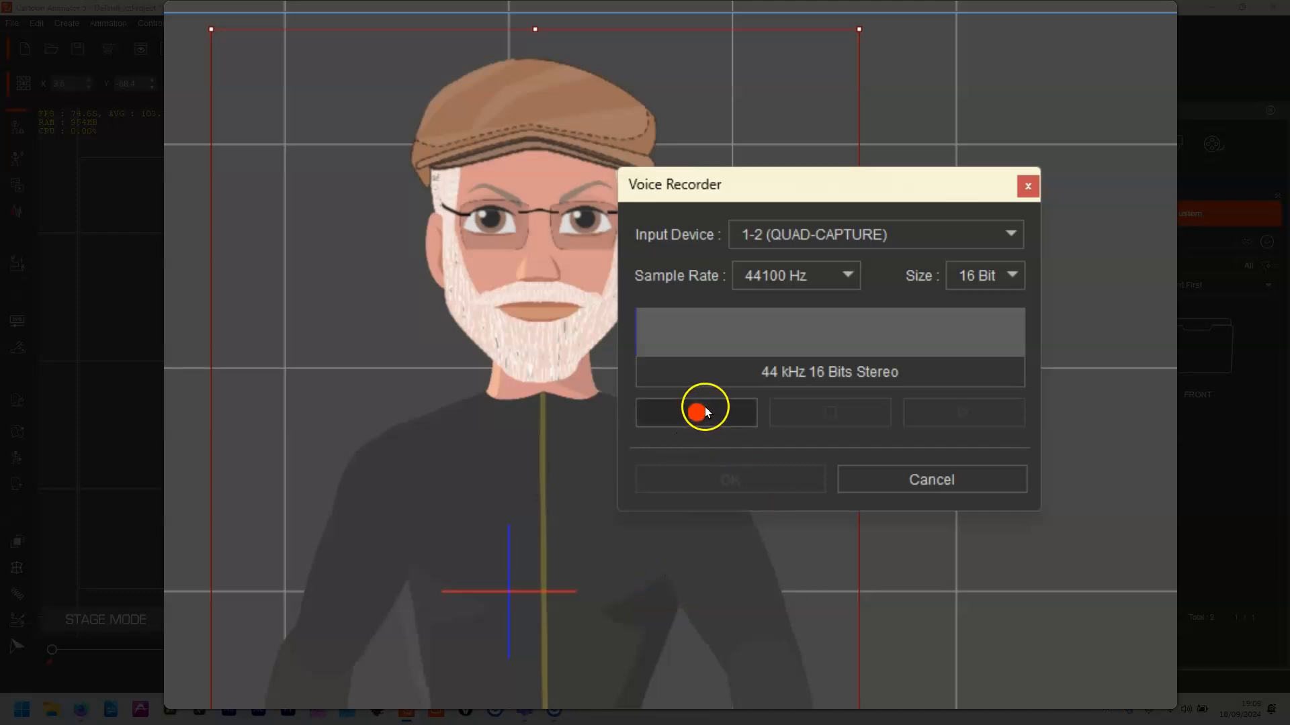
mouse_move(699, 411)
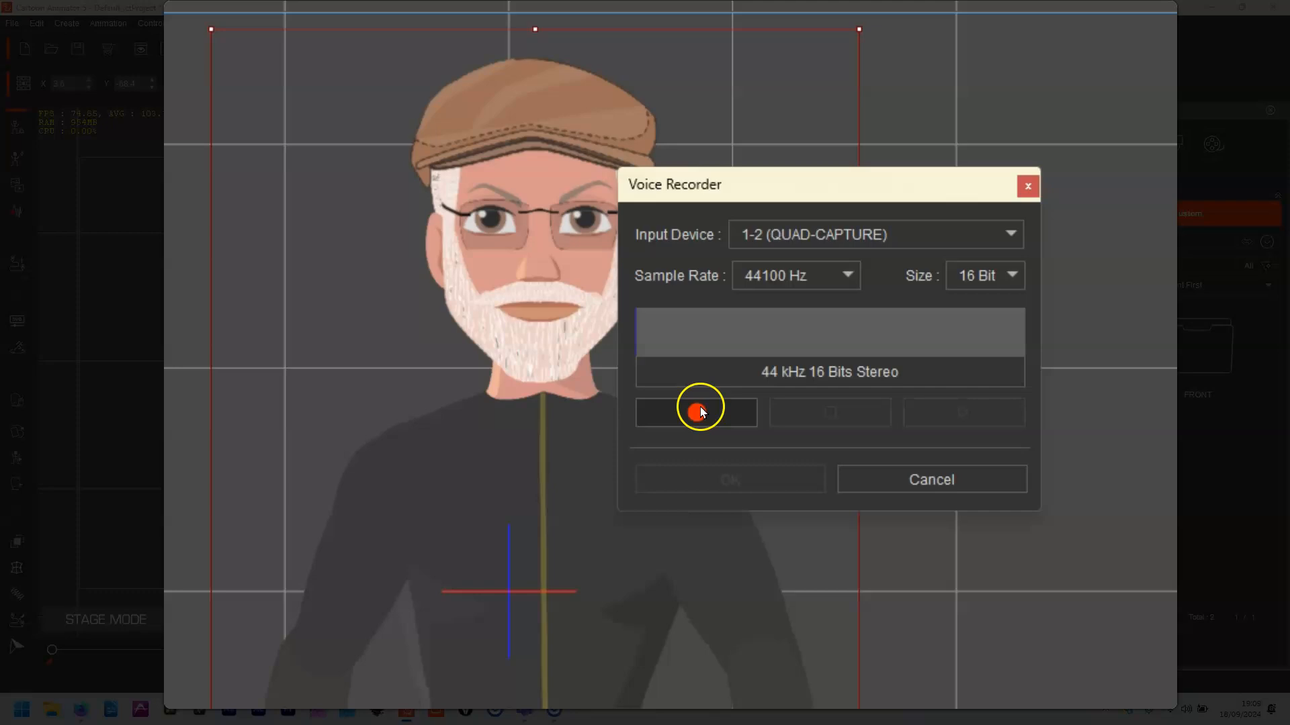
left_click(696, 412)
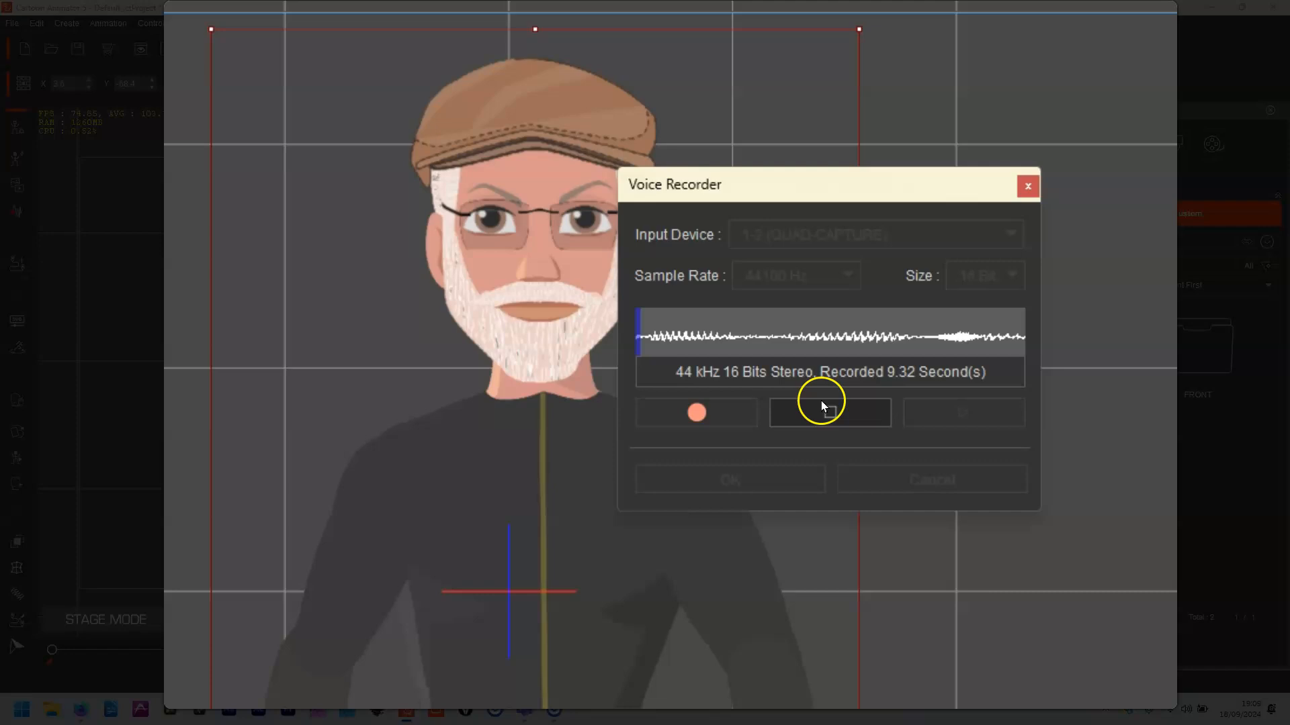
left_click(829, 412)
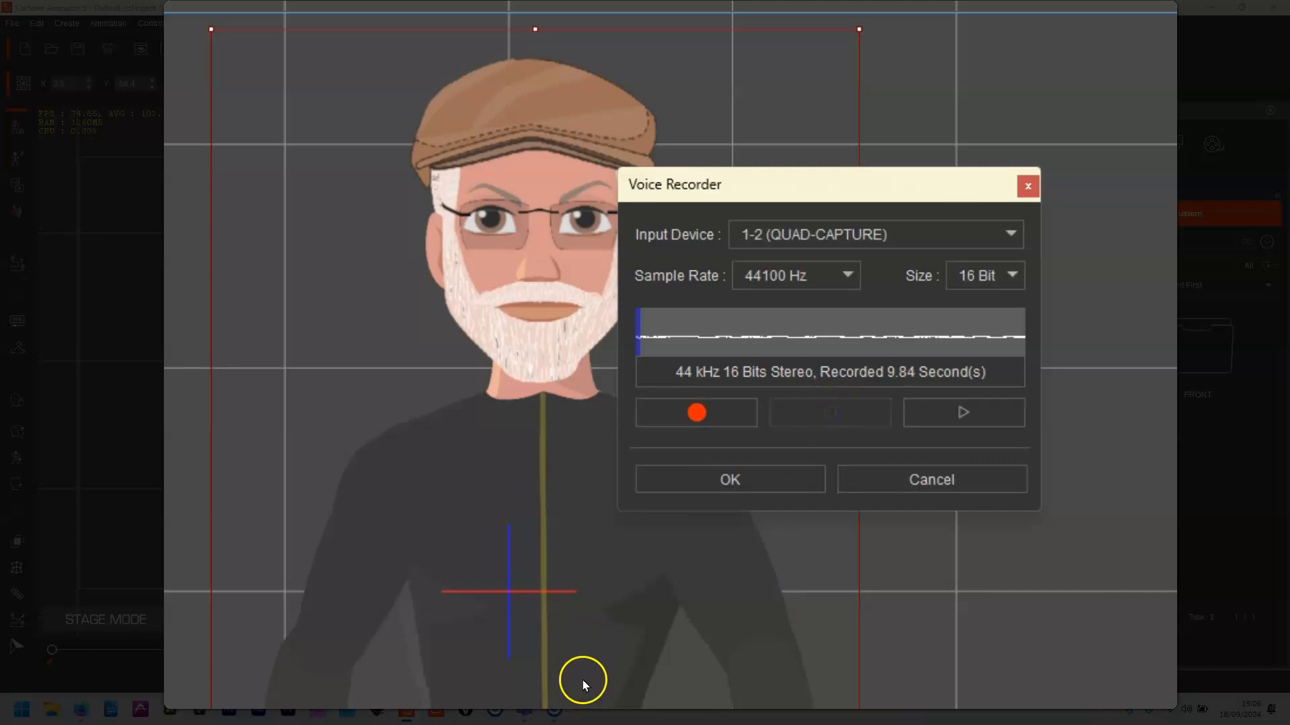
mouse_move(777, 682)
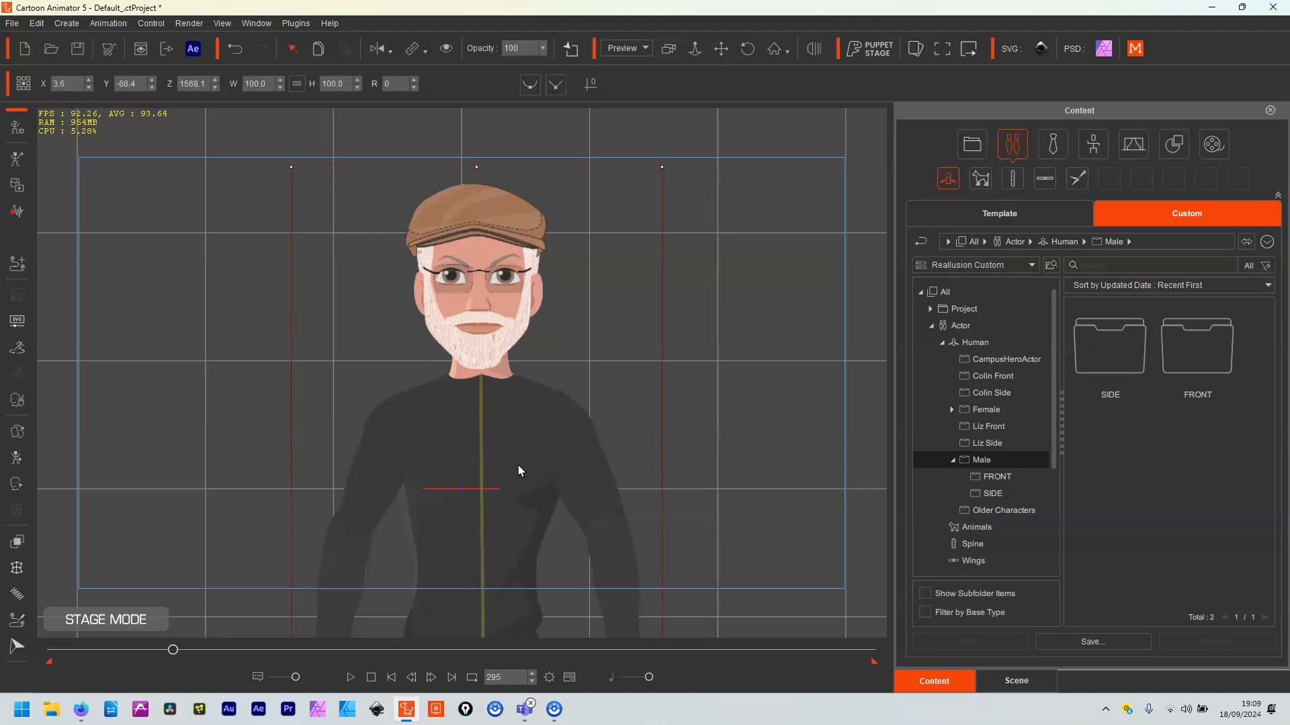
Confirm the 295-frame project length in Project Settings.
left_click(499, 677)
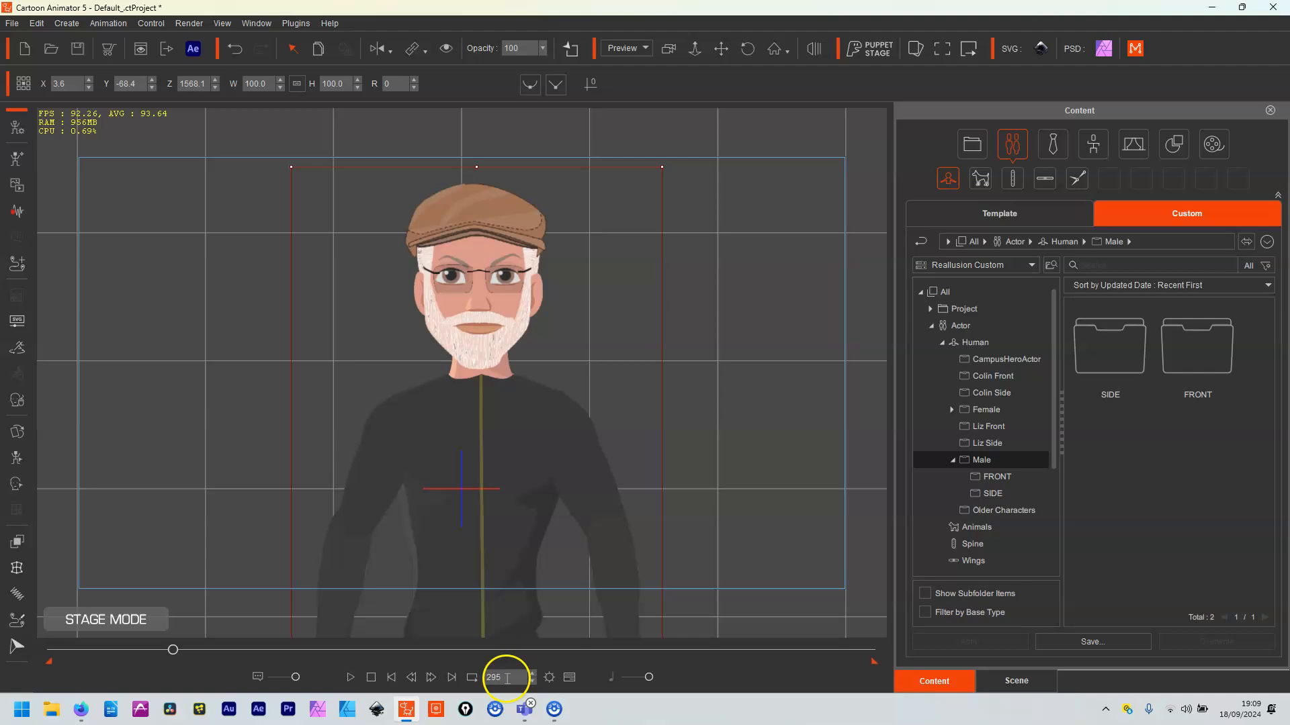
left_click(549, 677)
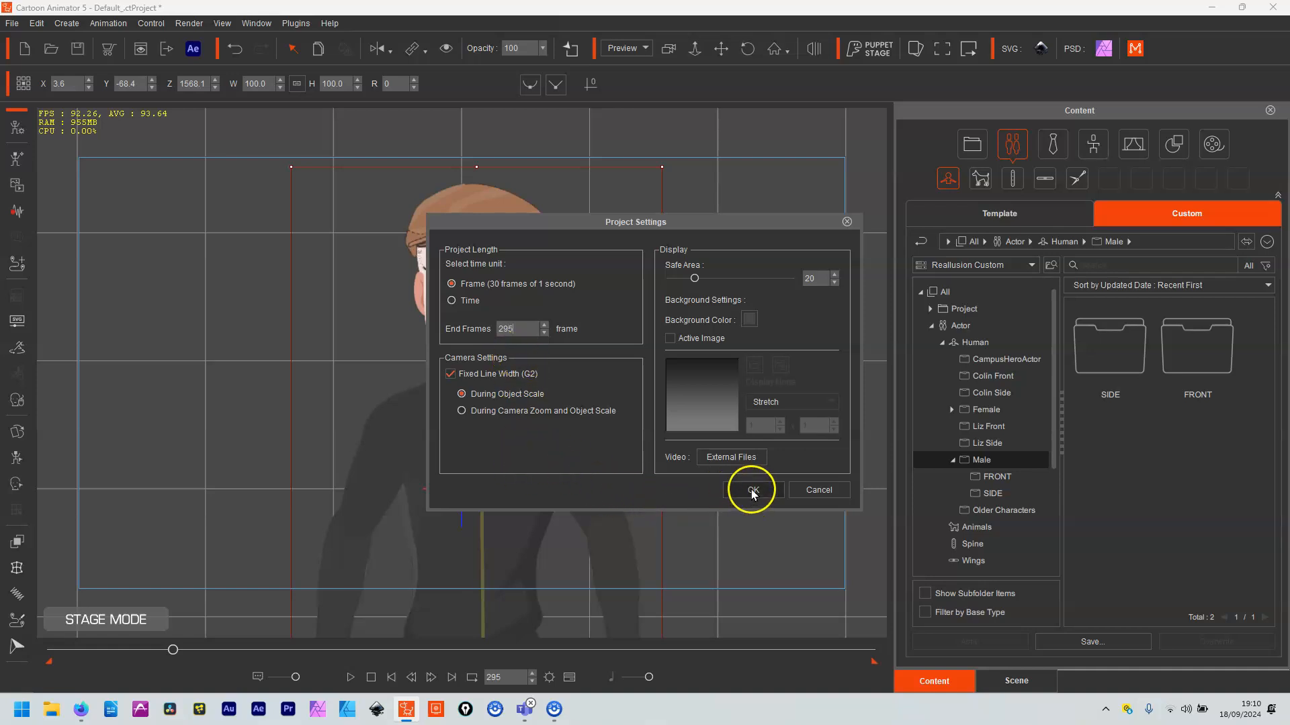
left_click(750, 490)
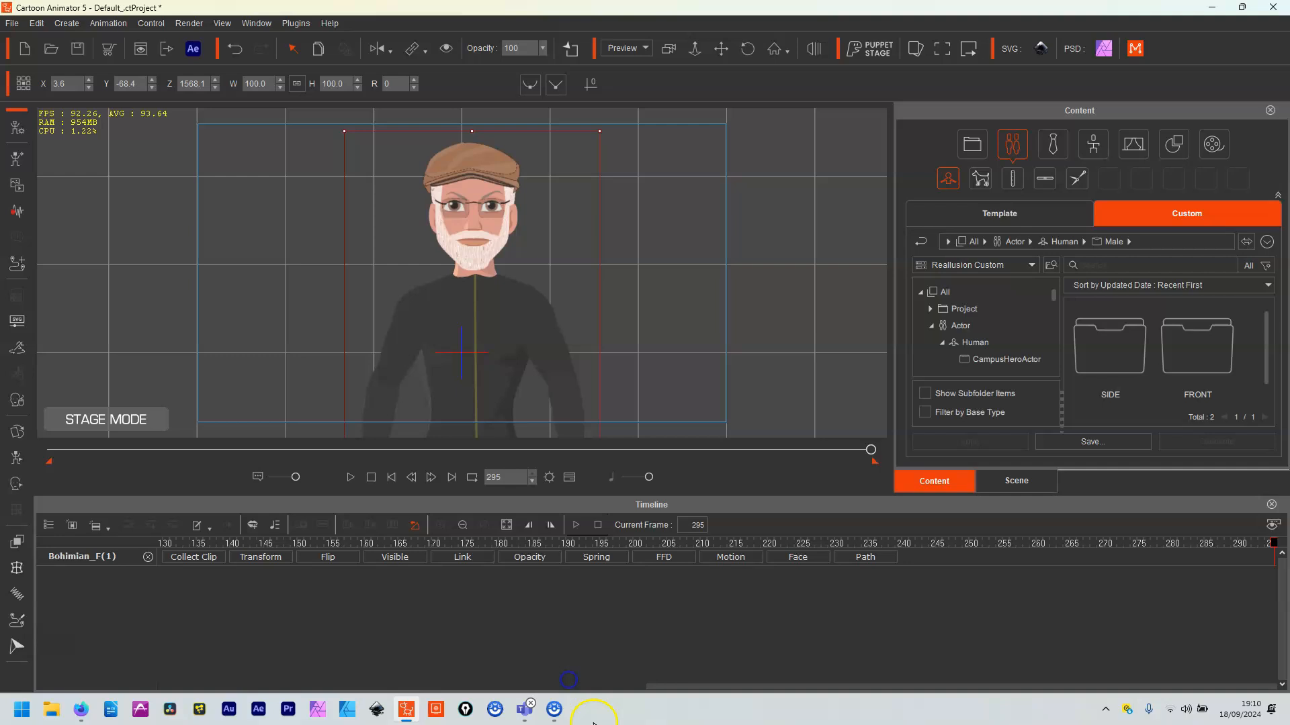
mouse_move(957, 683)
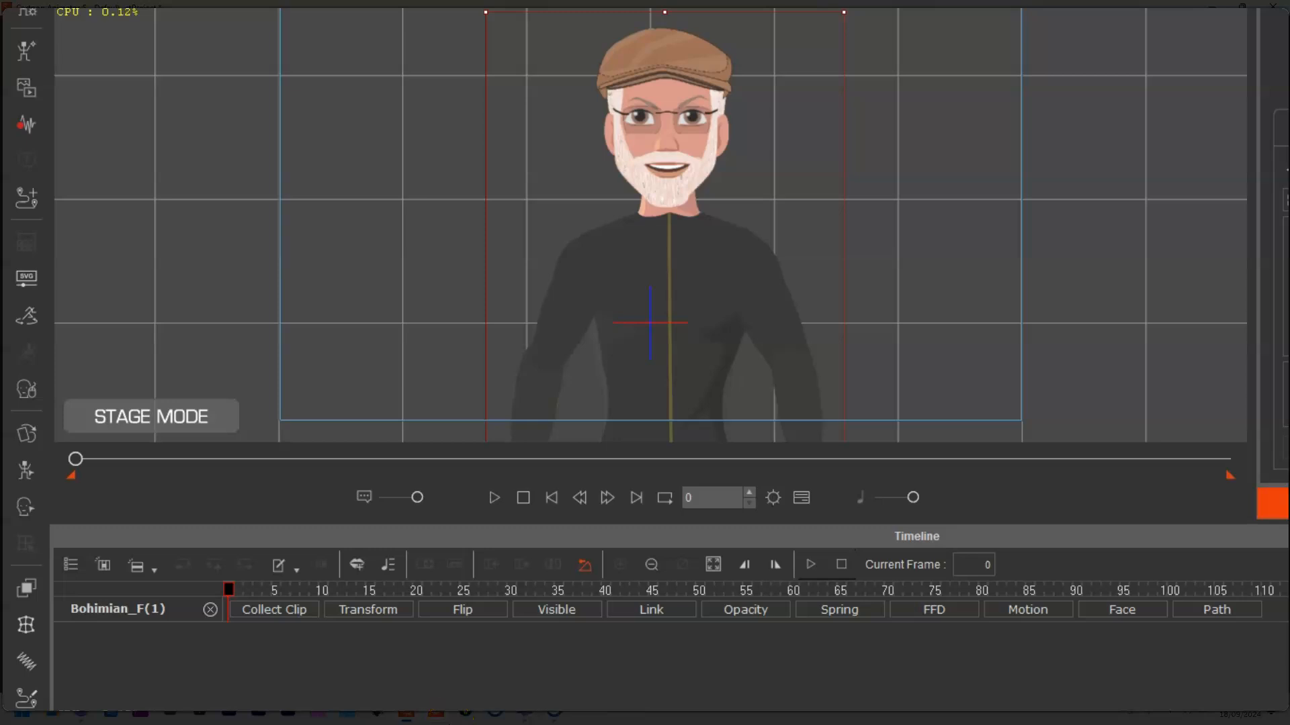
mouse_move(805, 278)
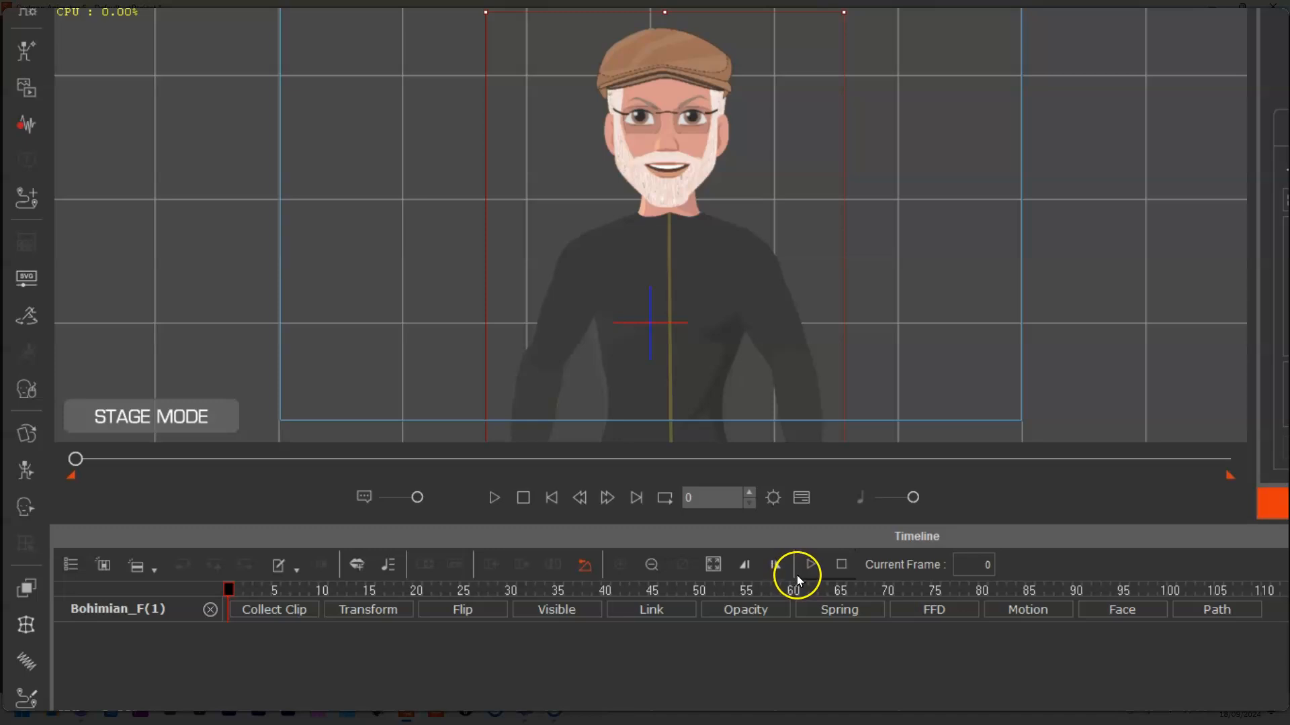
mouse_move(799, 578)
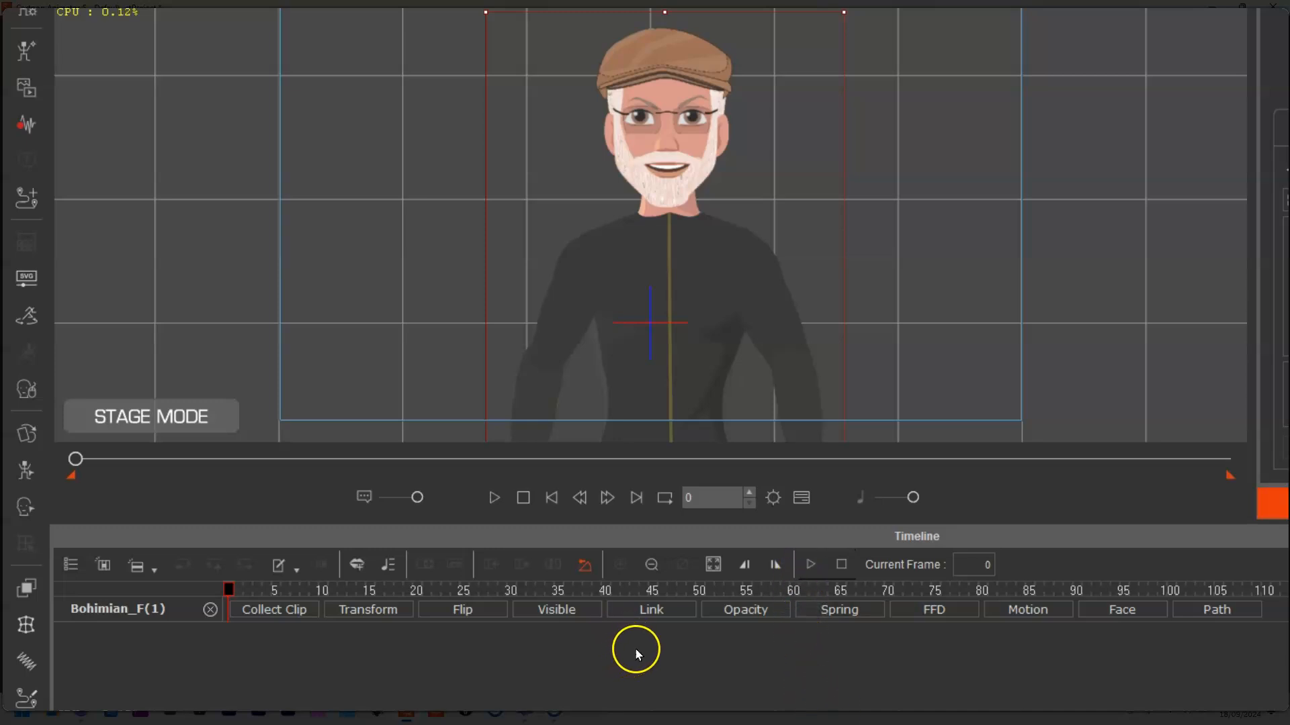
Show the character's face tracks and expand the voice clip's lip visemes.
left_click(1121, 609)
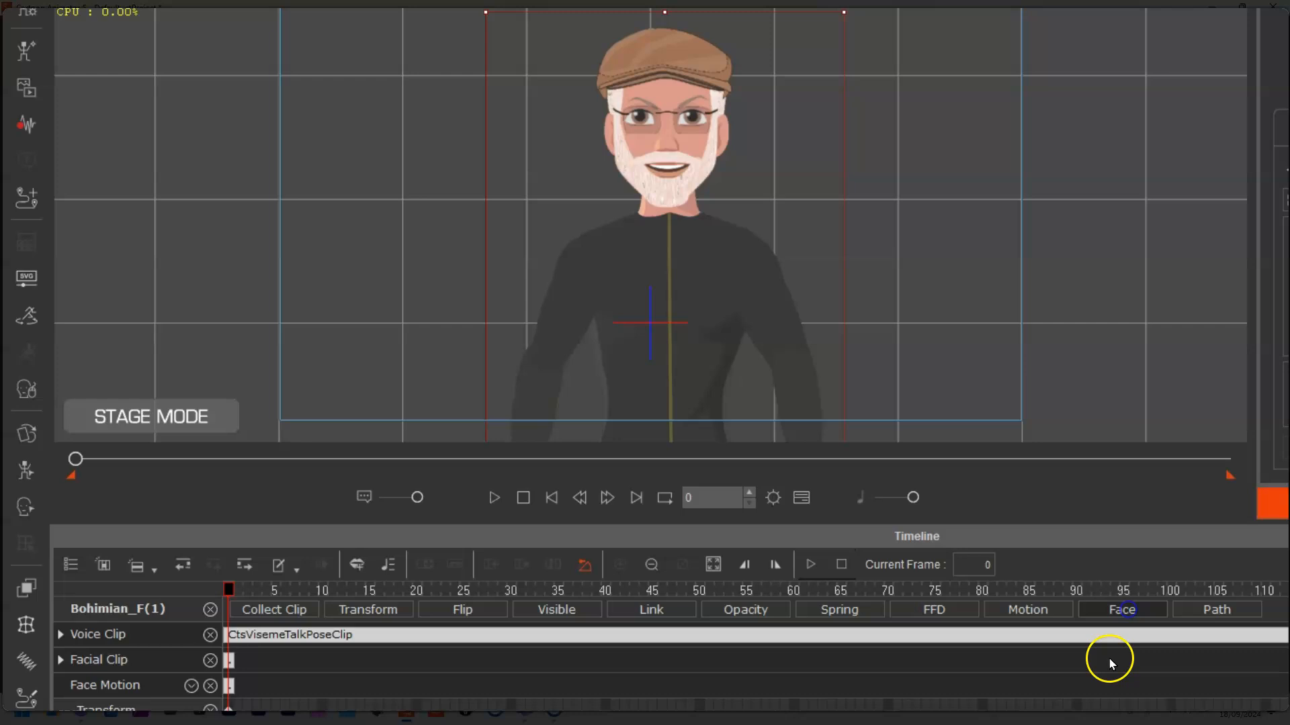
left_click(1121, 609)
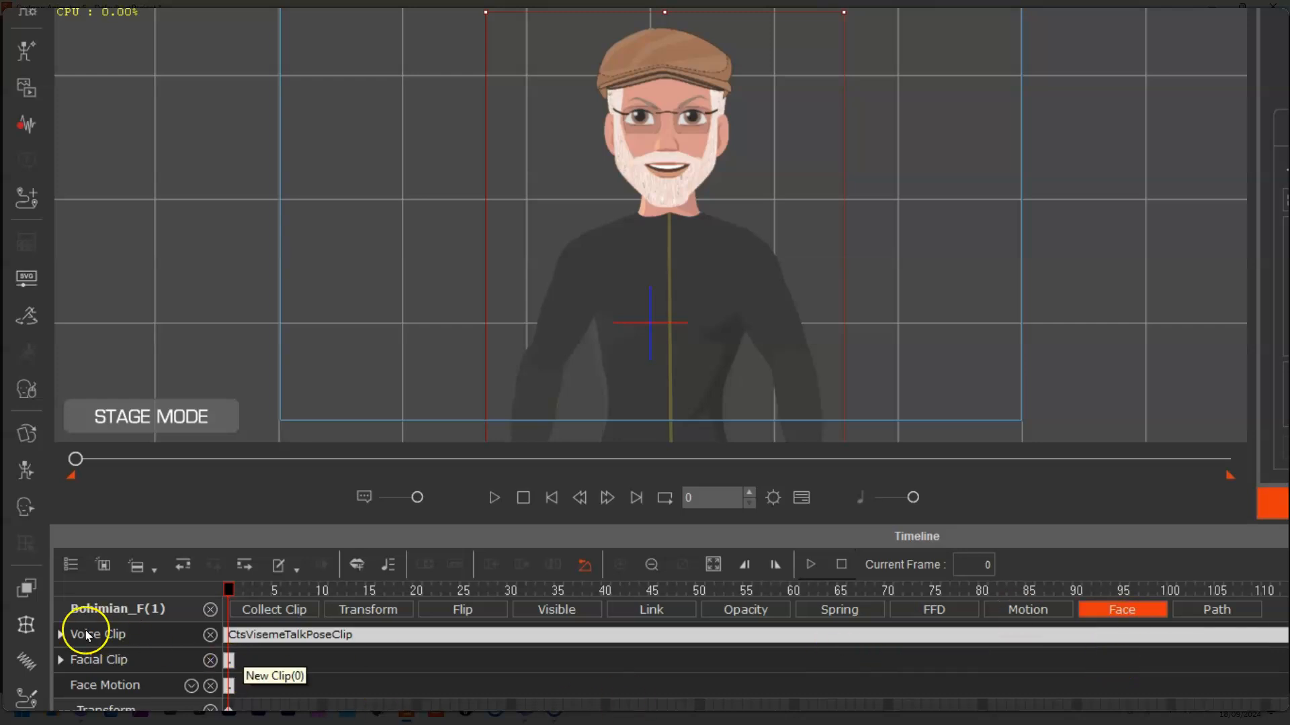
left_click(60, 634)
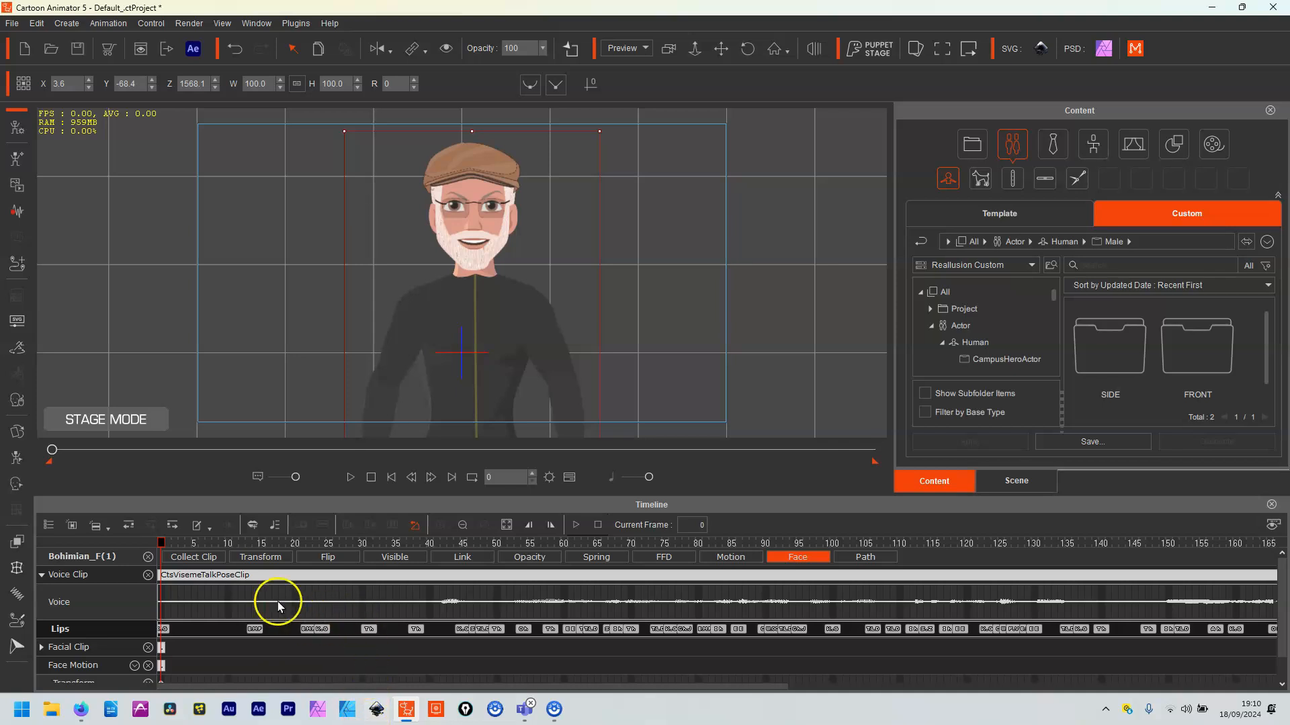
Scrub through the lip-synced speech and select the viseme key at frame 81.
left_click(257, 543)
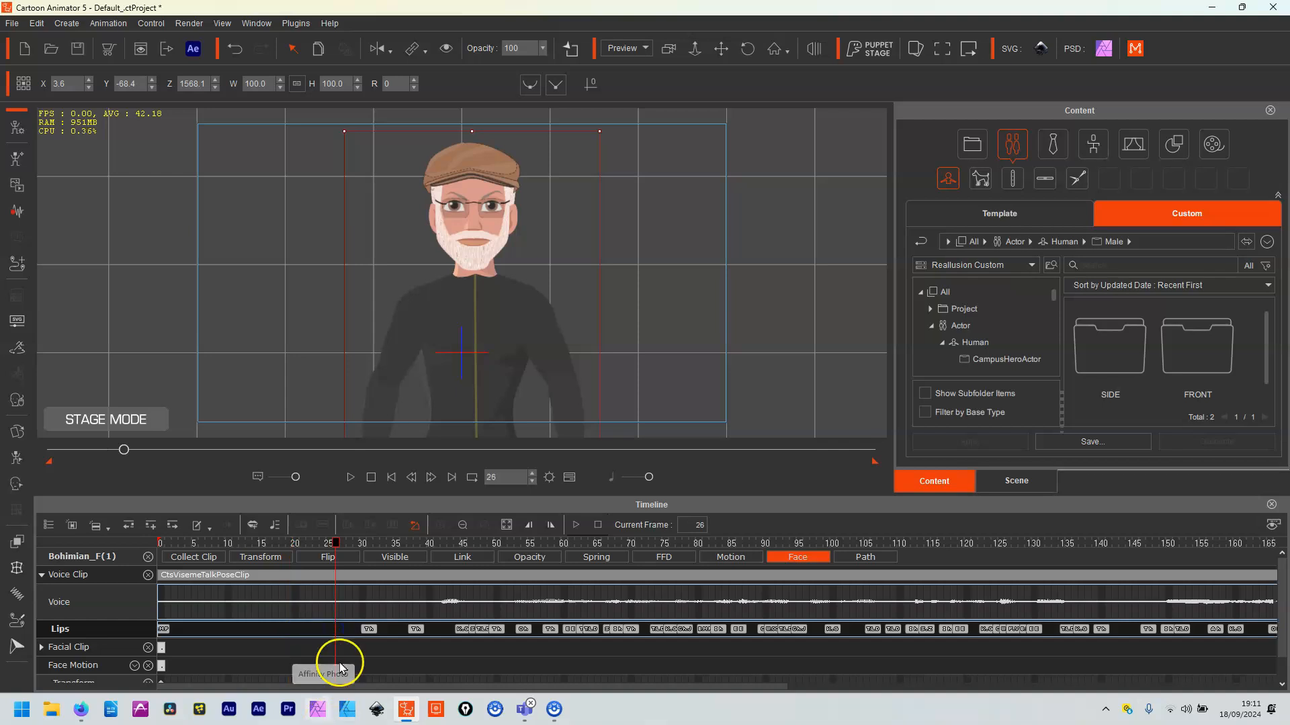
left_click(391, 543)
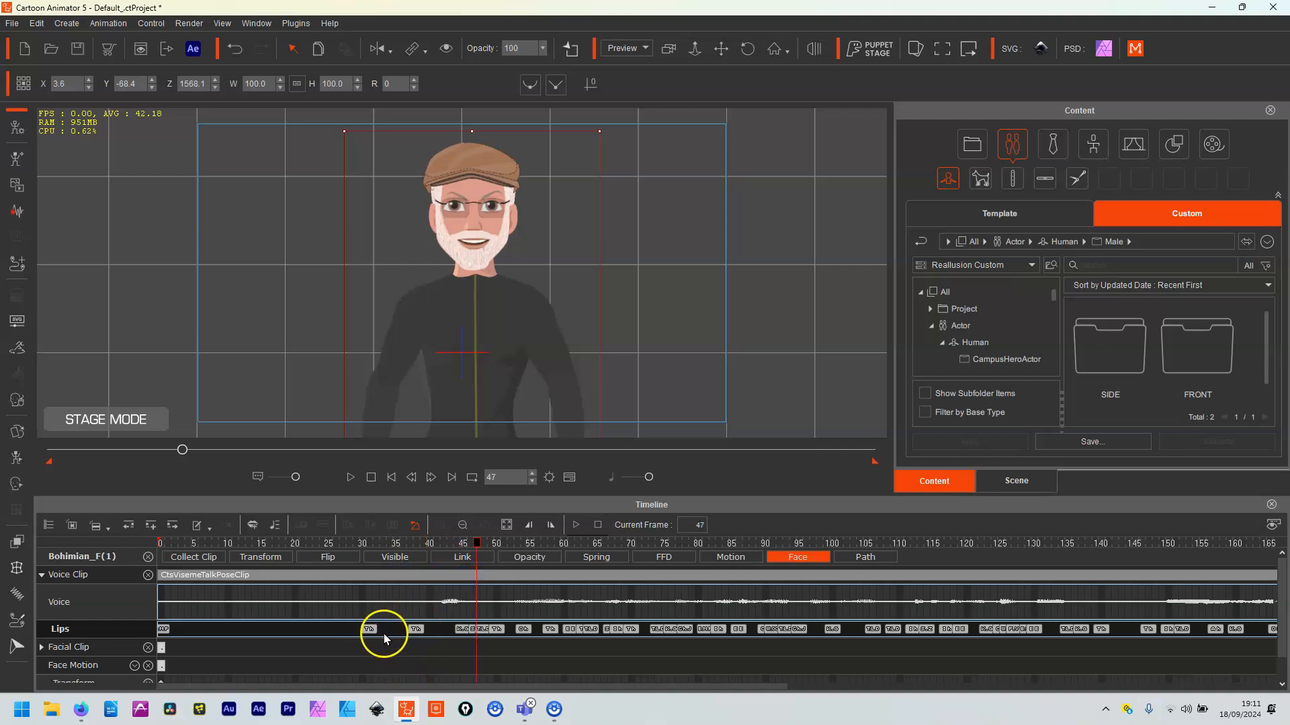
left_click_drag(475, 543, 368, 542)
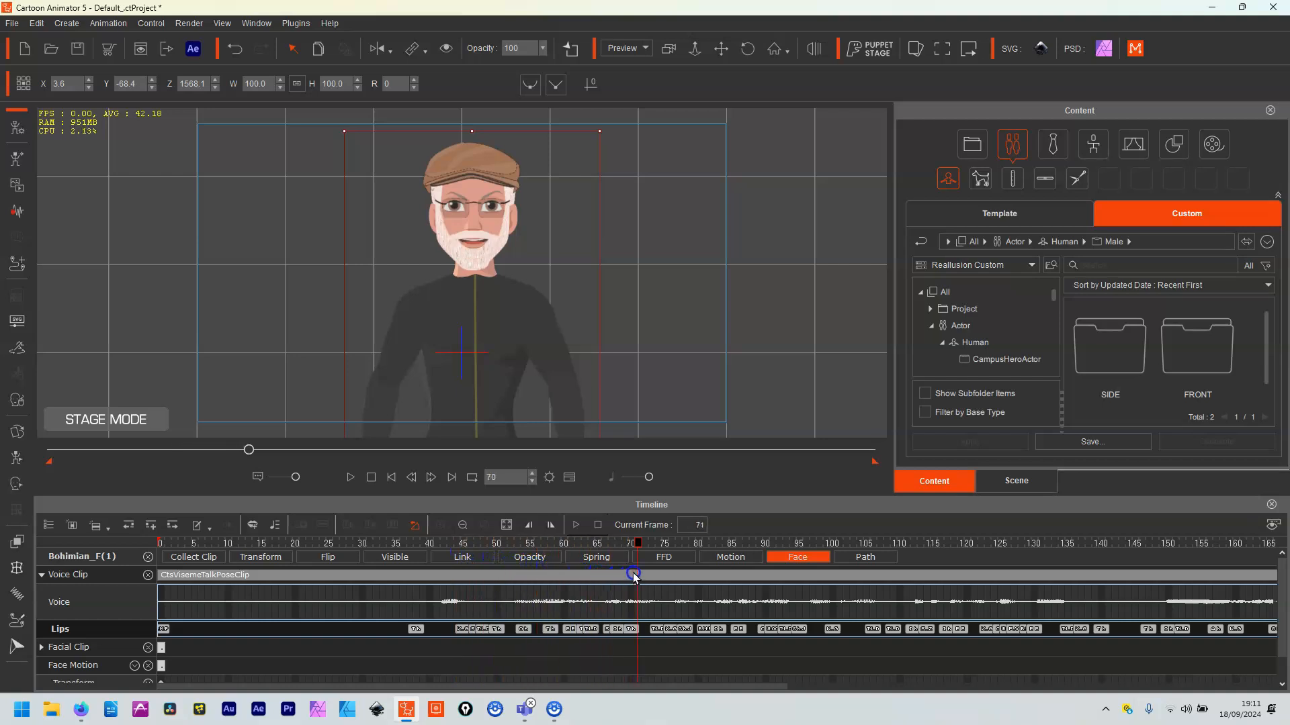
left_click_drag(636, 567, 738, 568)
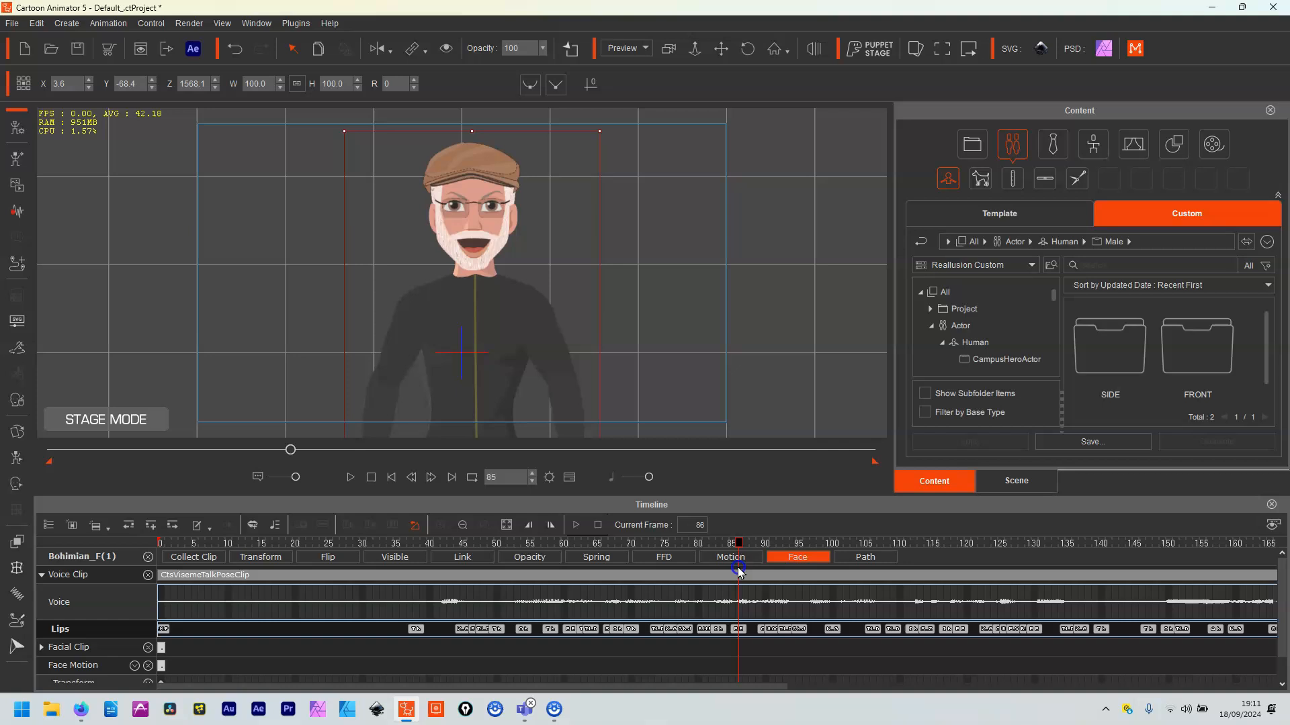
left_click_drag(737, 569, 703, 569)
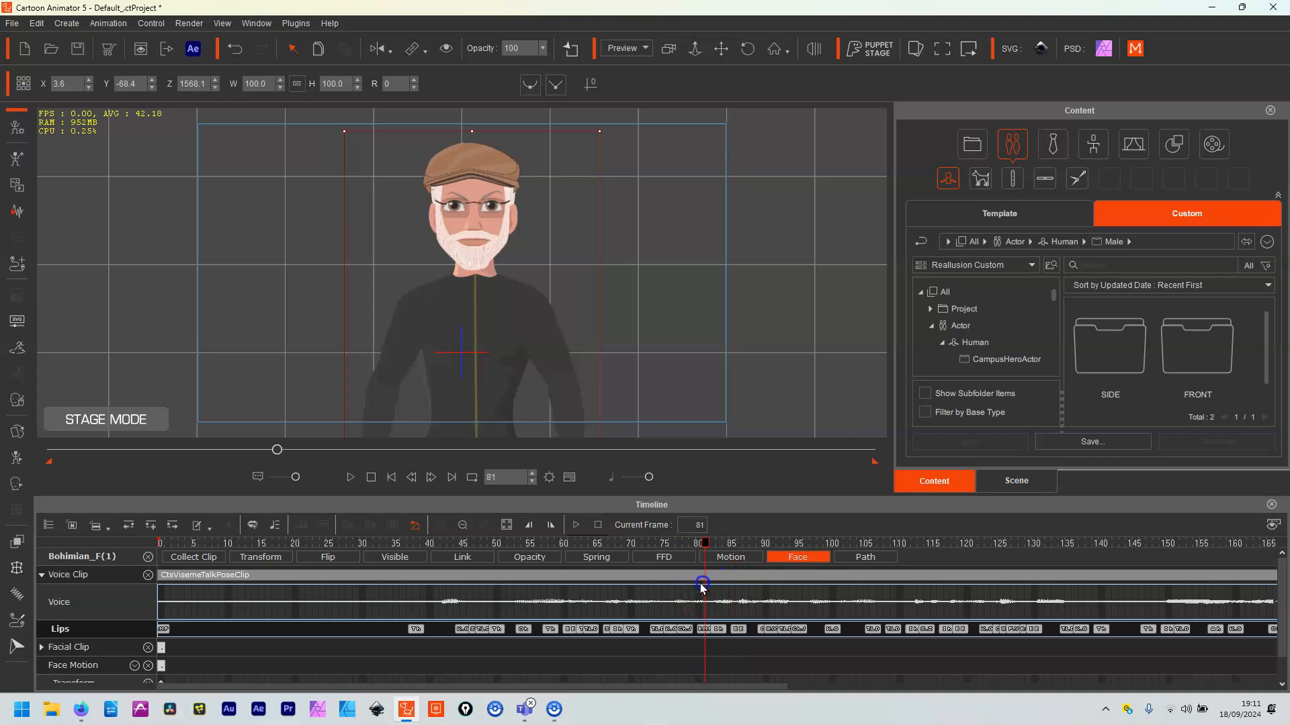
left_click(710, 629)
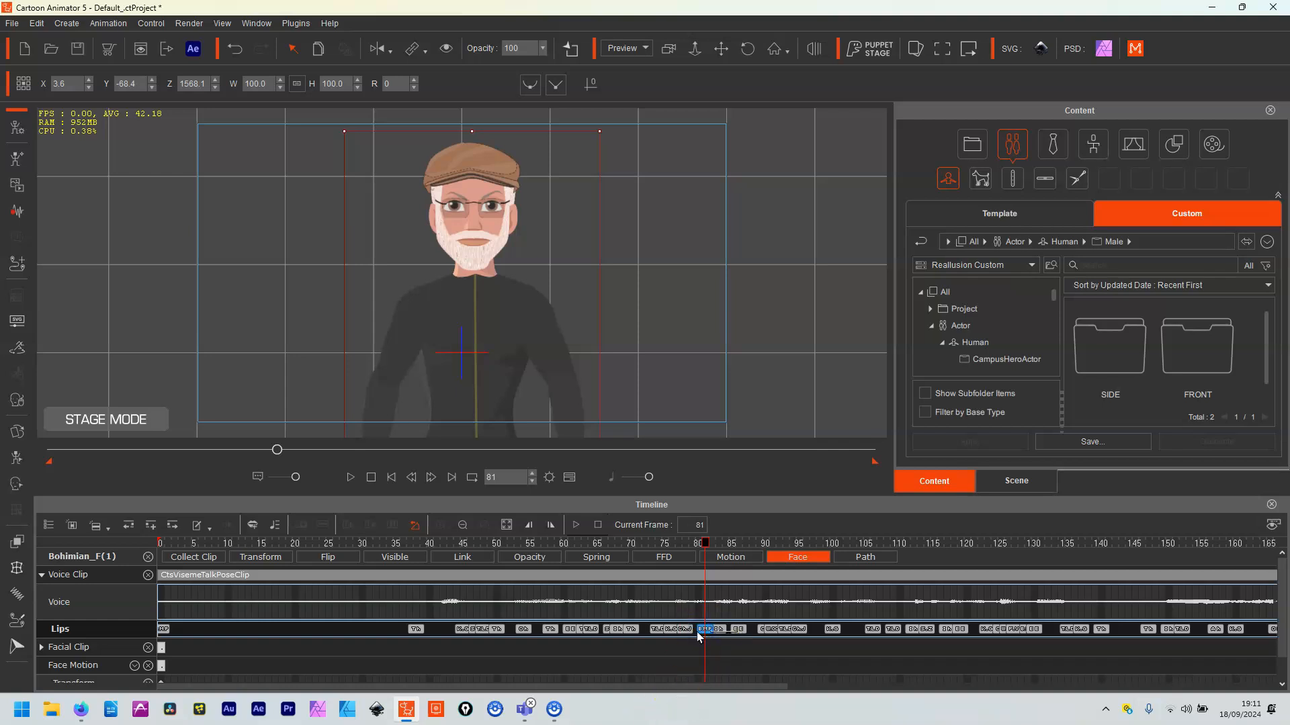
Reassign Lips keys to new visemes like Oh, reaching frame 144's K_G at 17.
double_click(705, 629)
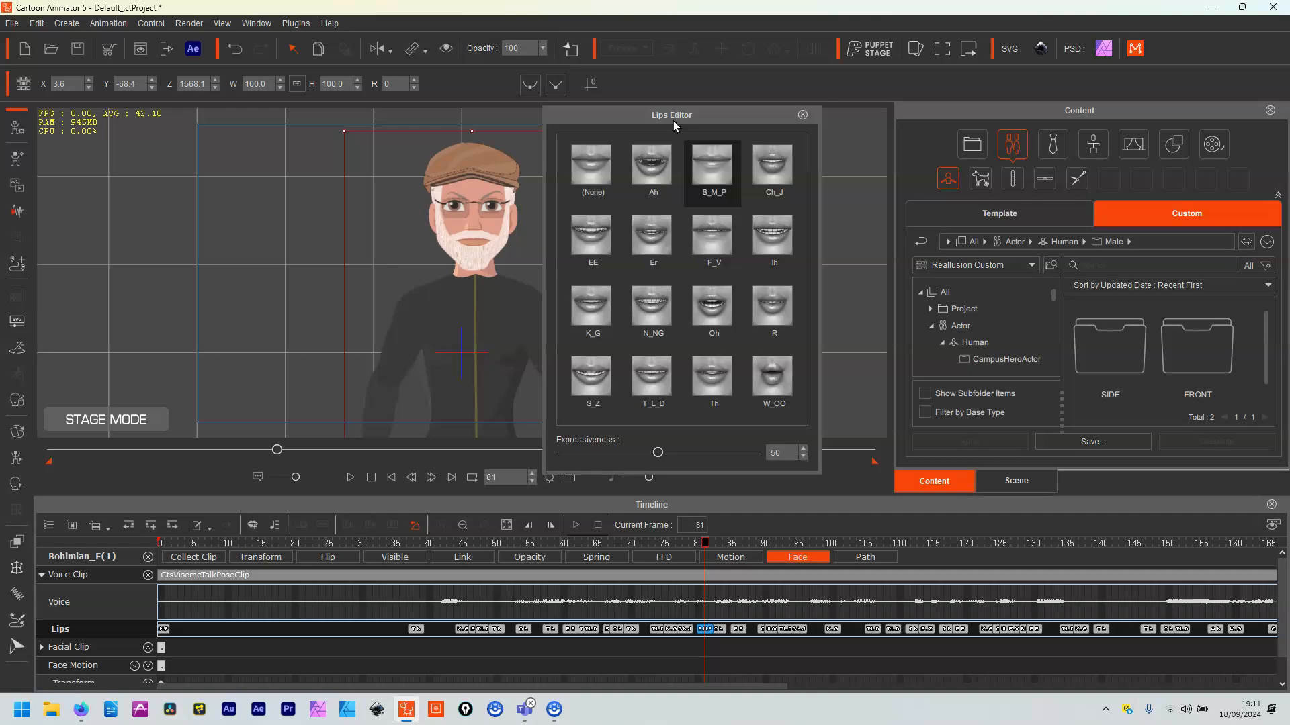
left_click(772, 309)
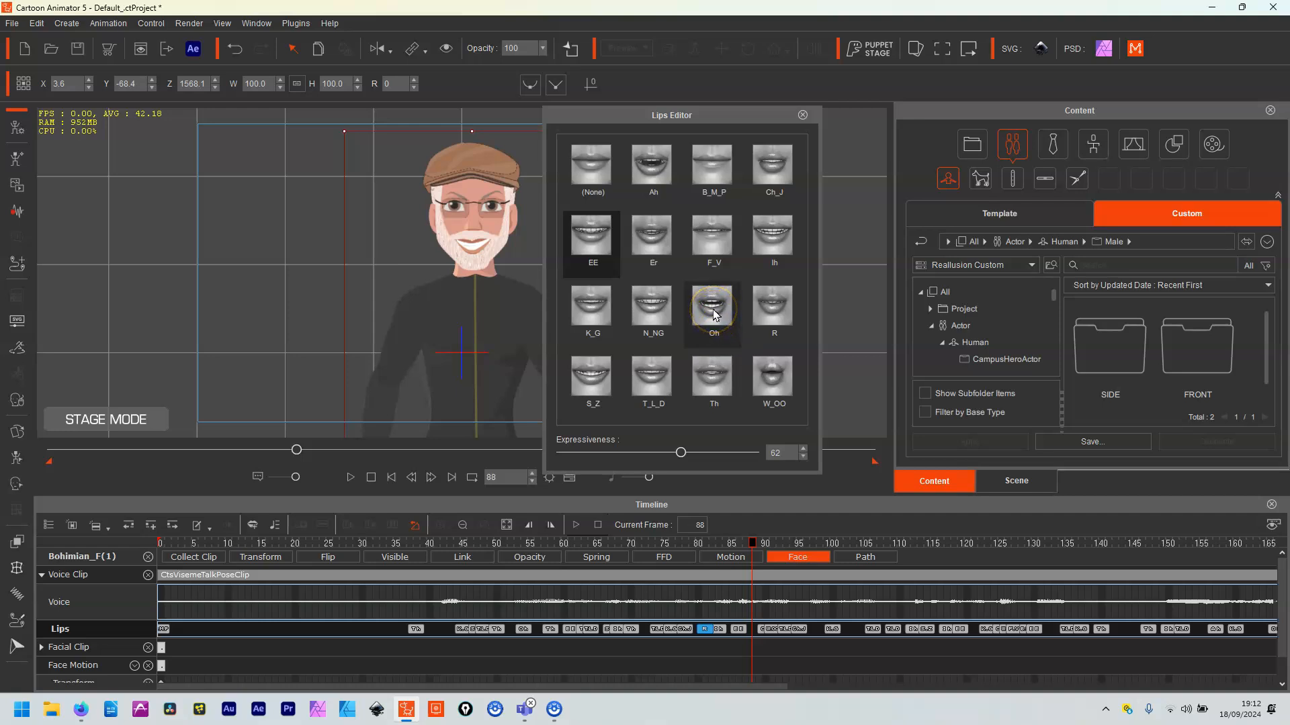
mouse_move(737, 308)
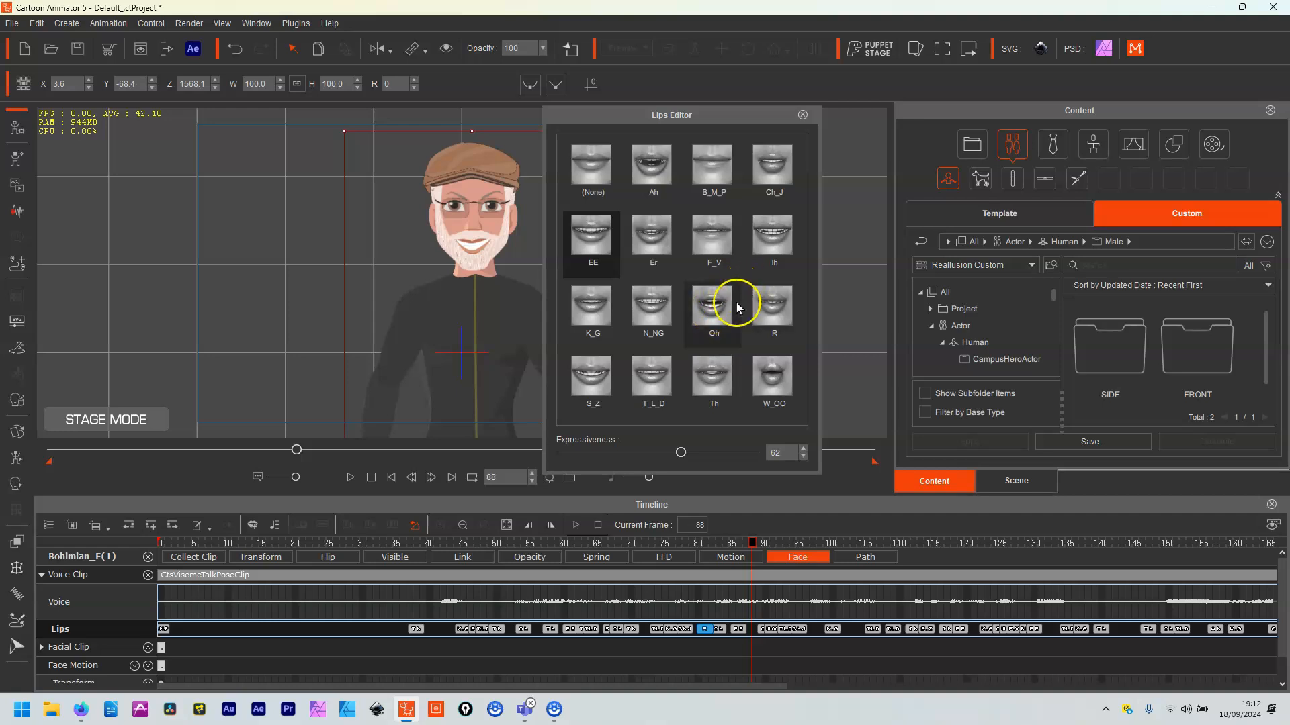
left_click(712, 308)
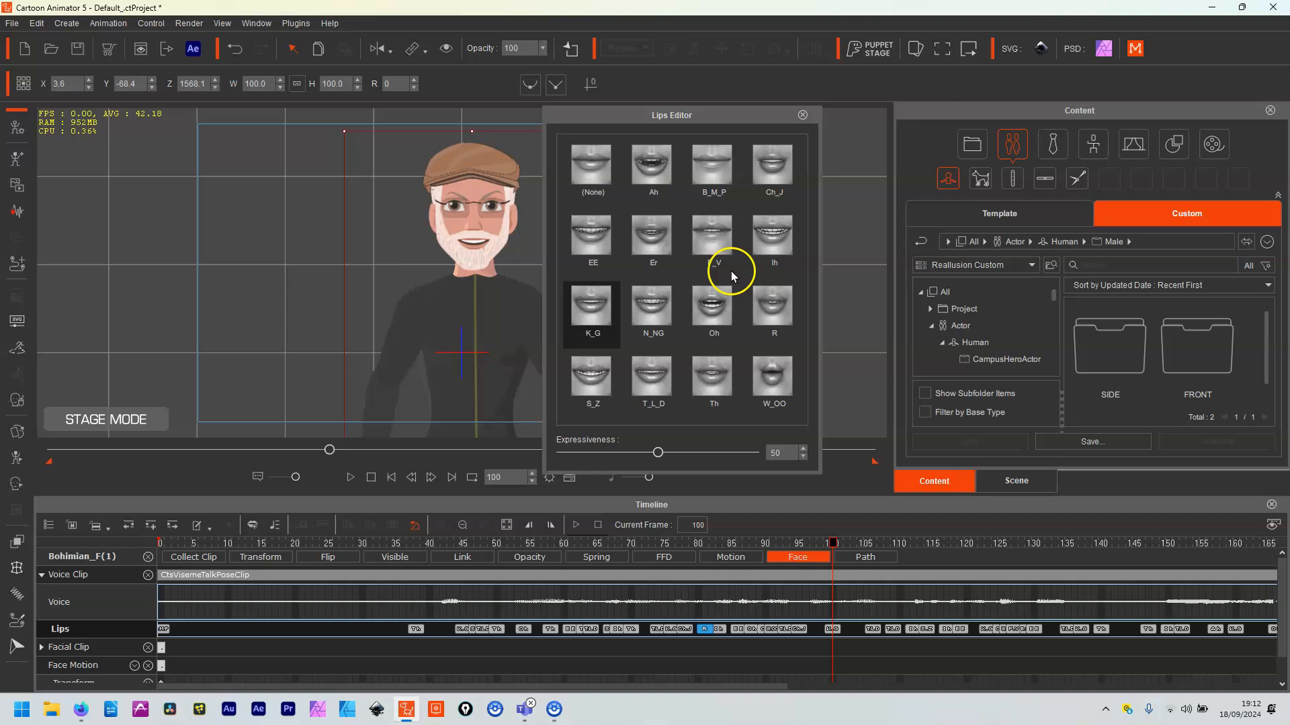
left_click(651, 313)
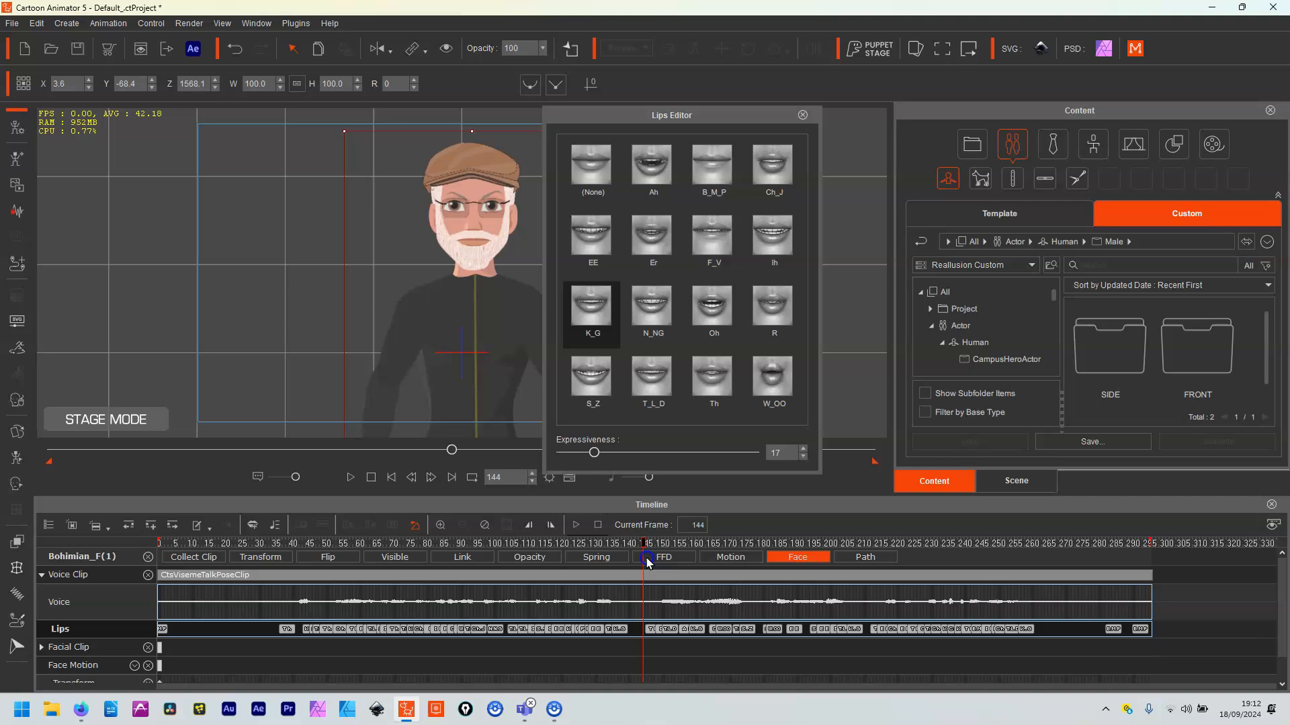
left_click(769, 384)
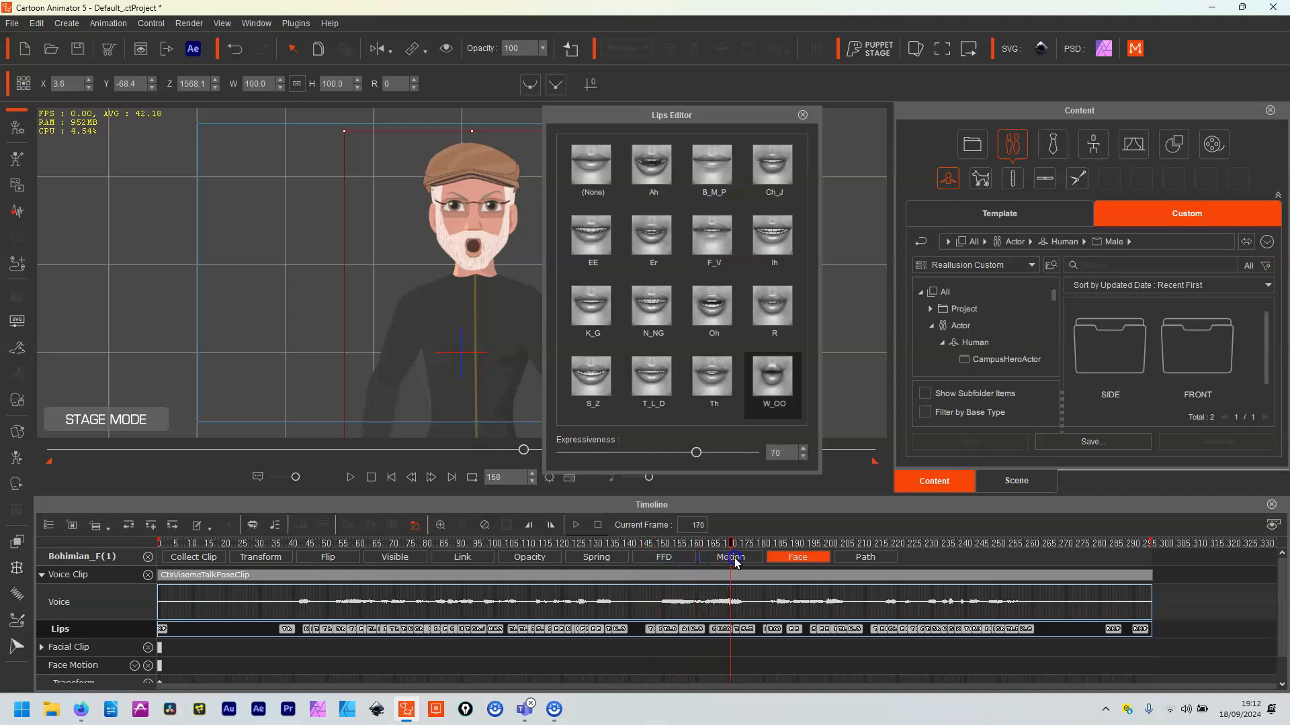
left_click_drag(730, 571, 645, 571)
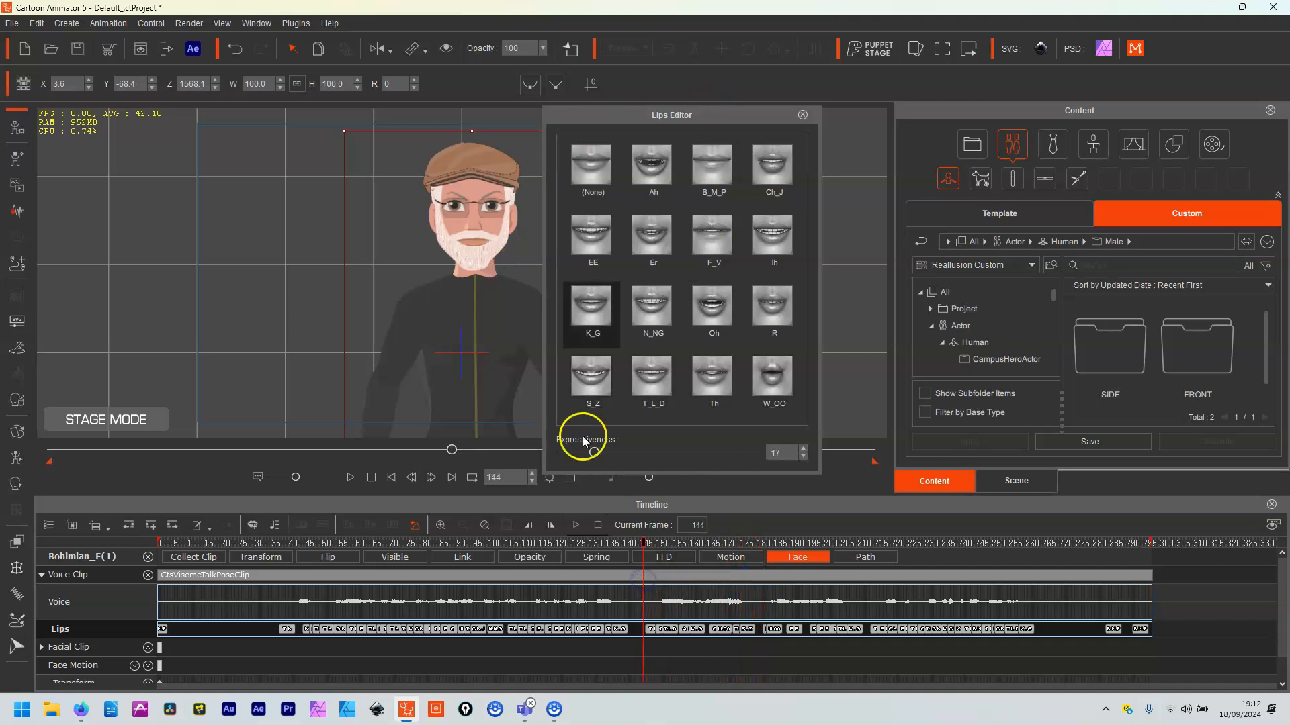
mouse_move(685, 576)
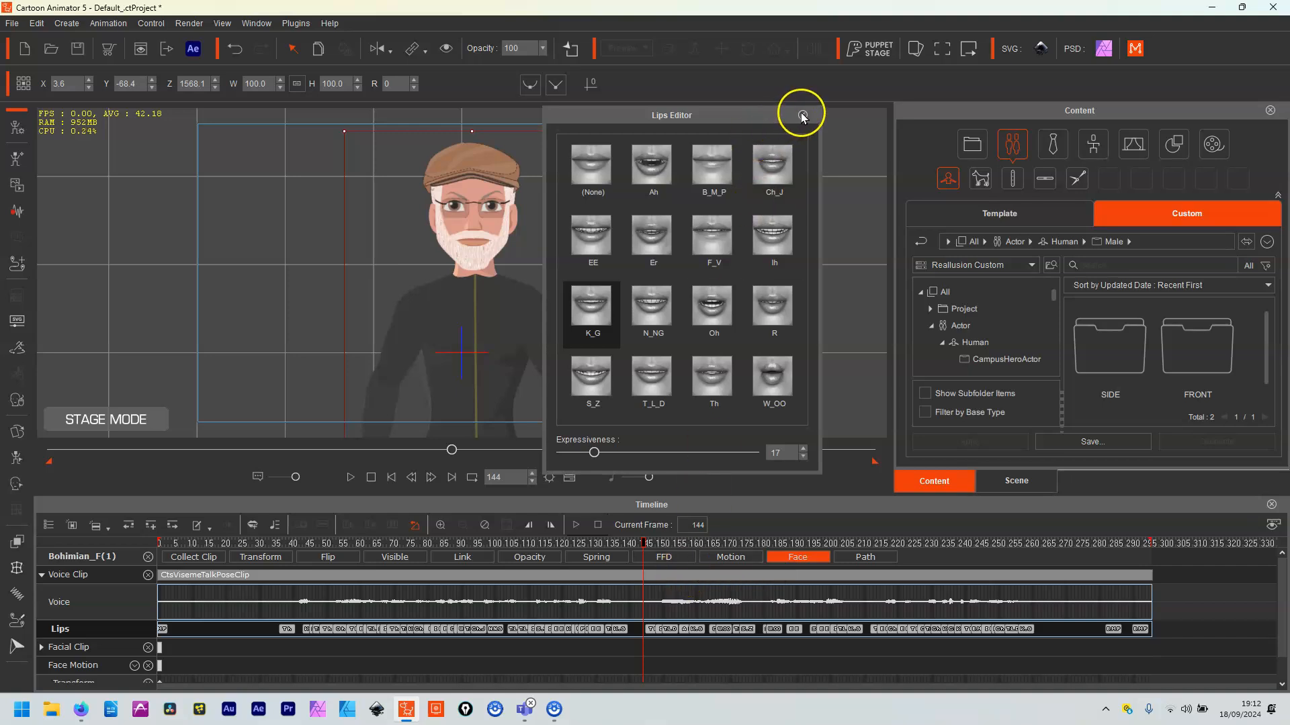
Swap the Lips Editor for the Sprite Editor showing the character's face parts.
left_click(800, 113)
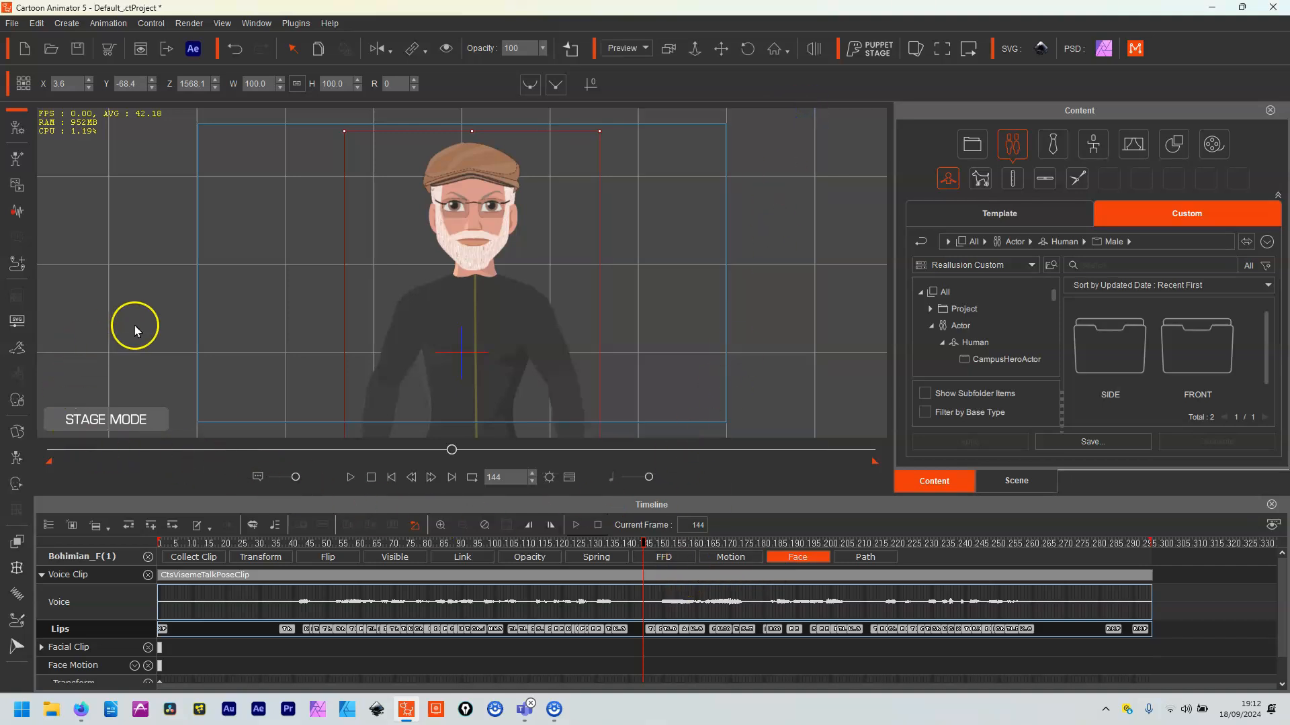
mouse_move(20, 434)
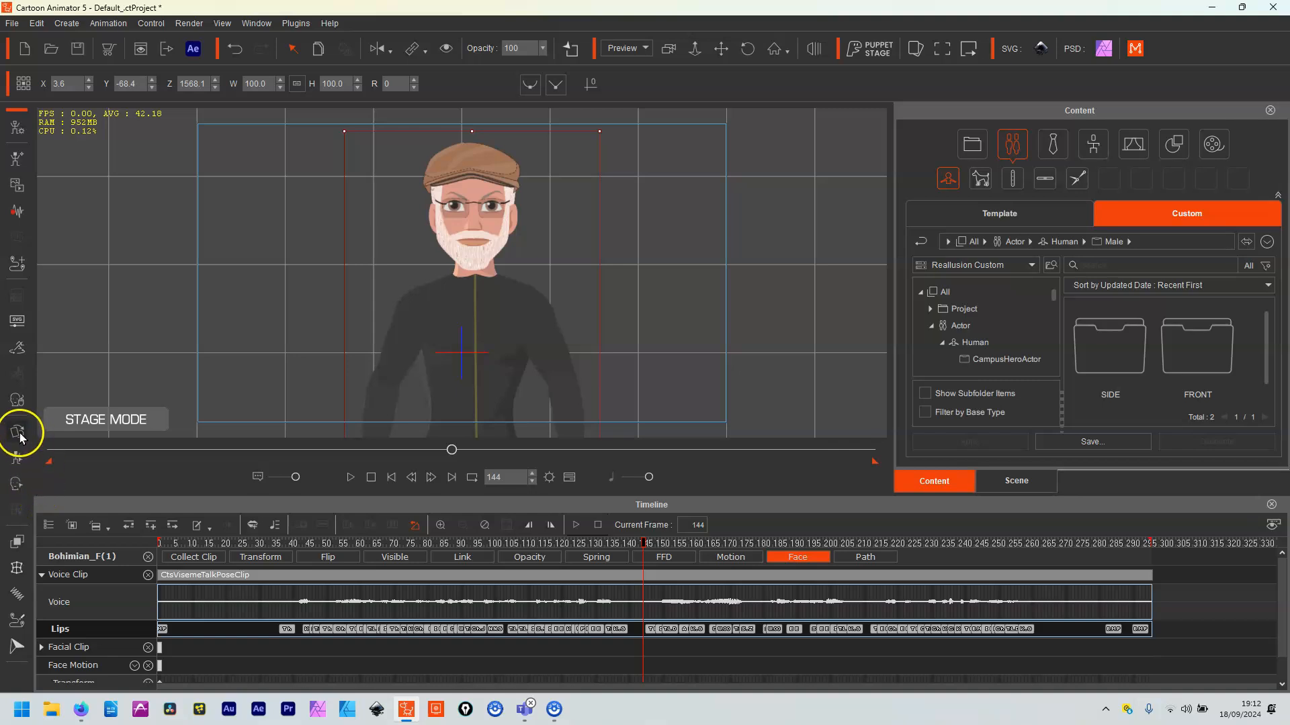
left_click(20, 433)
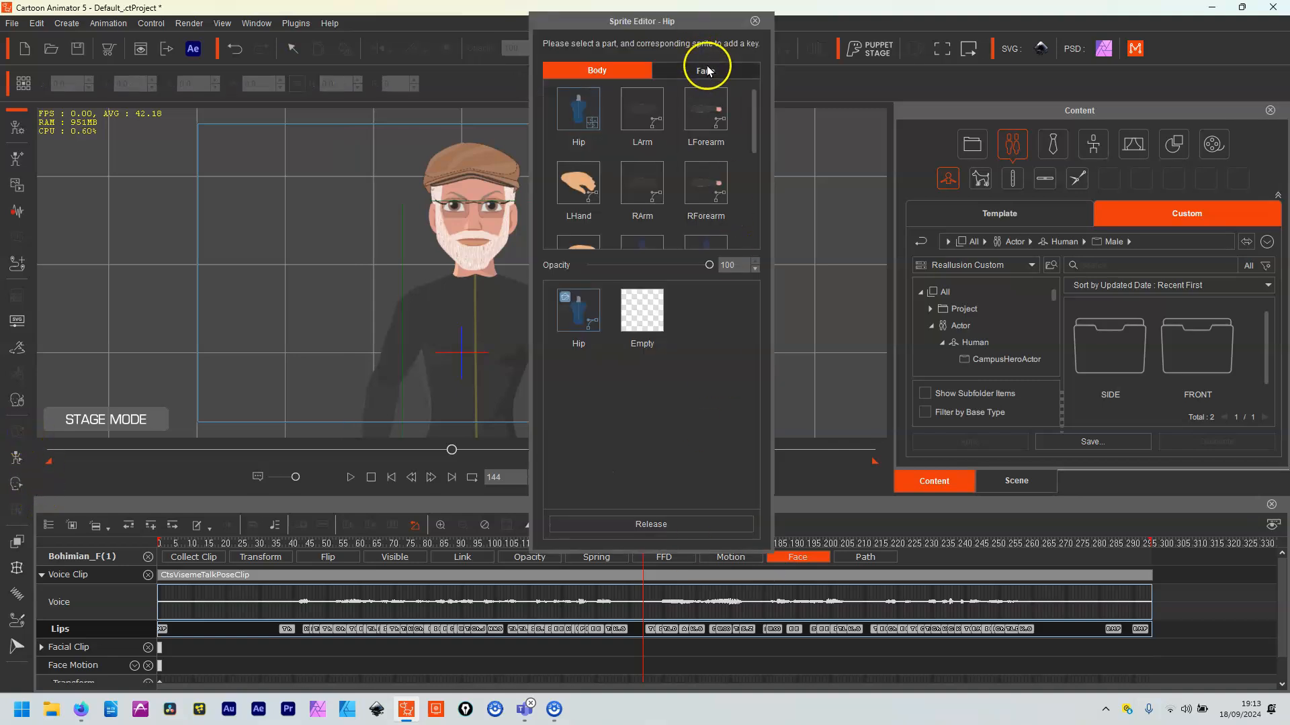
left_click(704, 70)
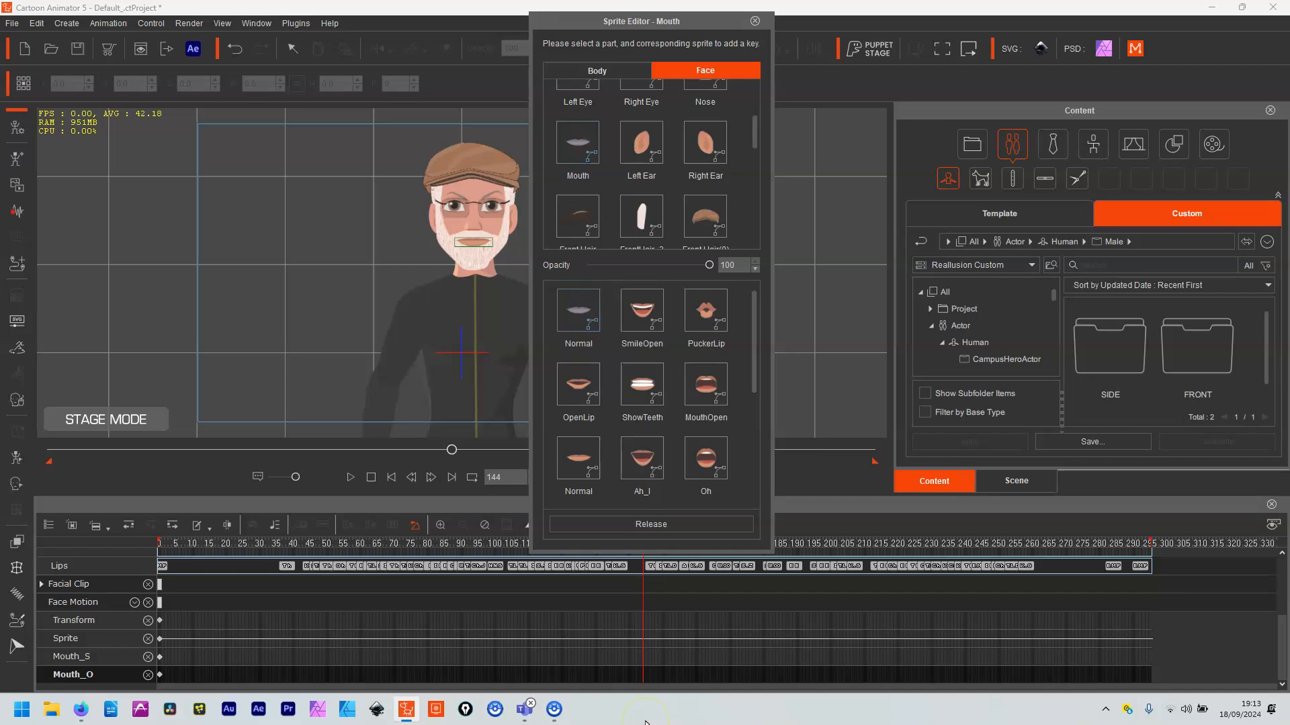
mouse_move(703, 49)
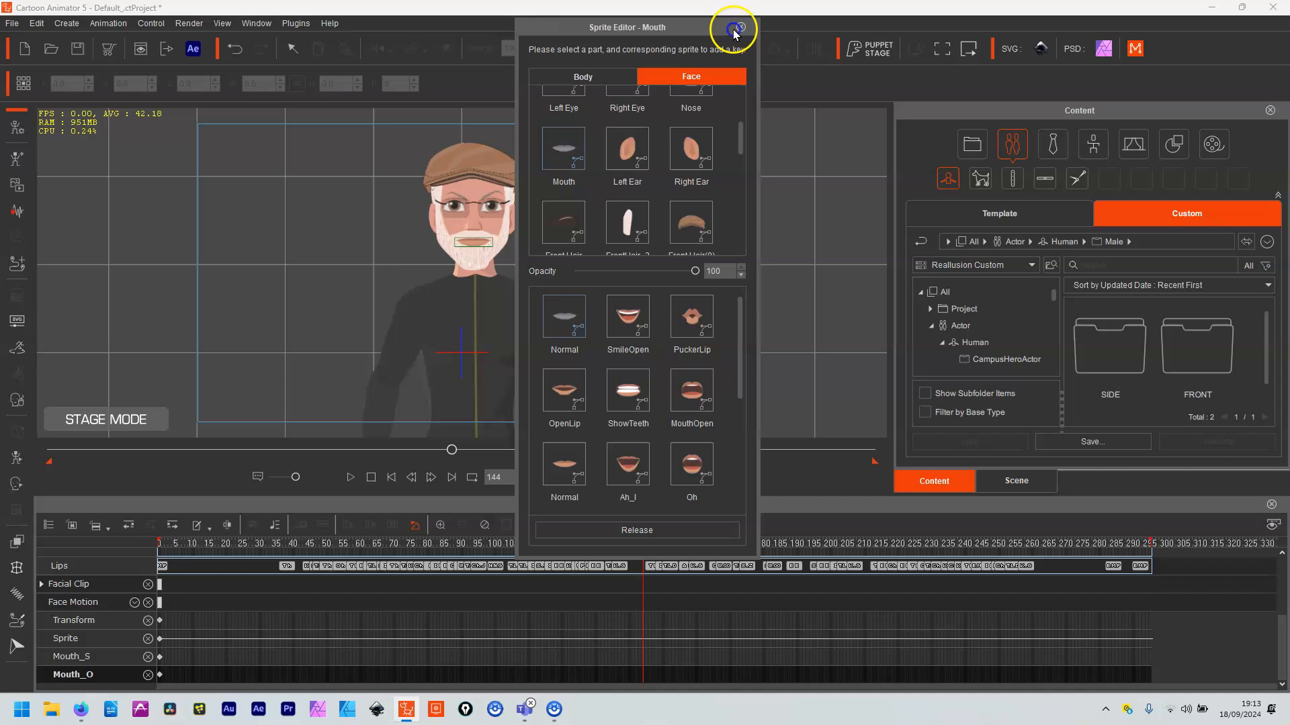
left_click_drag(627, 27, 301, 15)
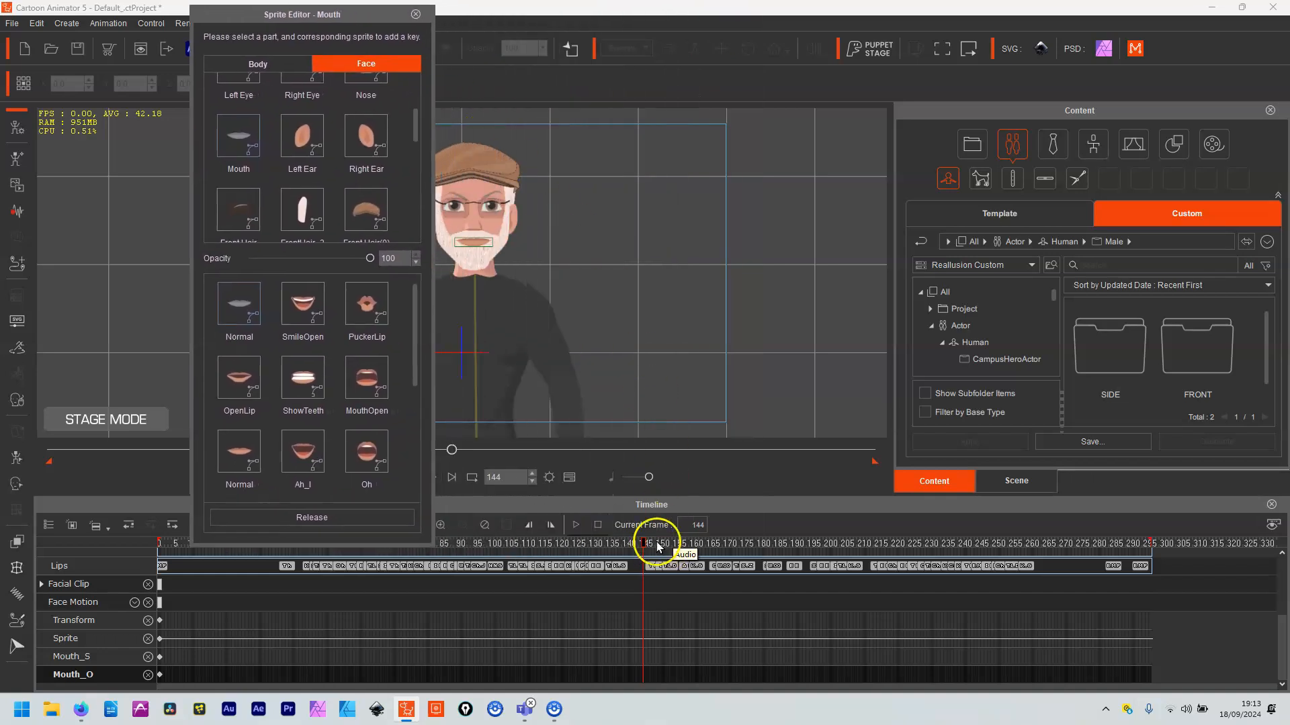
Key mouth sprites from frame 147 to 177, starting with PuckerLip.
left_click_drag(656, 543, 653, 543)
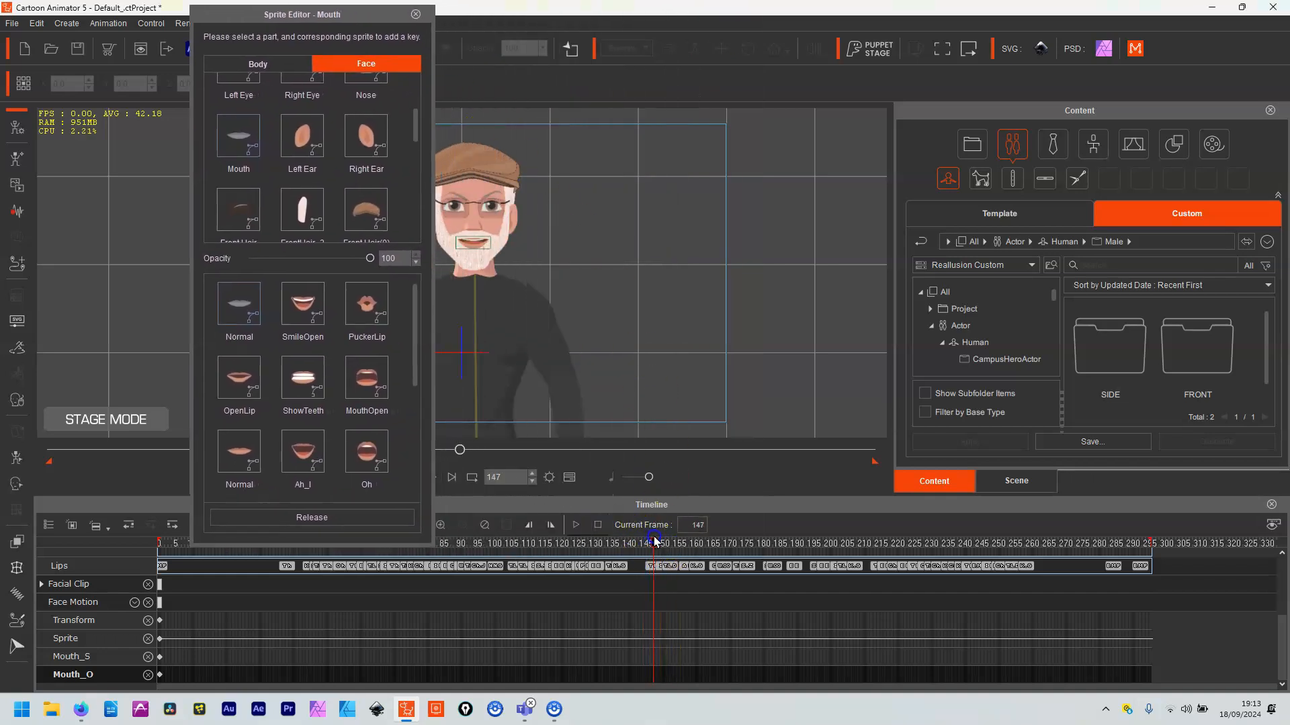
left_click(366, 306)
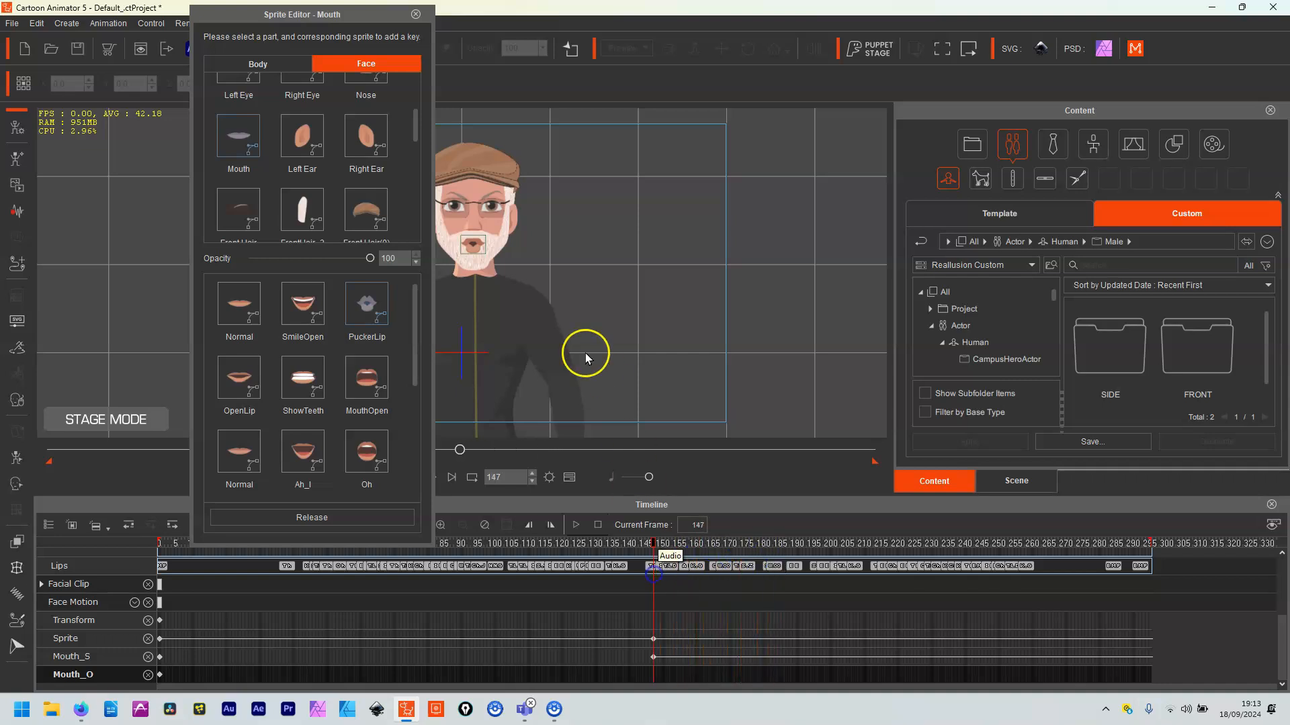
mouse_move(653, 656)
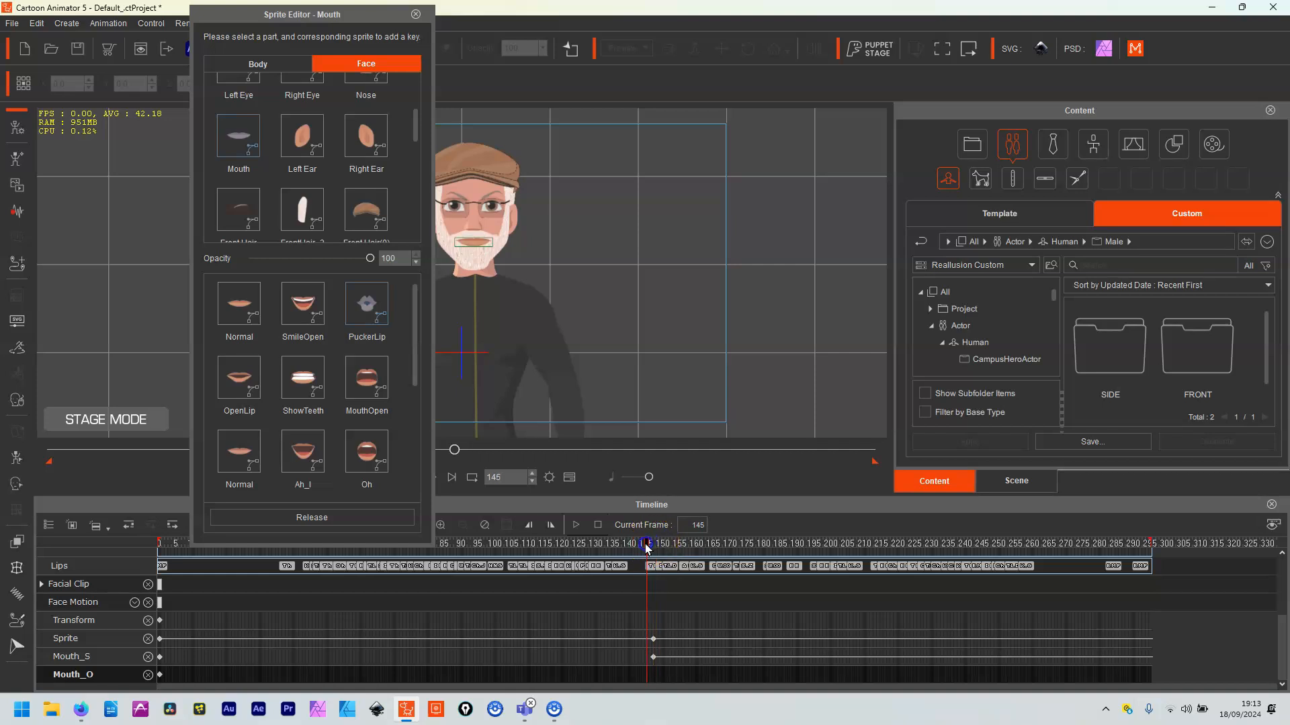
left_click(1029, 543)
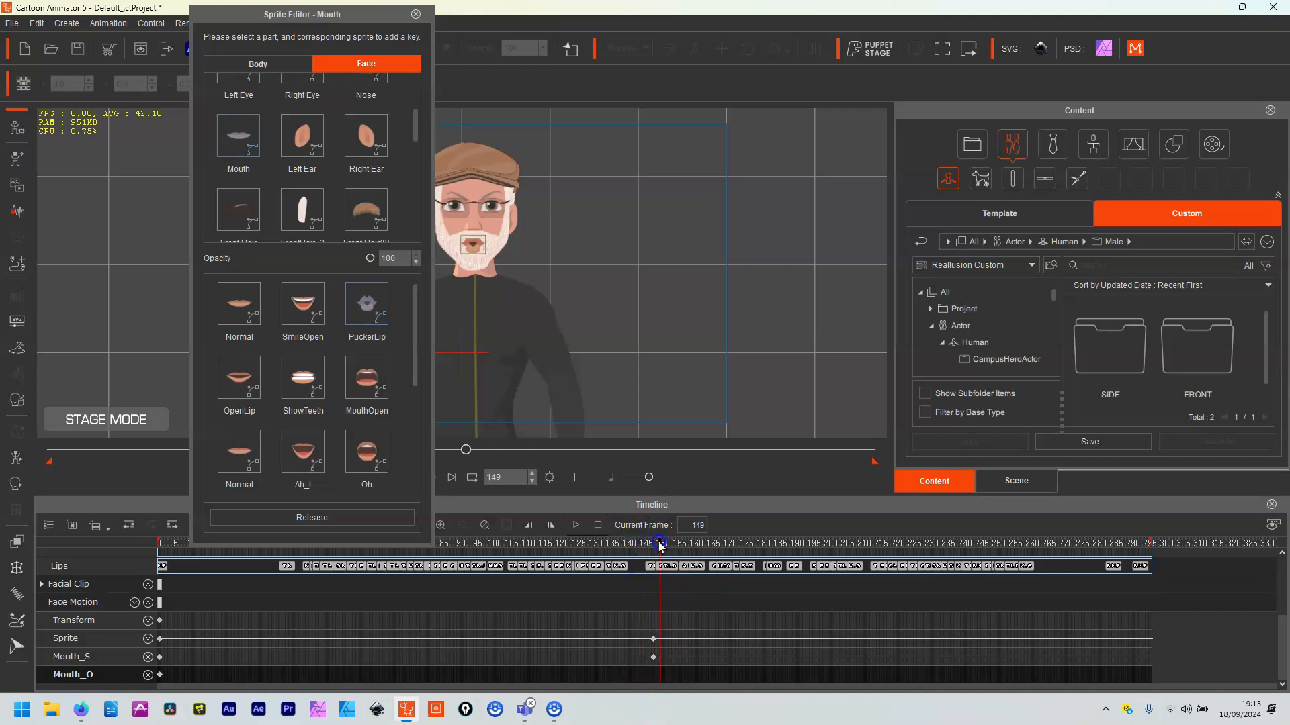
left_click(365, 379)
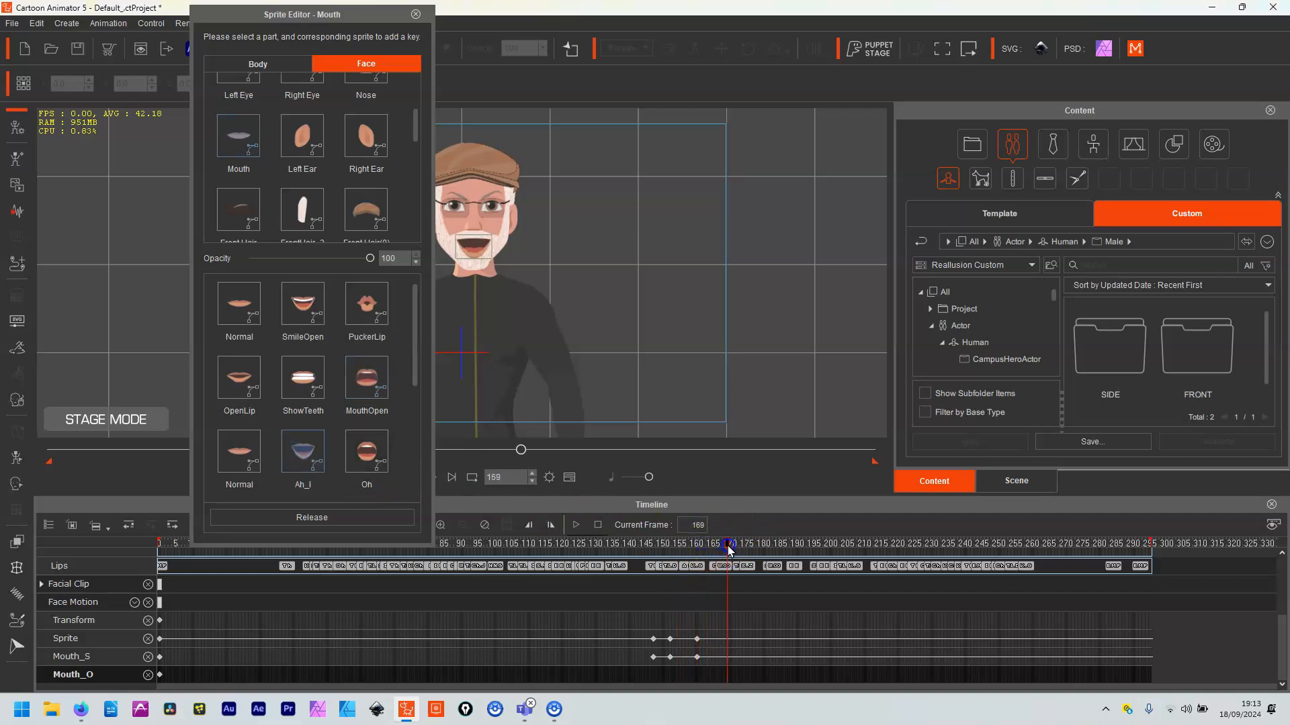
left_click(365, 451)
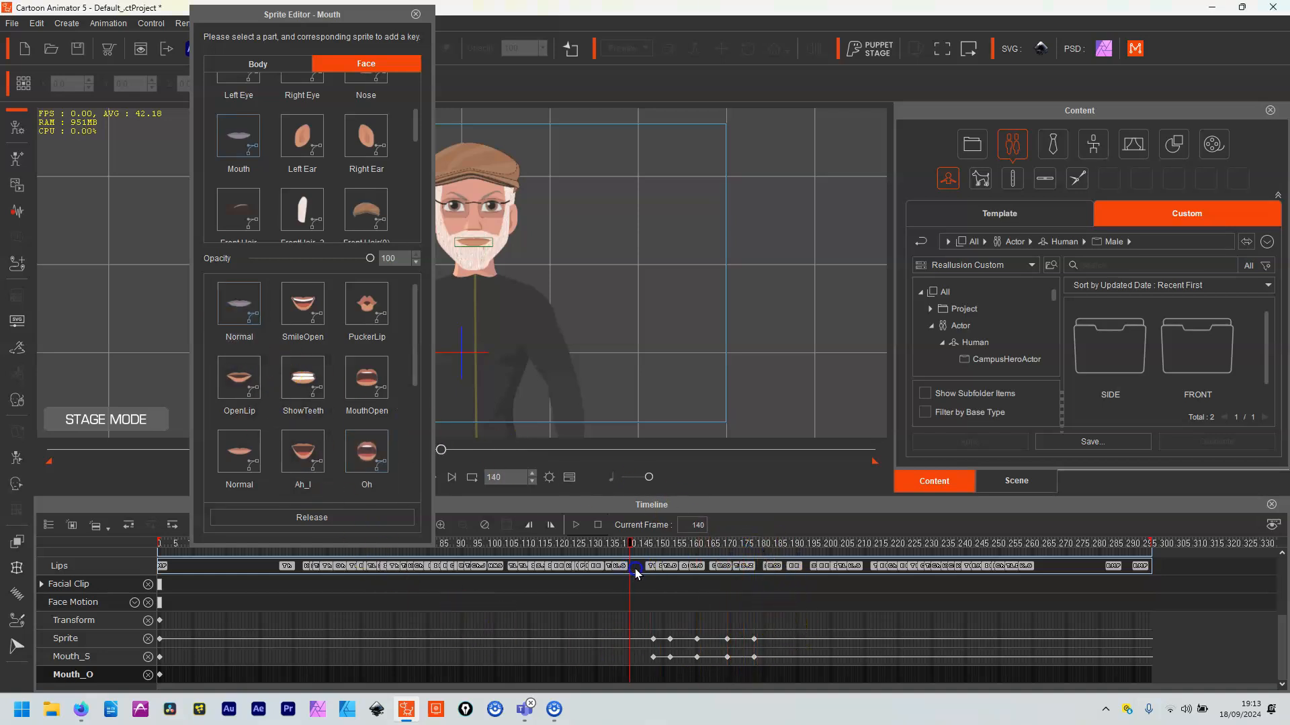
left_click(768, 565)
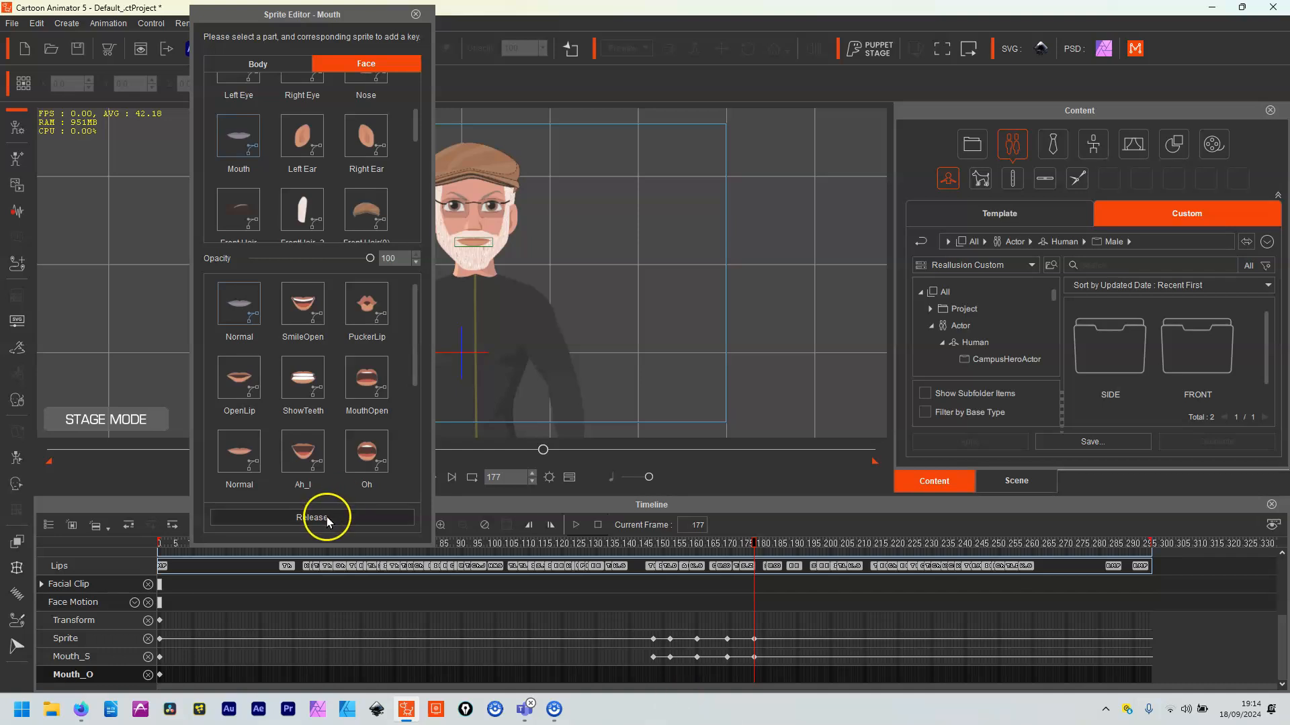
mouse_move(327, 521)
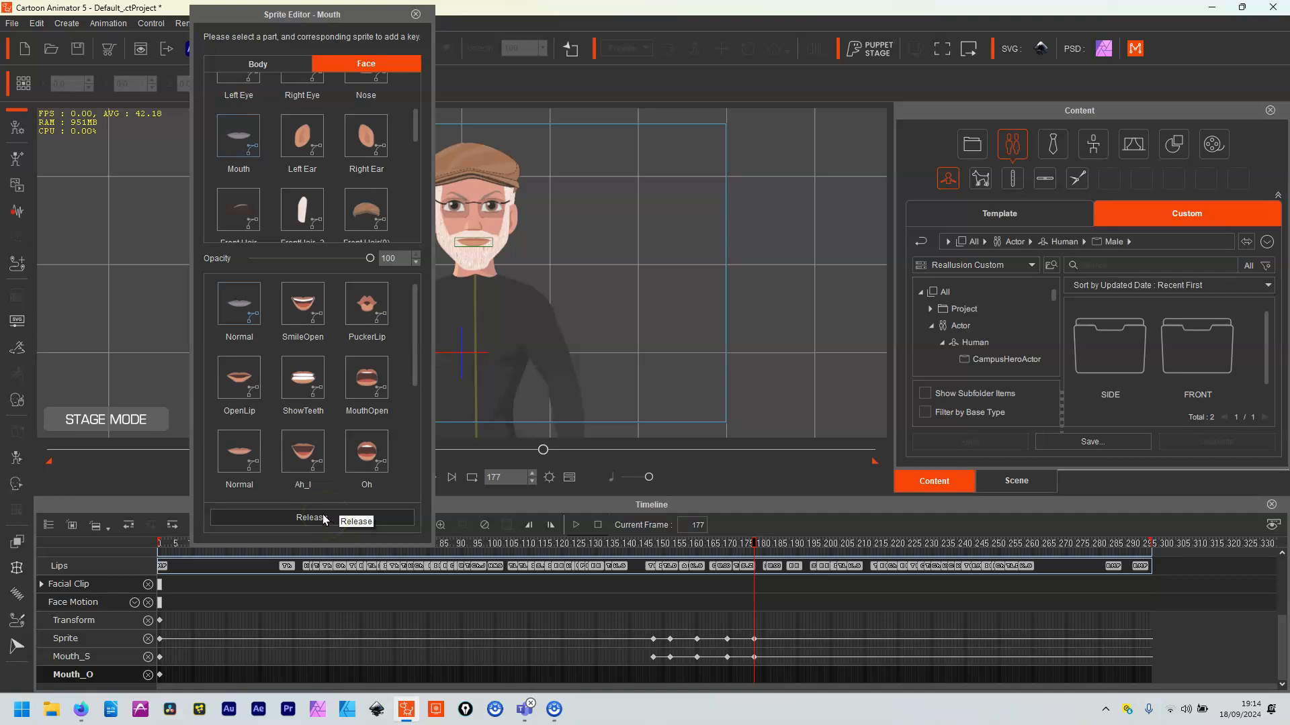
Release the mouth sprite keys back to visemes and return to frame 147.
left_click(239, 303)
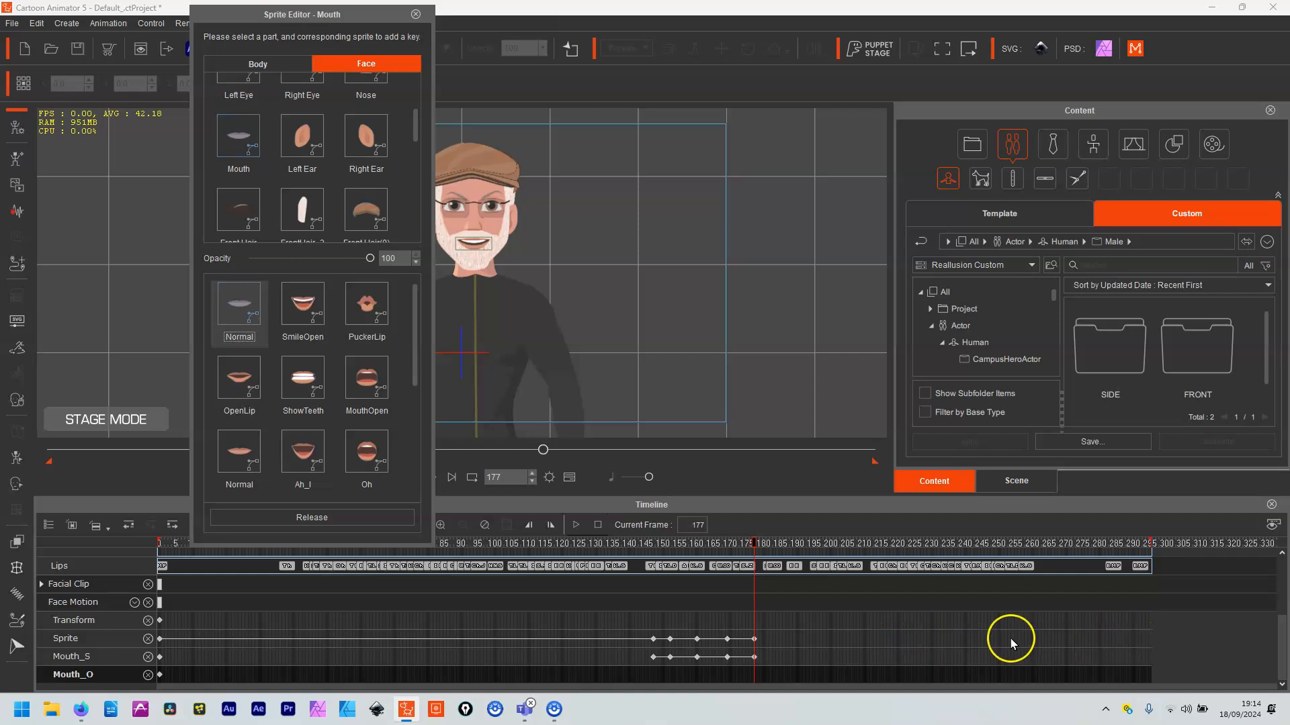
left_click(755, 542)
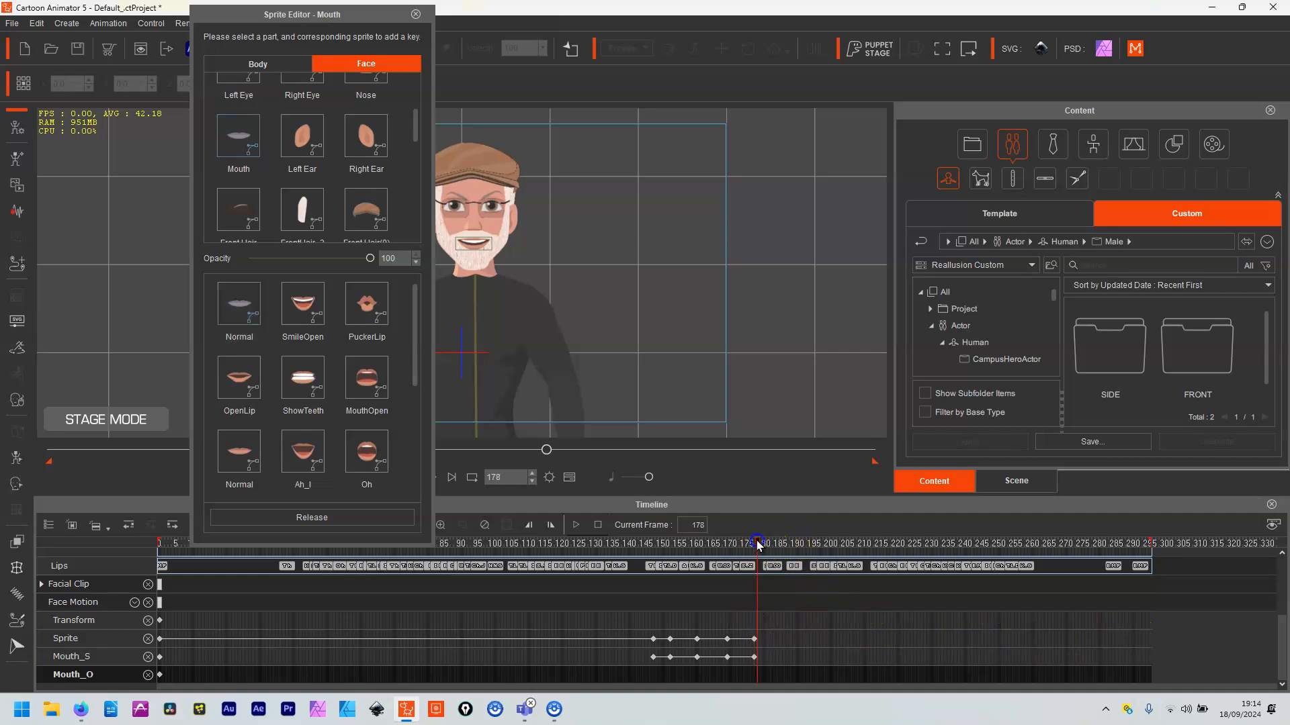
left_click_drag(757, 541, 1076, 541)
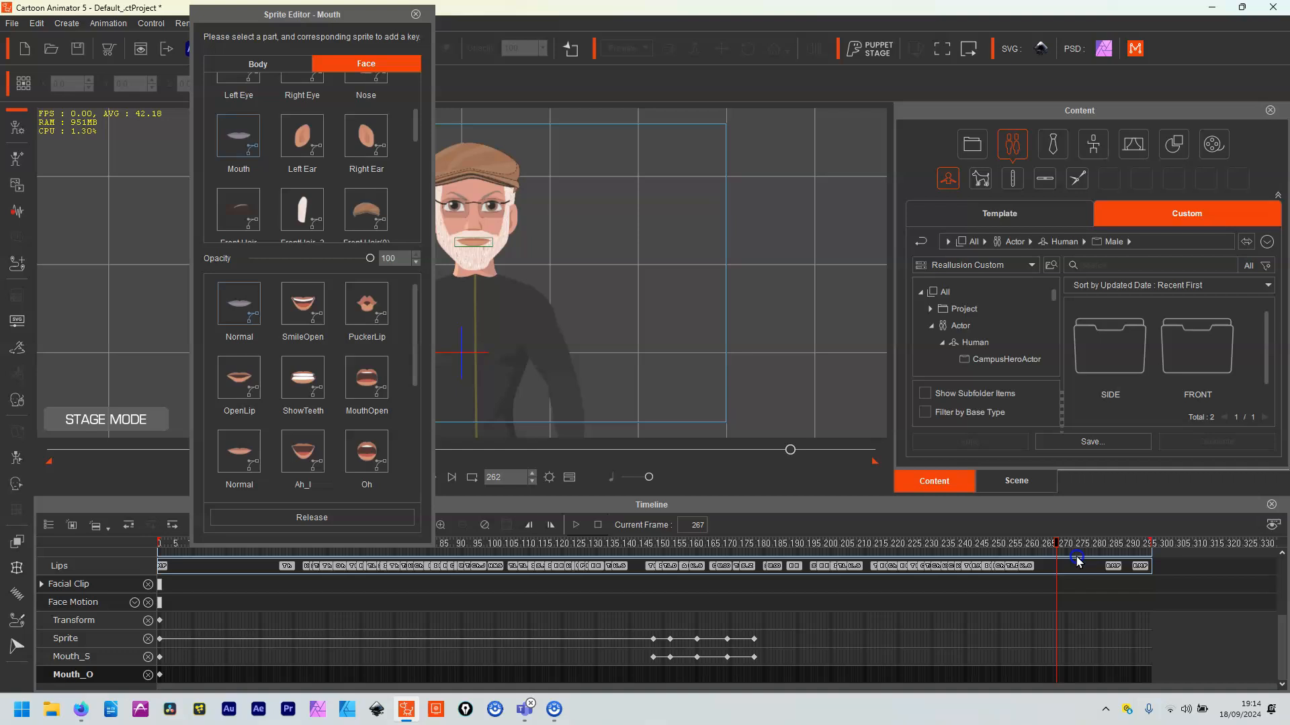
left_click(613, 566)
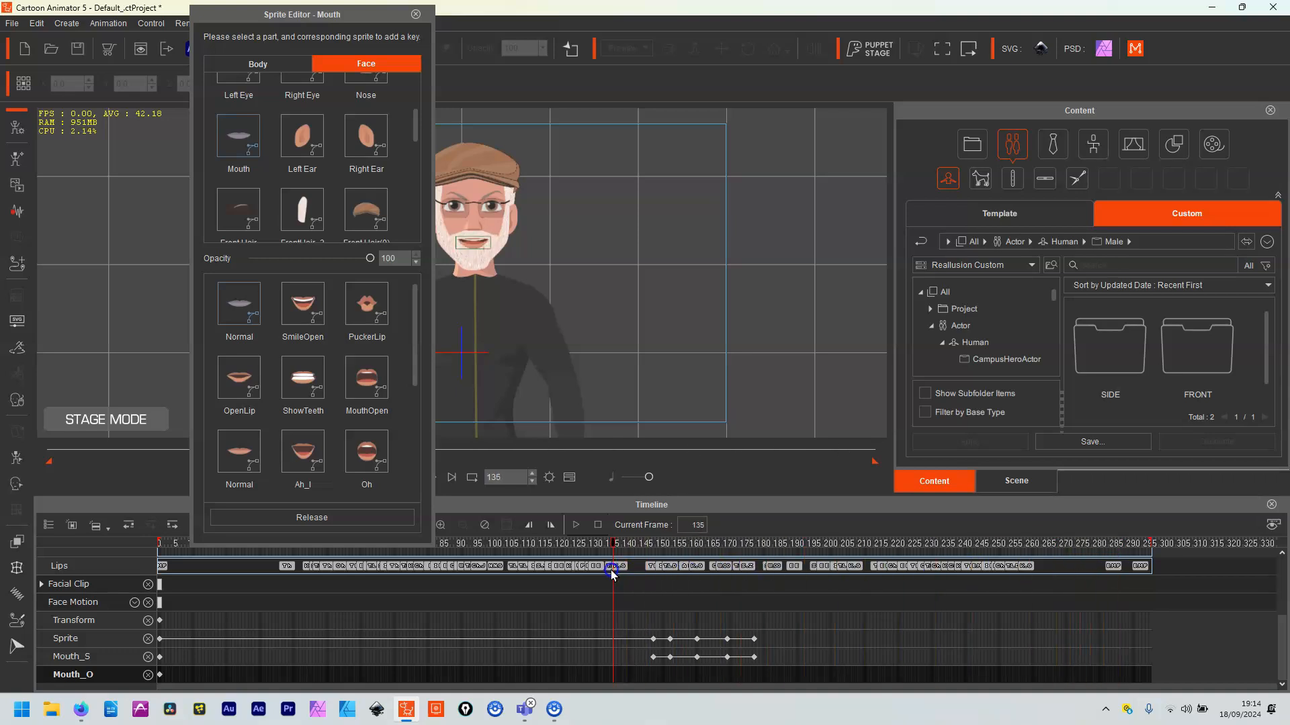
left_click_drag(612, 565, 653, 565)
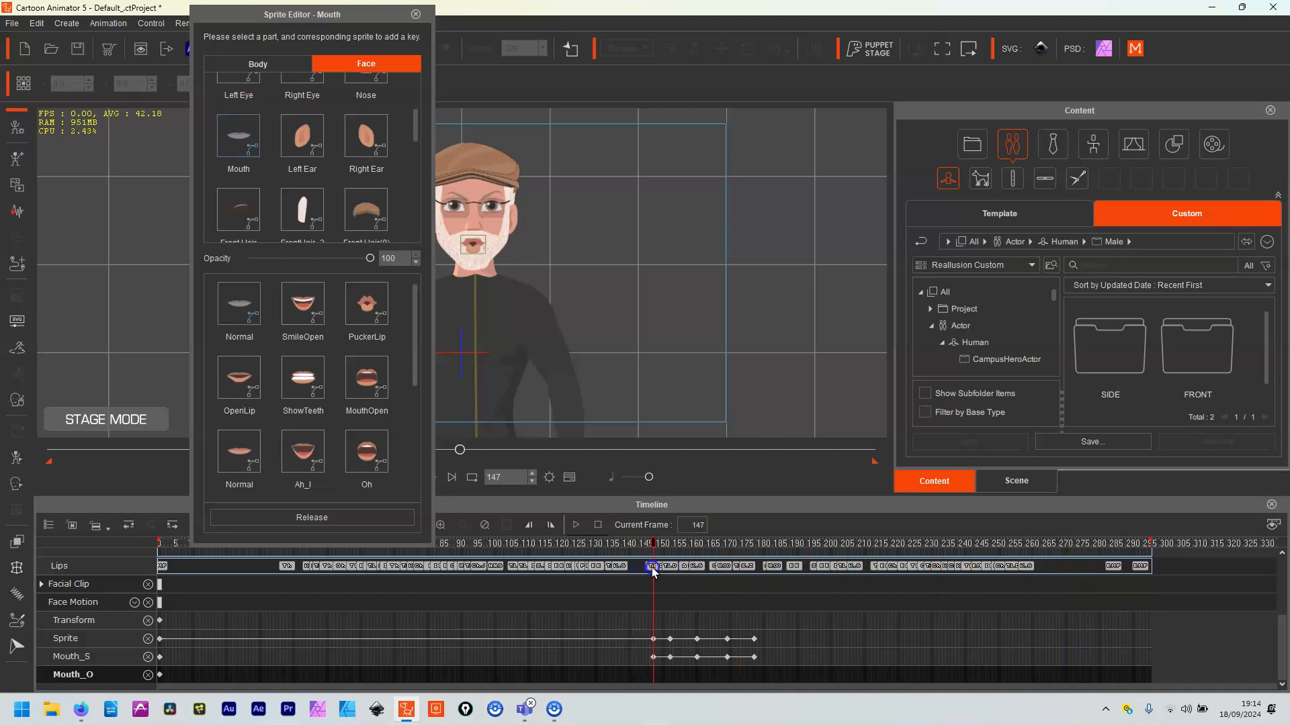
left_click_drag(301, 15, 671, 111)
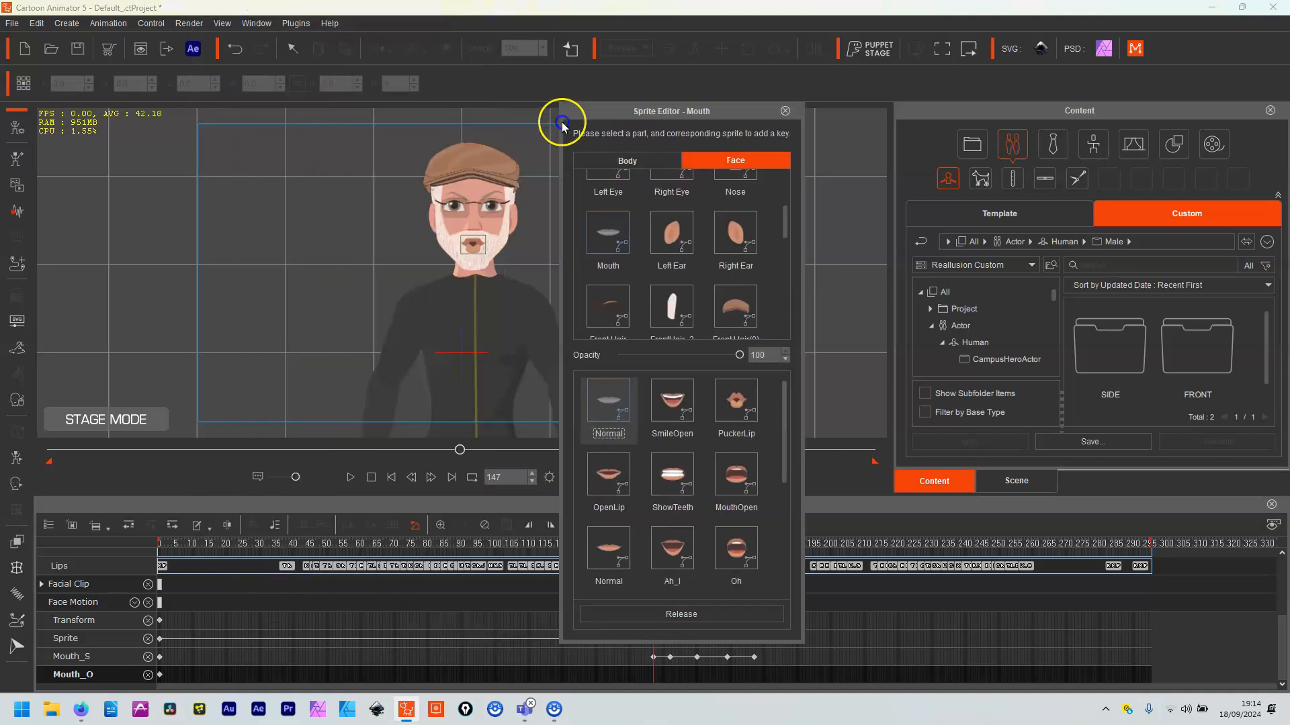
left_click(782, 111)
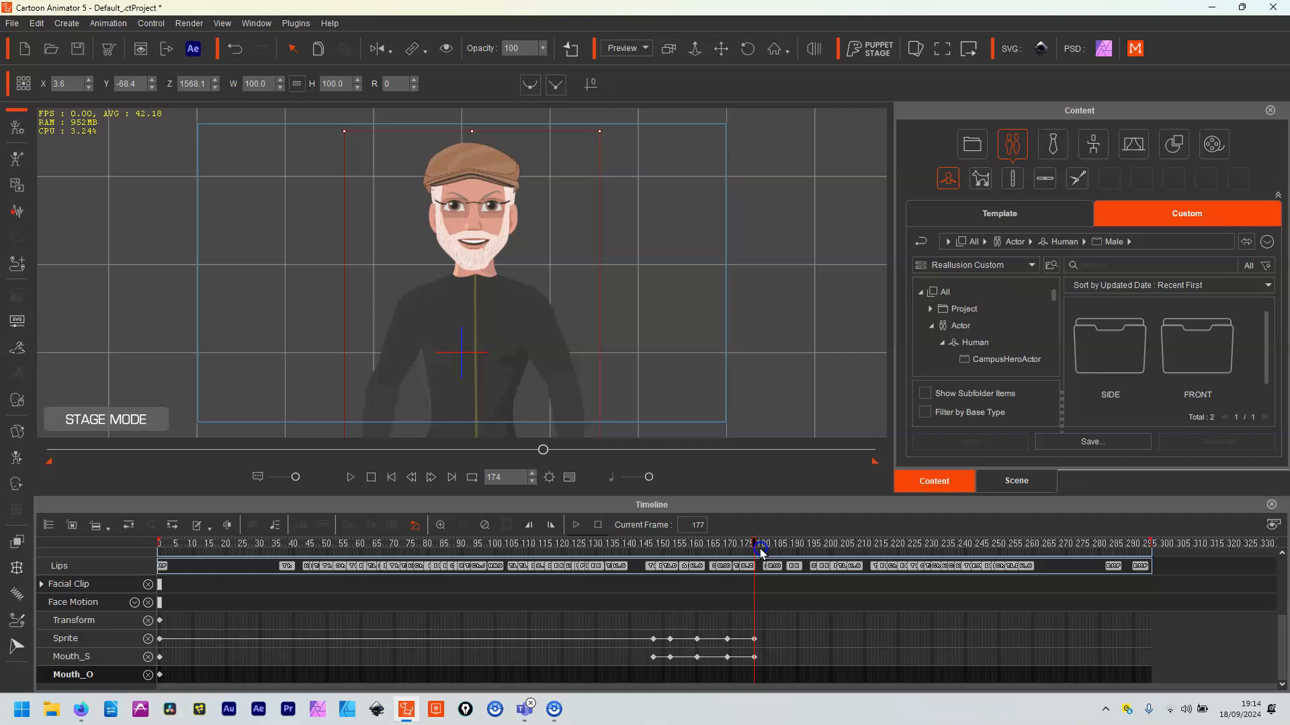
left_click(653, 544)
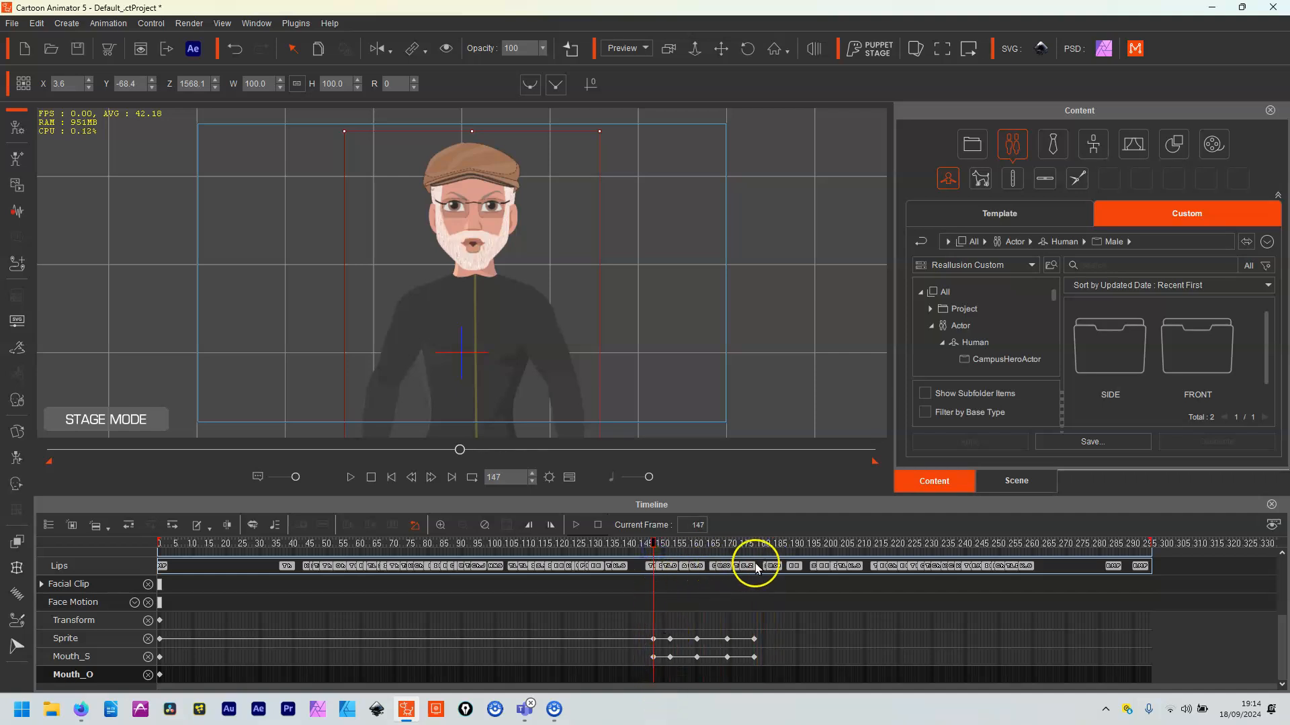
mouse_move(963, 568)
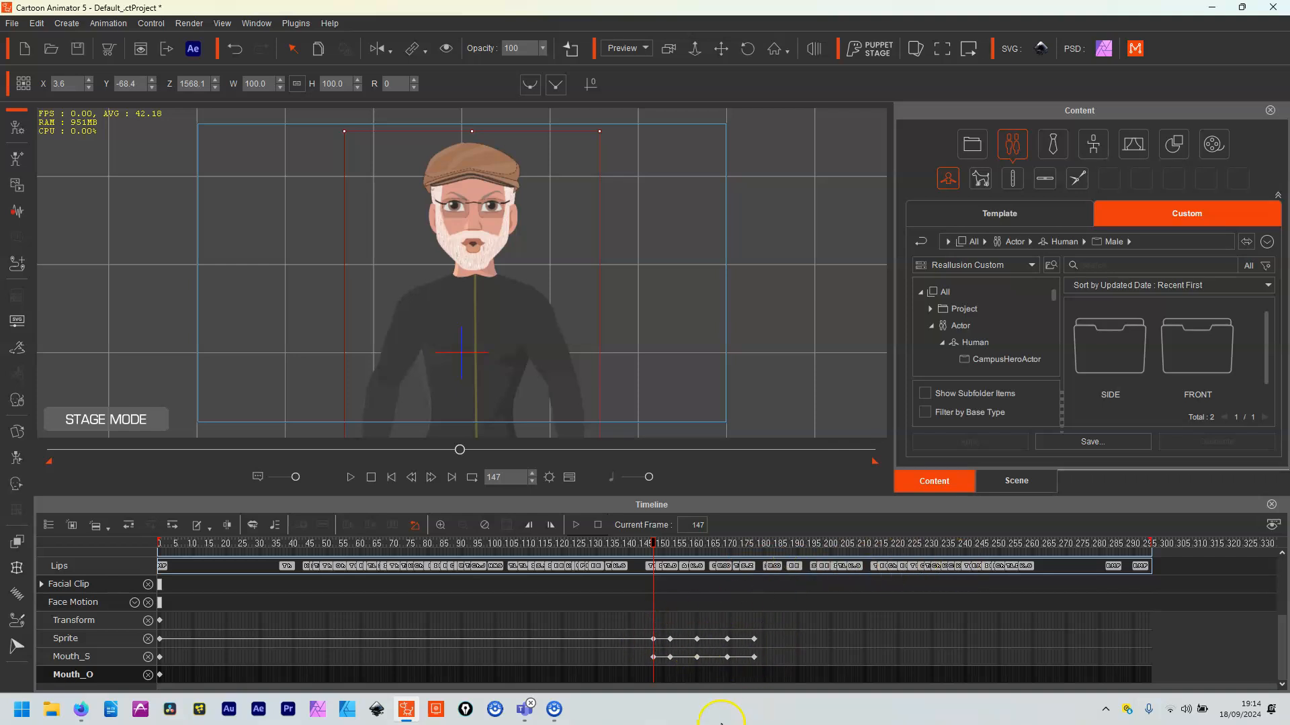
mouse_move(183, 477)
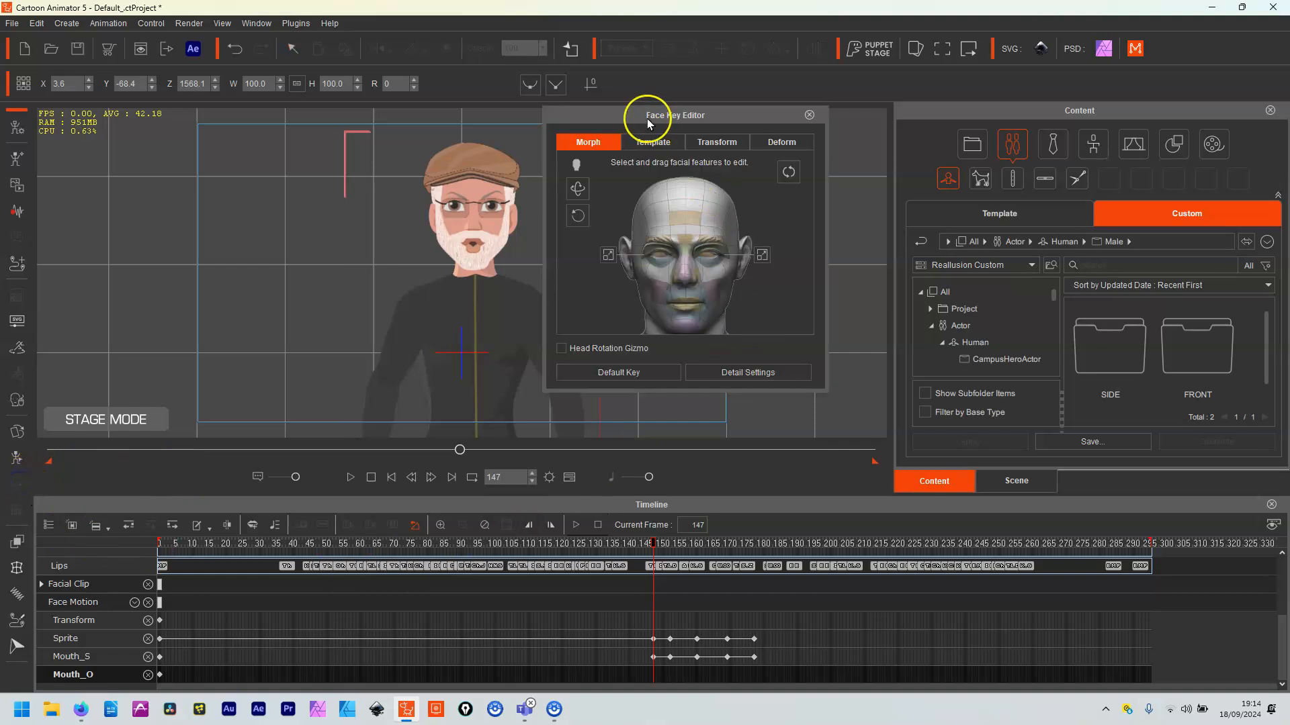
mouse_move(650, 712)
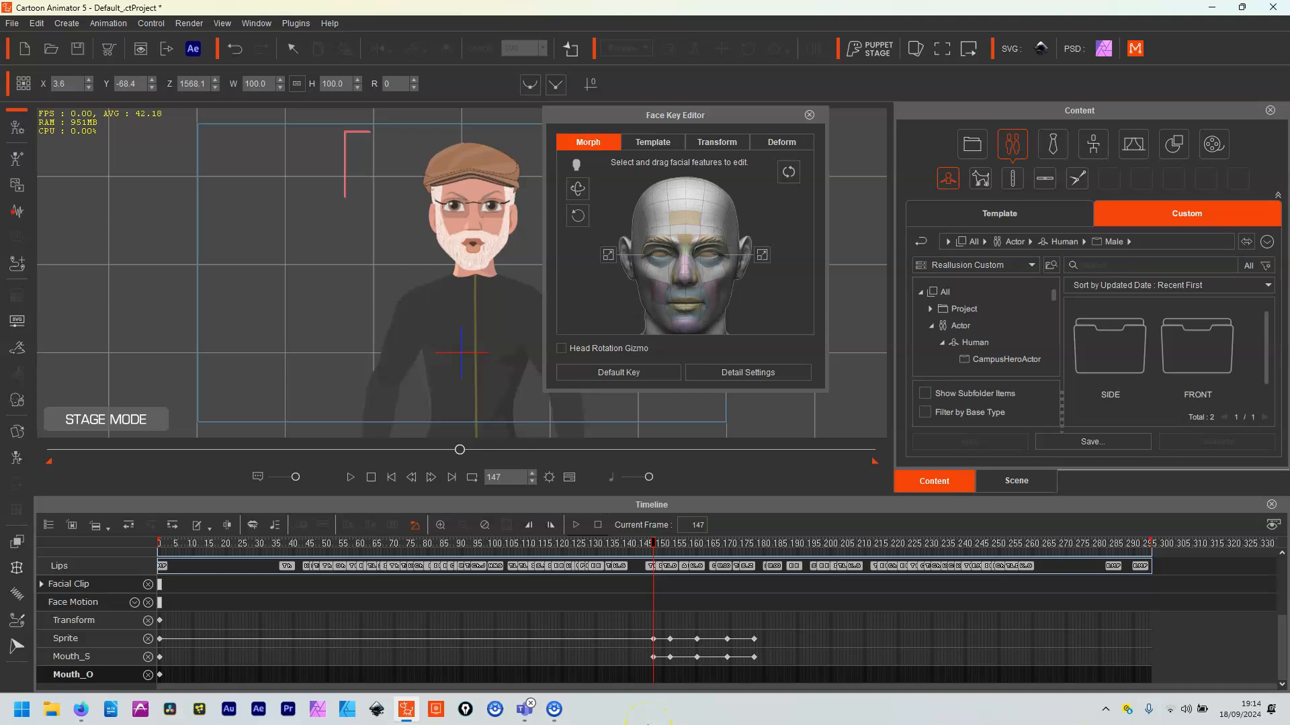
left_click(561, 348)
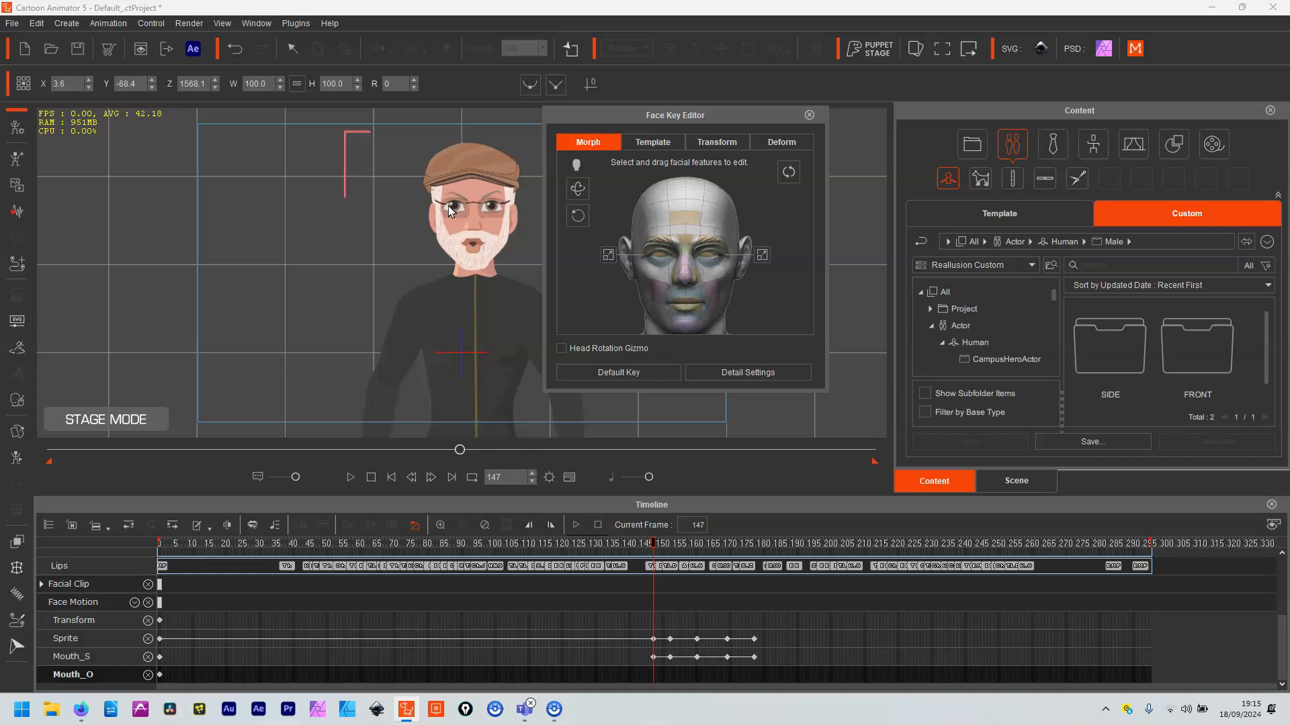
left_click(781, 142)
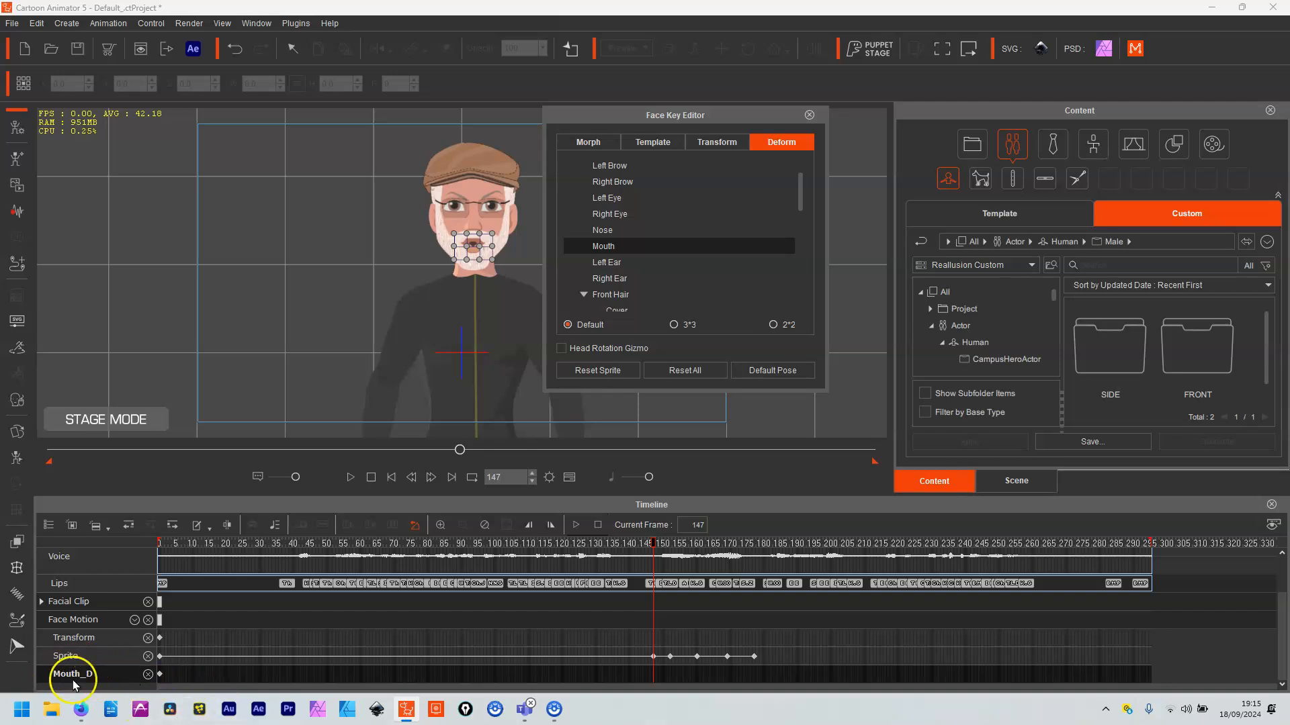
mouse_move(91, 679)
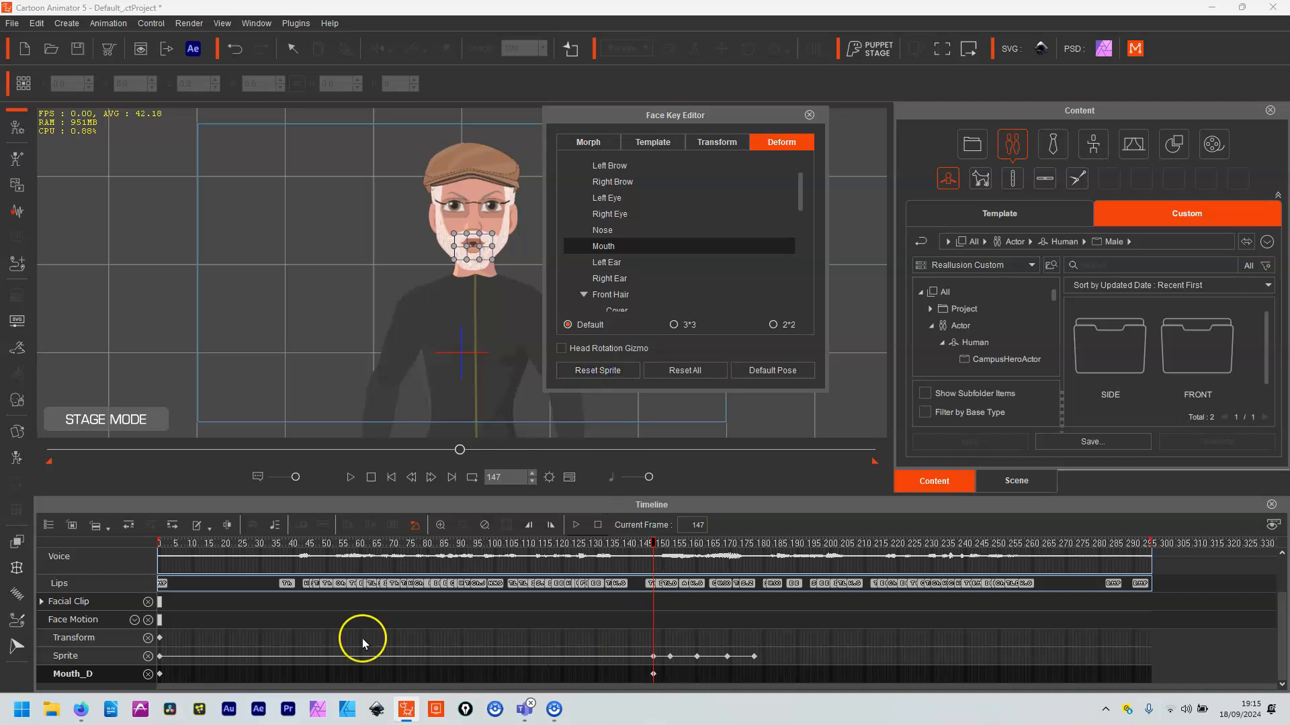
mouse_move(167, 717)
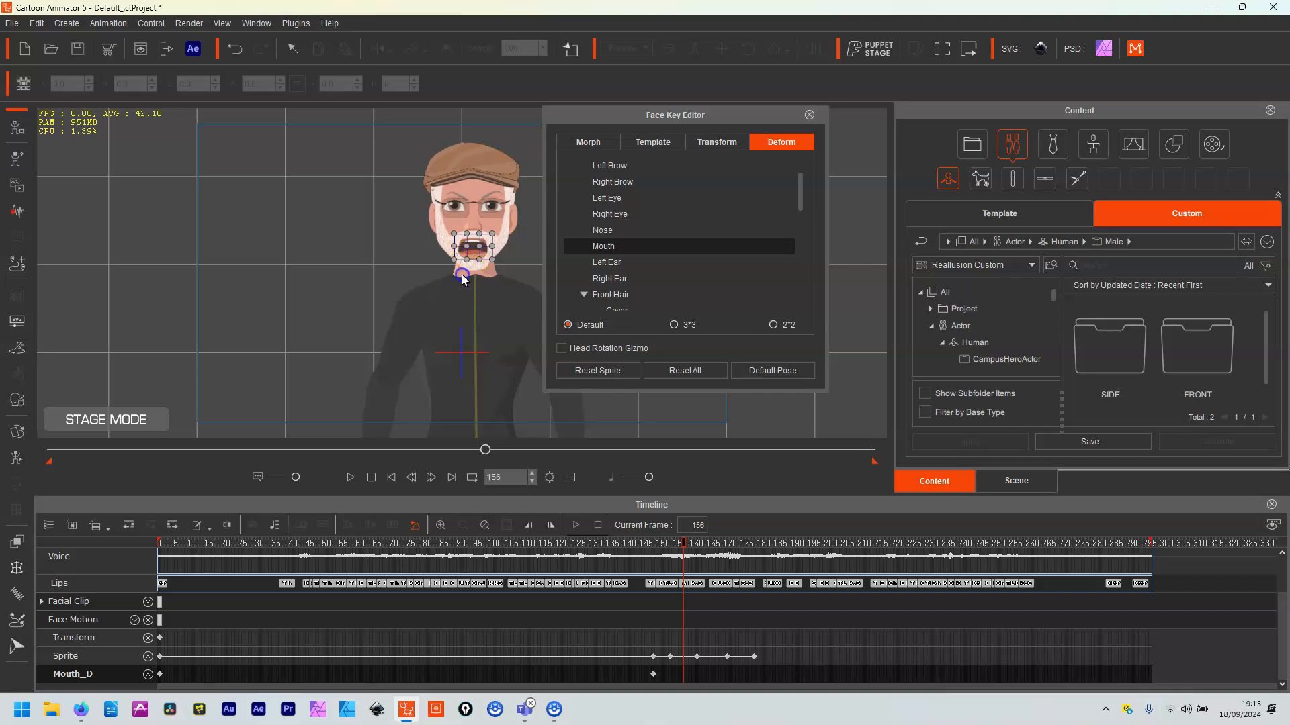
Drag mouth deform points to stretch the mouth open at frames 156 and 166.
left_click_drag(462, 274, 468, 249)
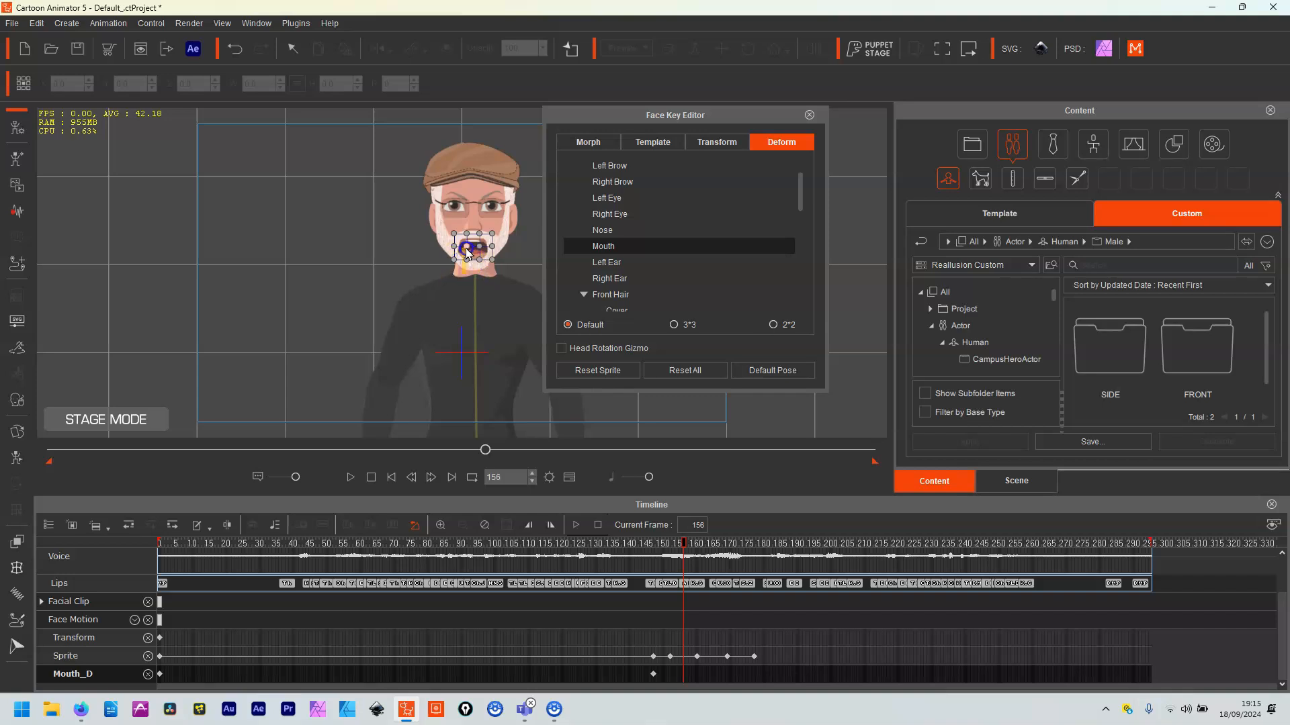
left_click_drag(466, 250, 479, 262)
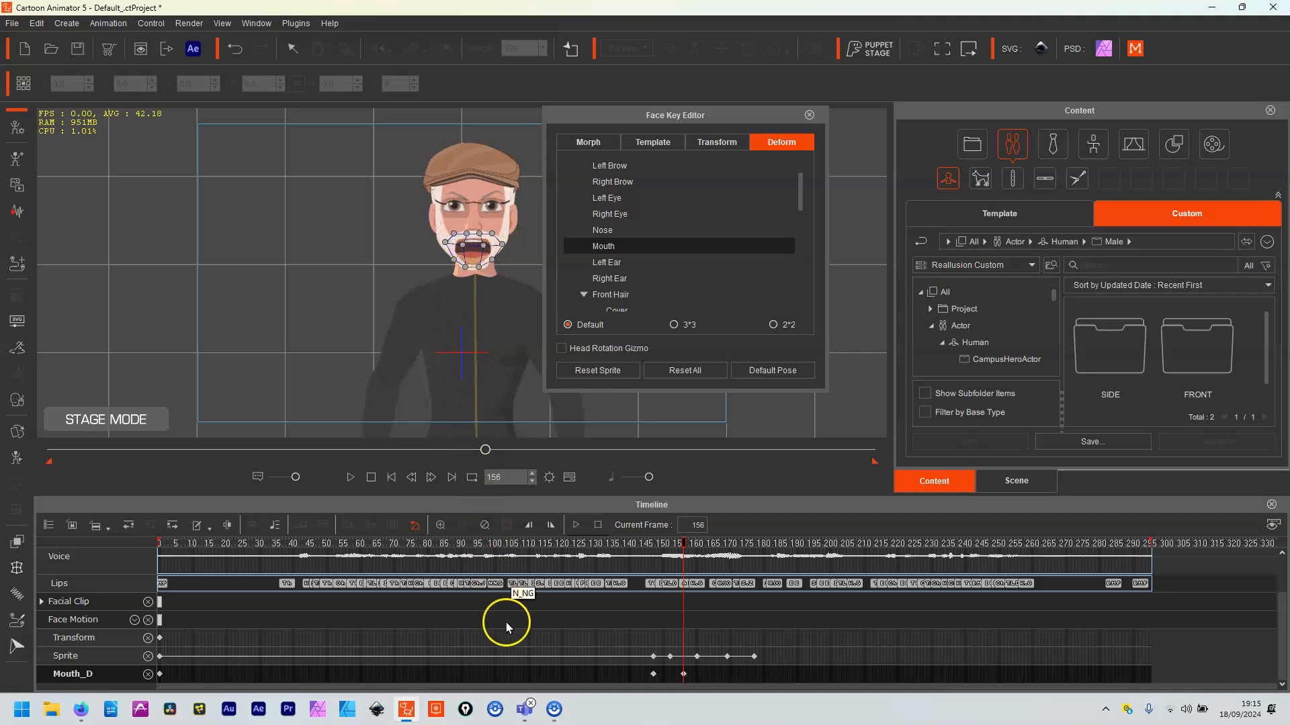
mouse_move(652, 710)
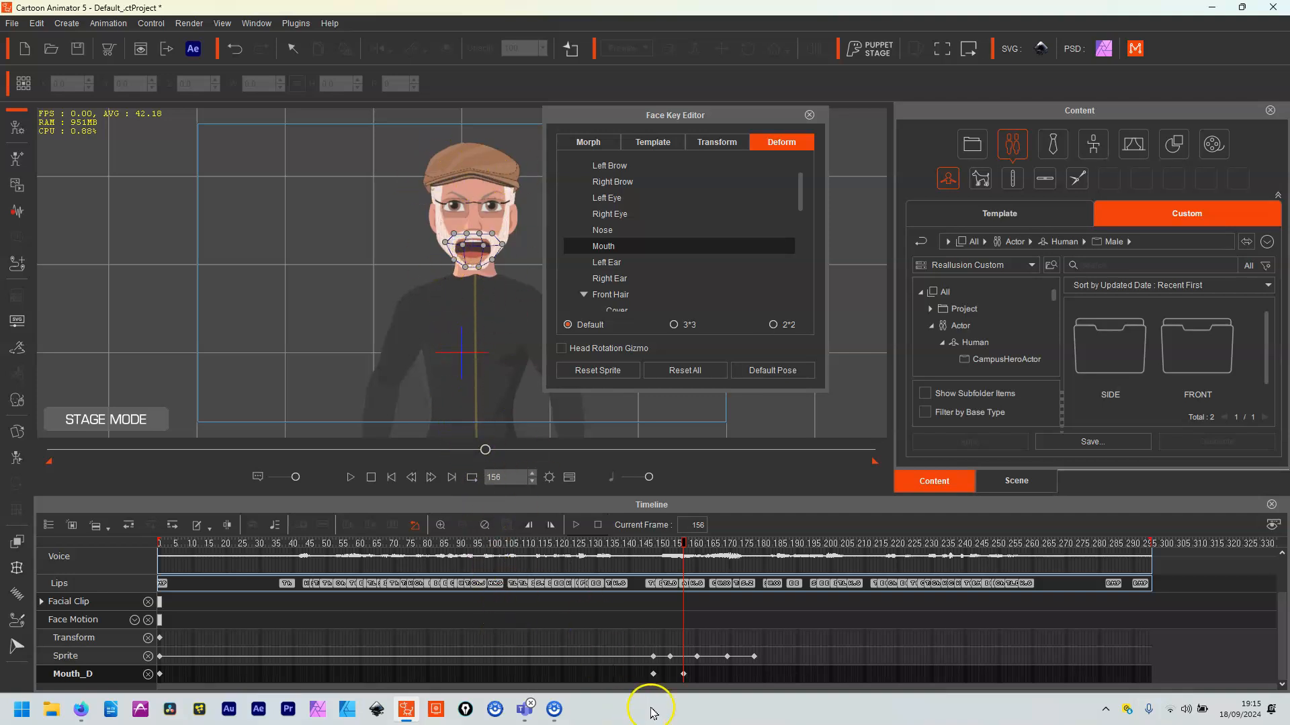
left_click(714, 541)
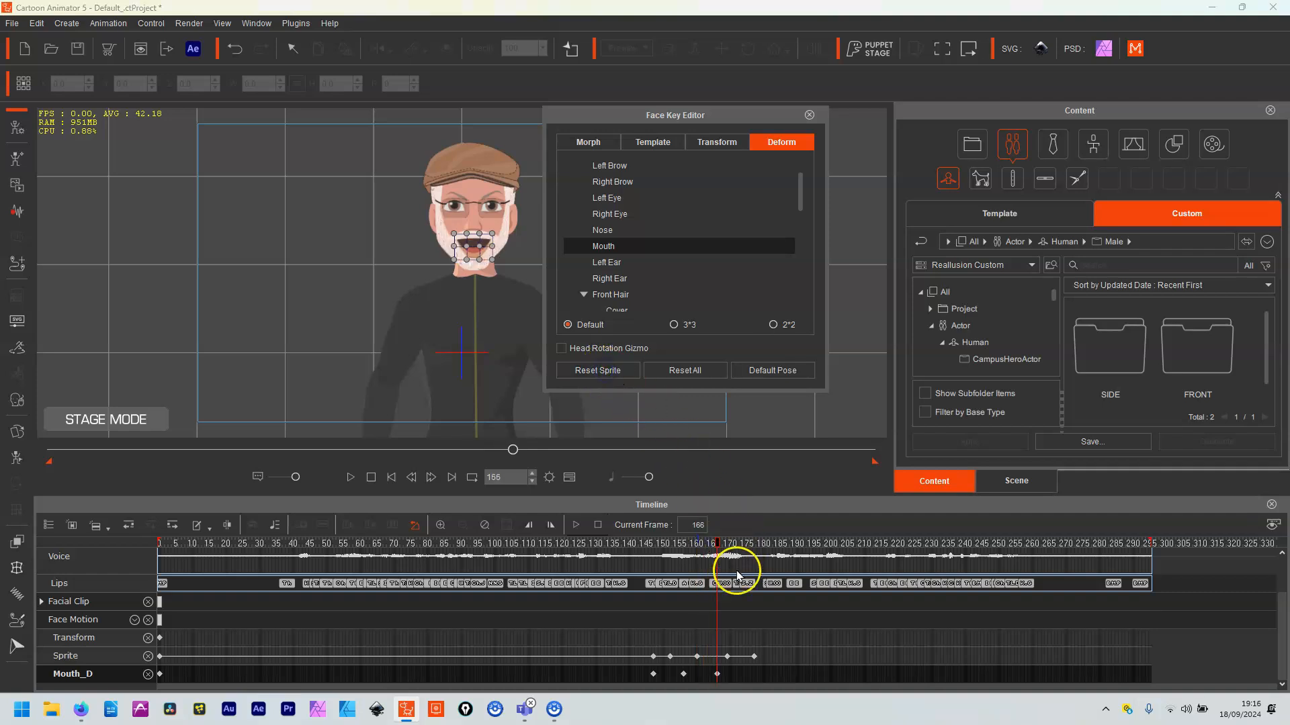
left_click(657, 543)
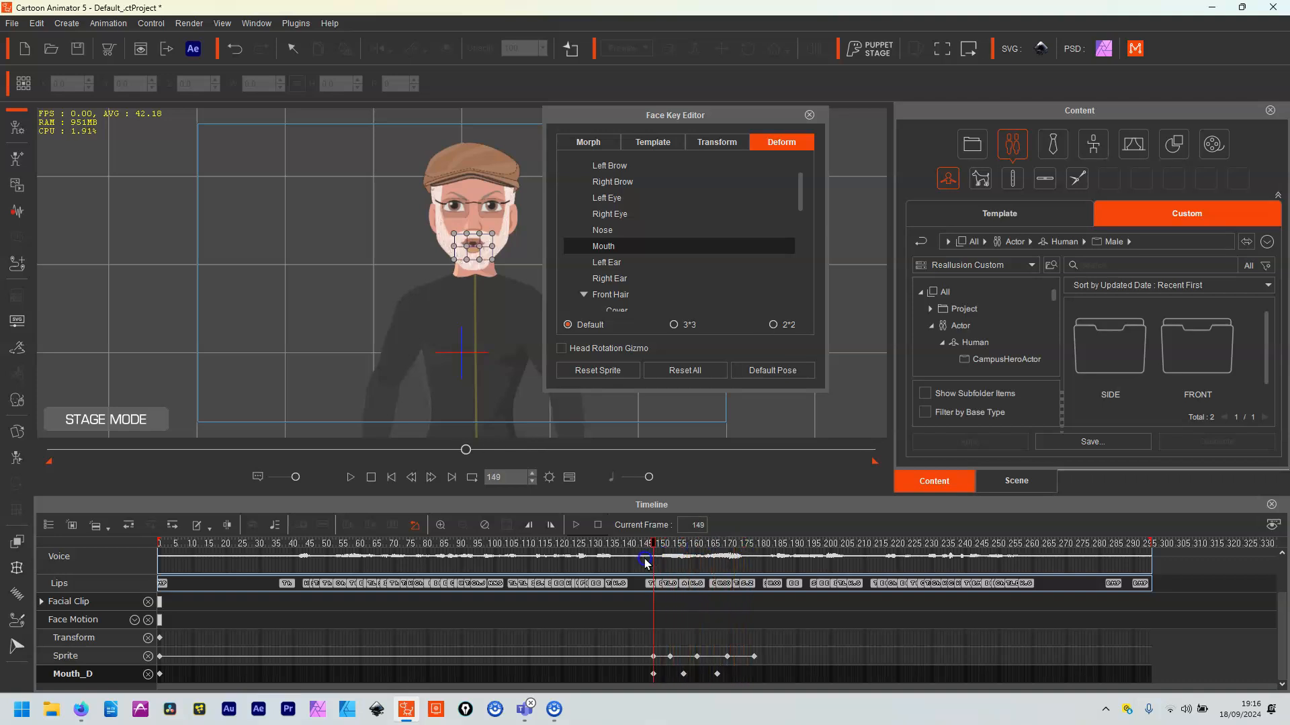
left_click_drag(648, 565, 732, 565)
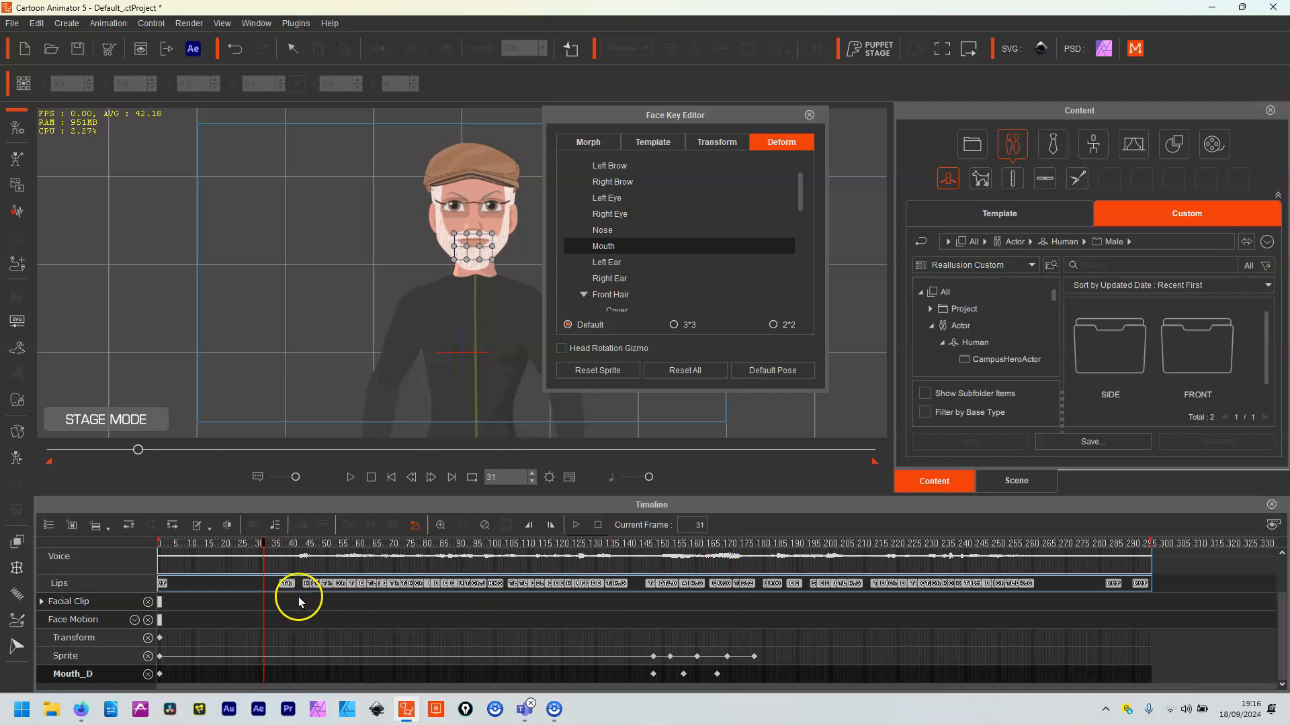
left_click(807, 115)
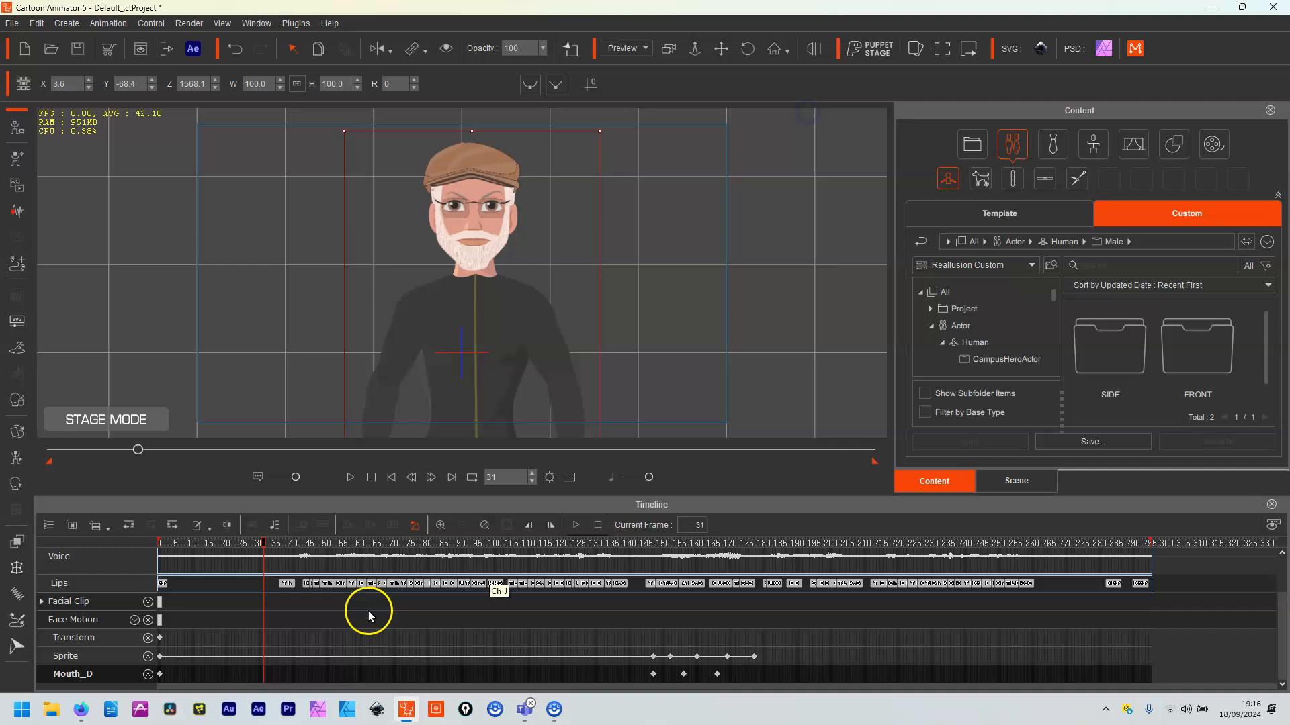
Play back the mouth keys, then move from frame 177 back to frame 148.
left_click(277, 583)
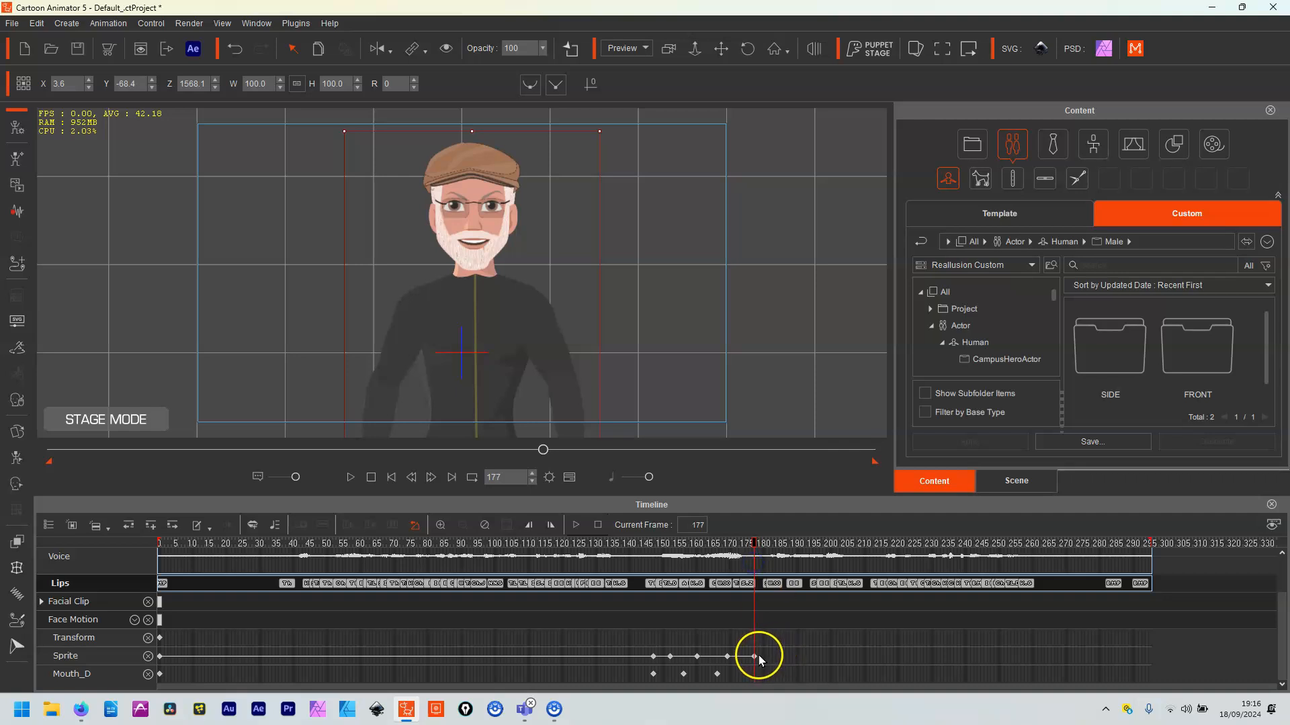
left_click(794, 547)
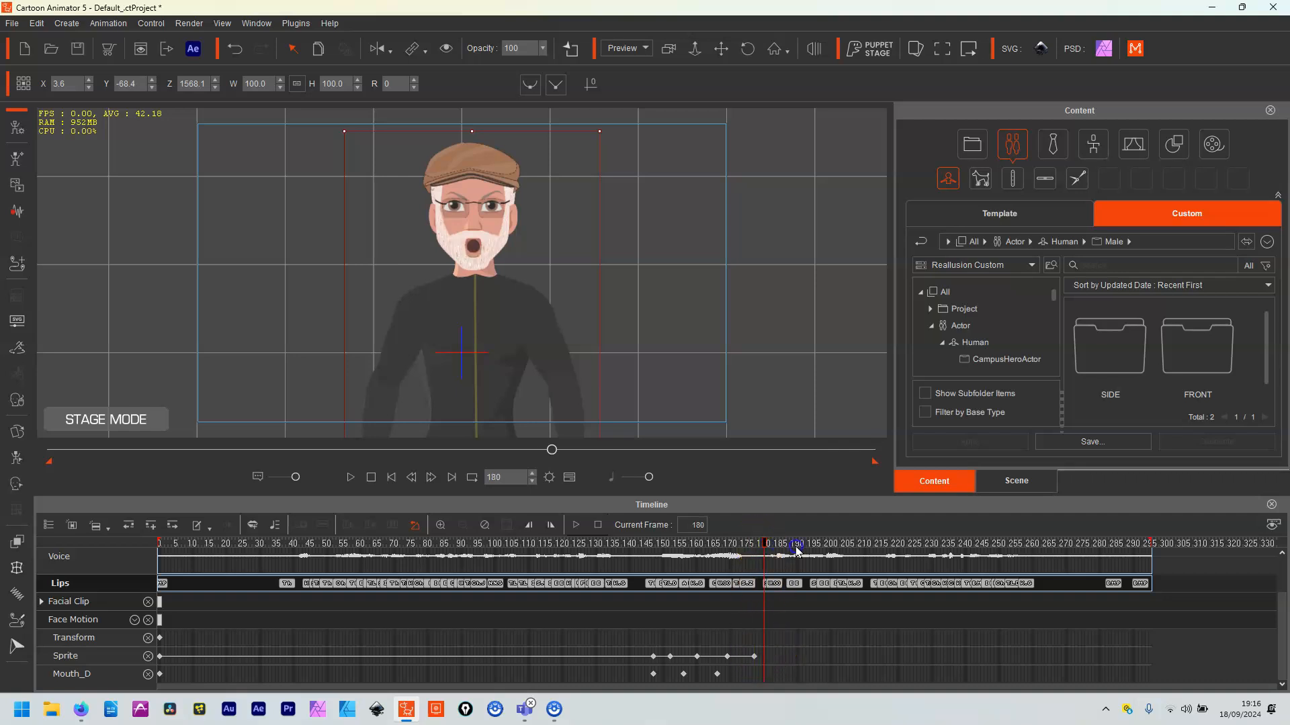
left_click_drag(796, 545, 655, 545)
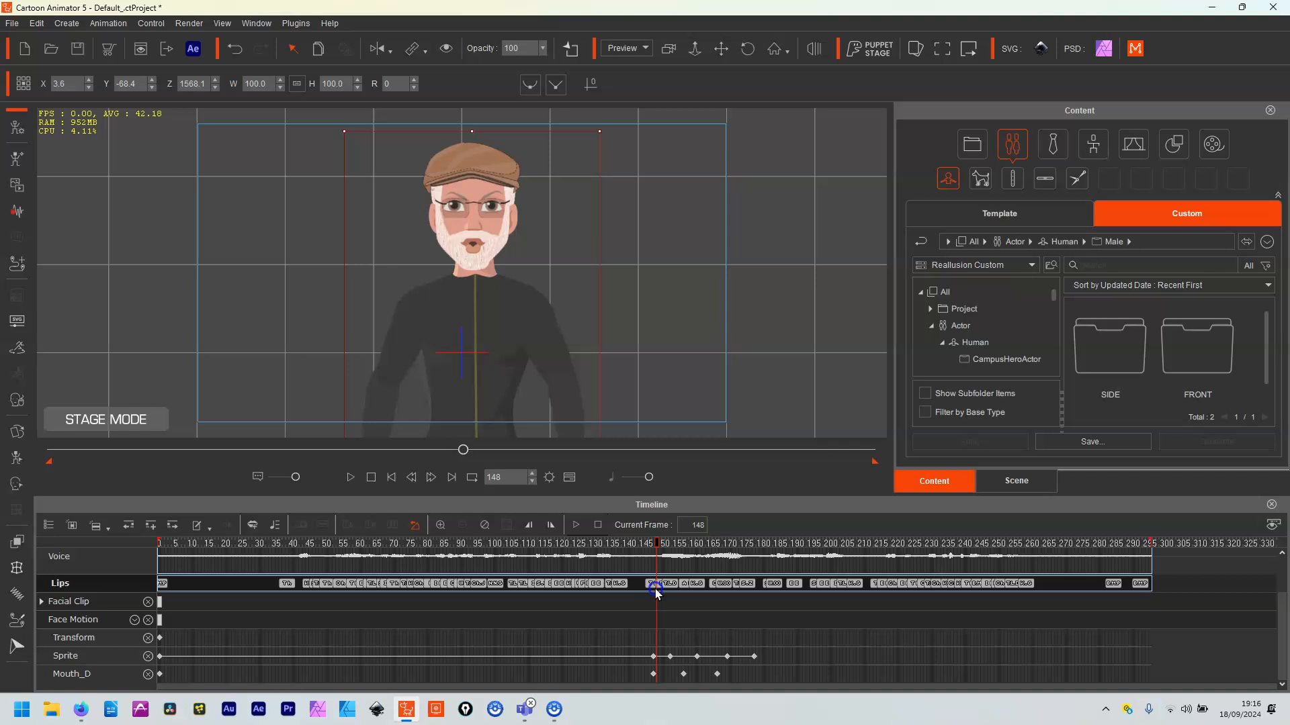
mouse_move(652, 656)
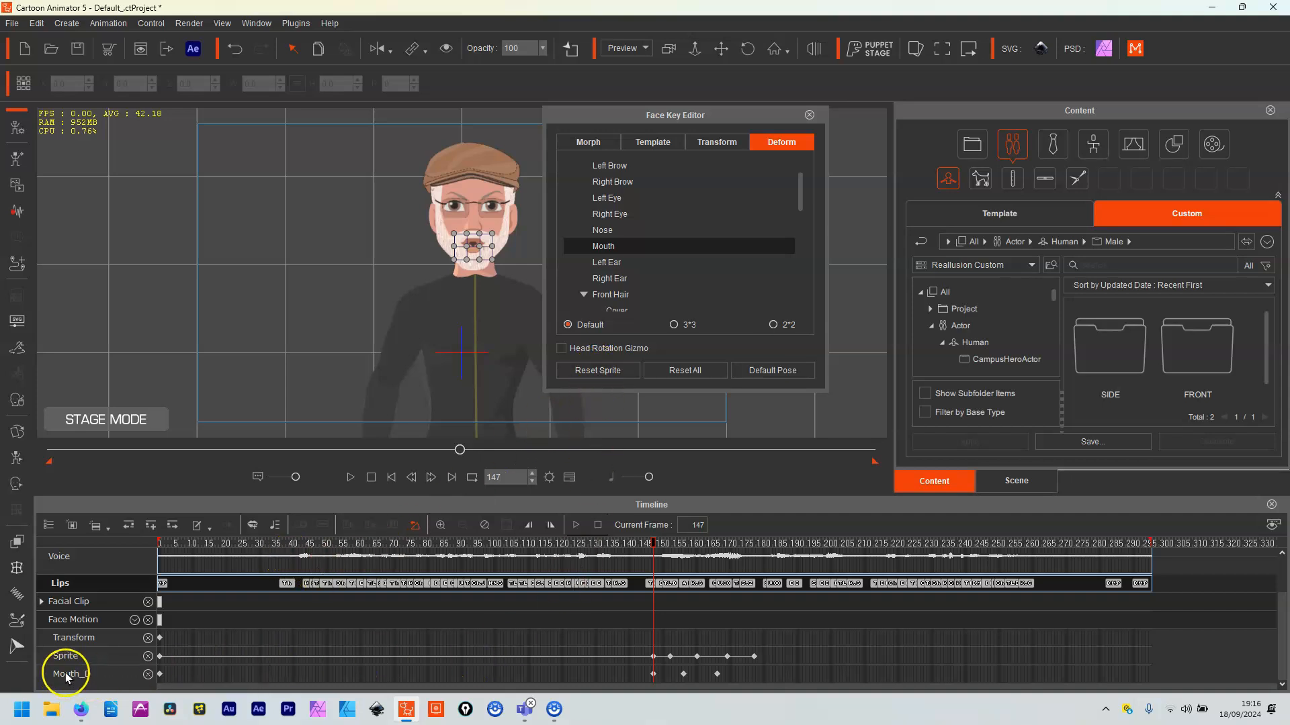
Select Mouth_D, scrub its keys to frame 184, and close the Face Key Editor.
left_click(669, 542)
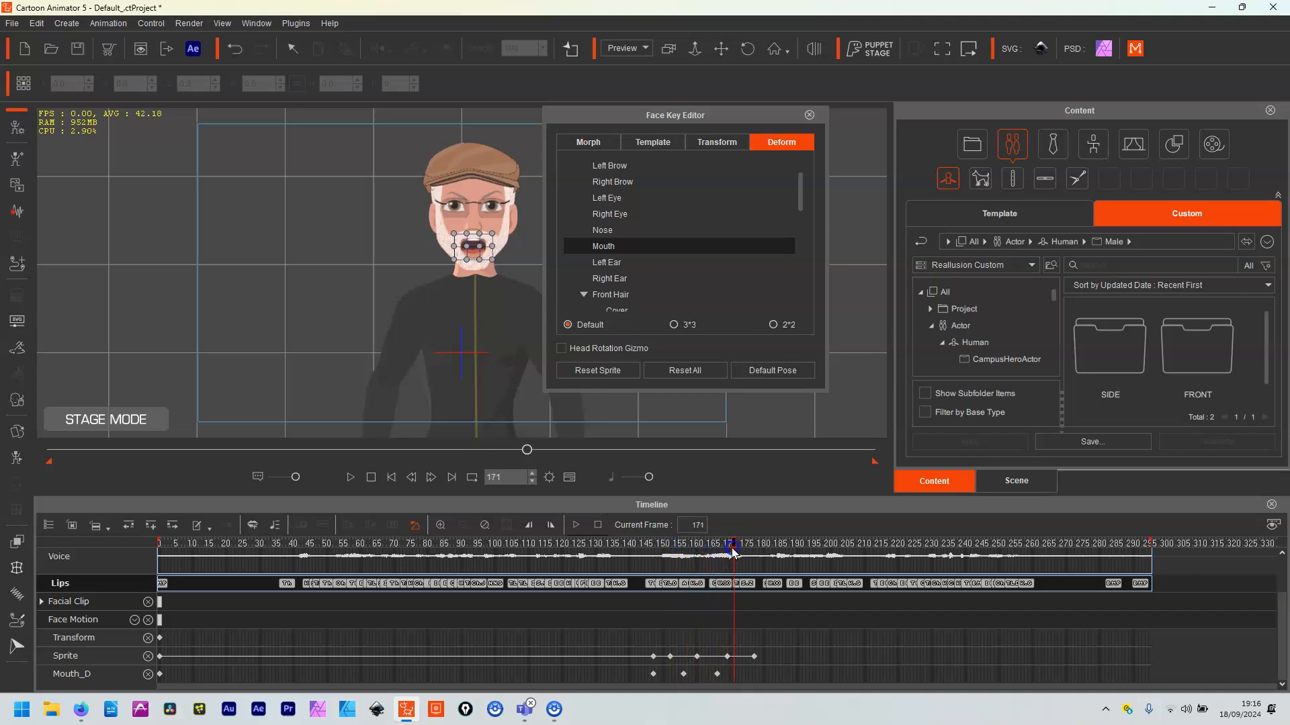
left_click_drag(731, 548, 717, 549)
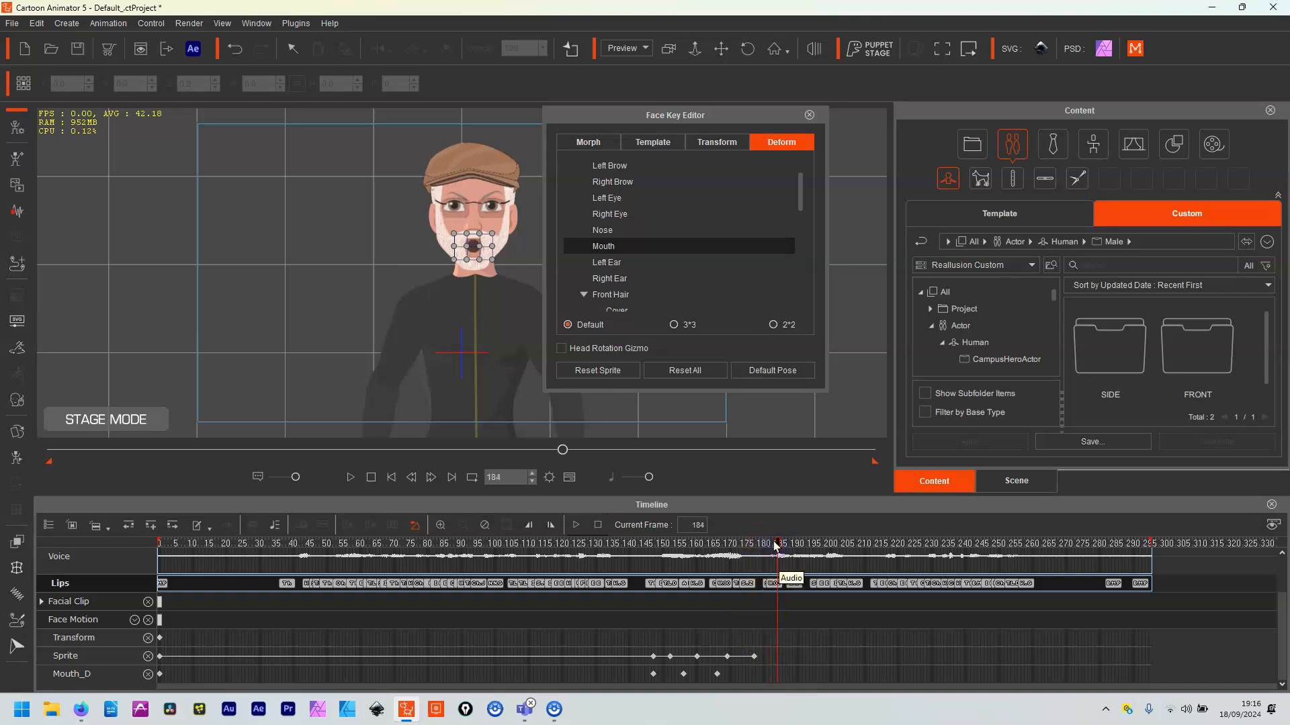
left_click(1077, 543)
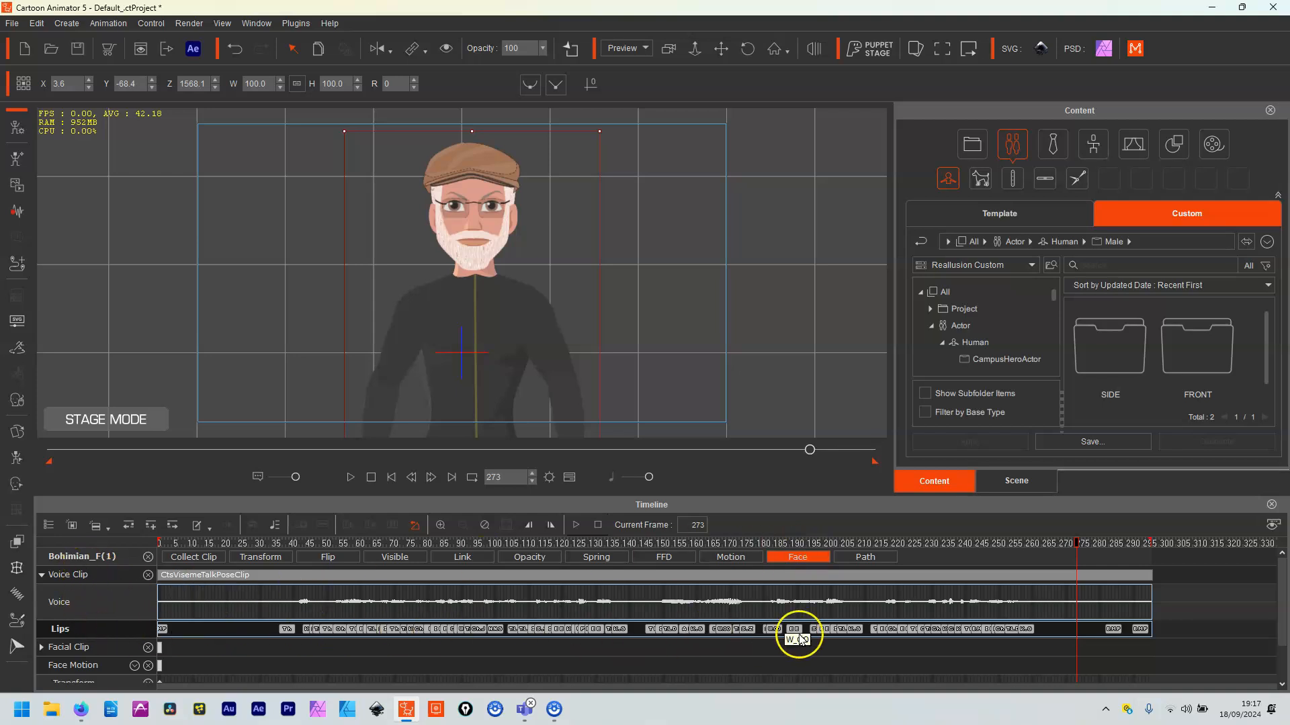
mouse_move(1023, 695)
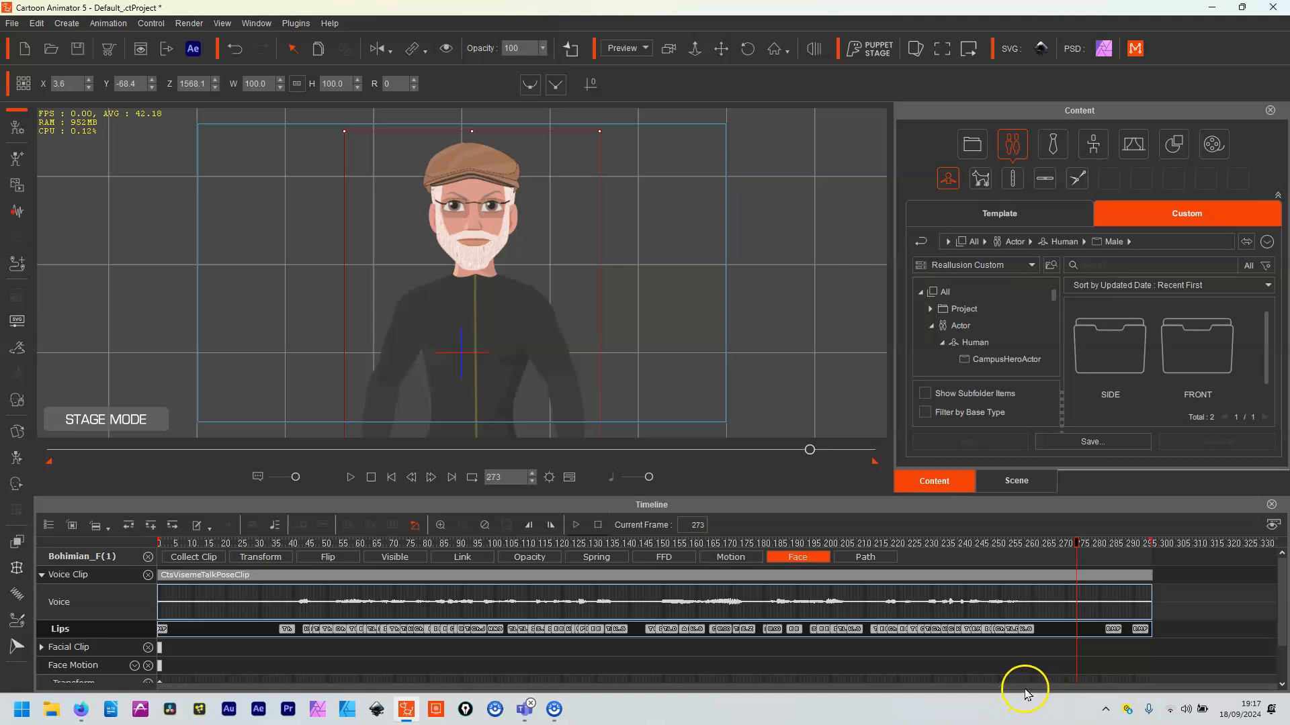
mouse_move(1024, 627)
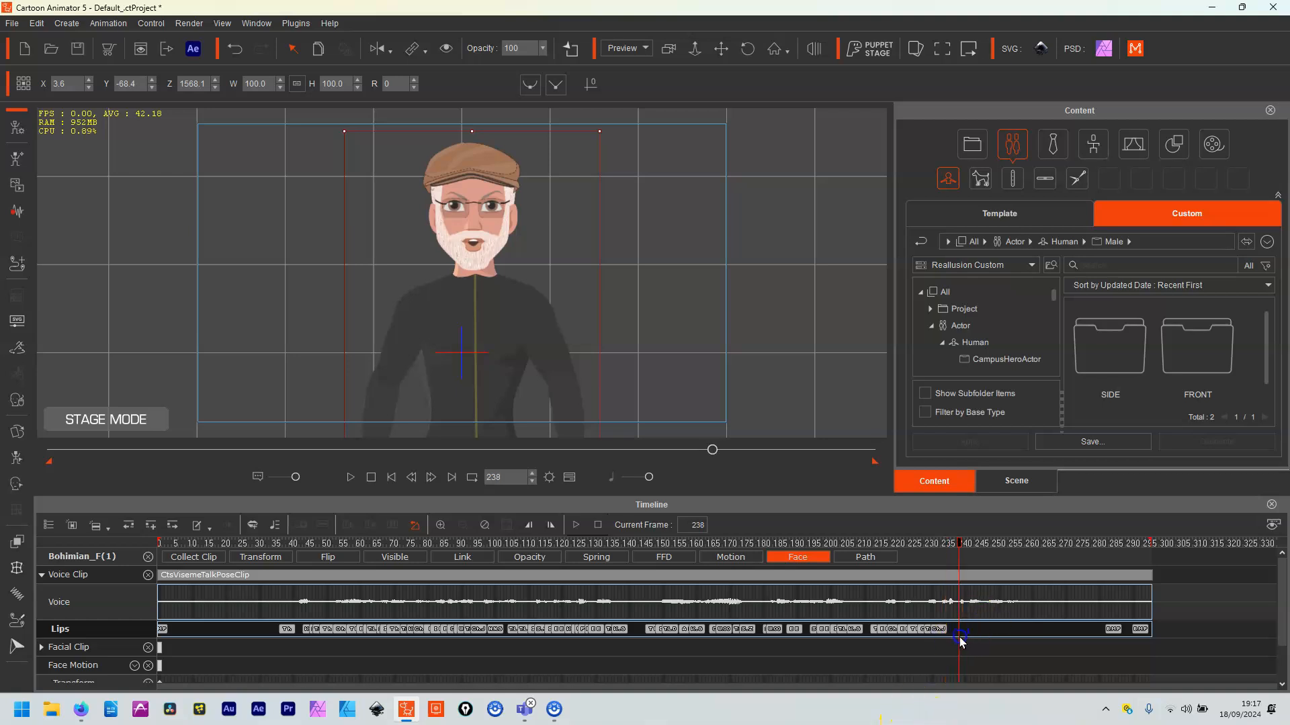
double_click(960, 629)
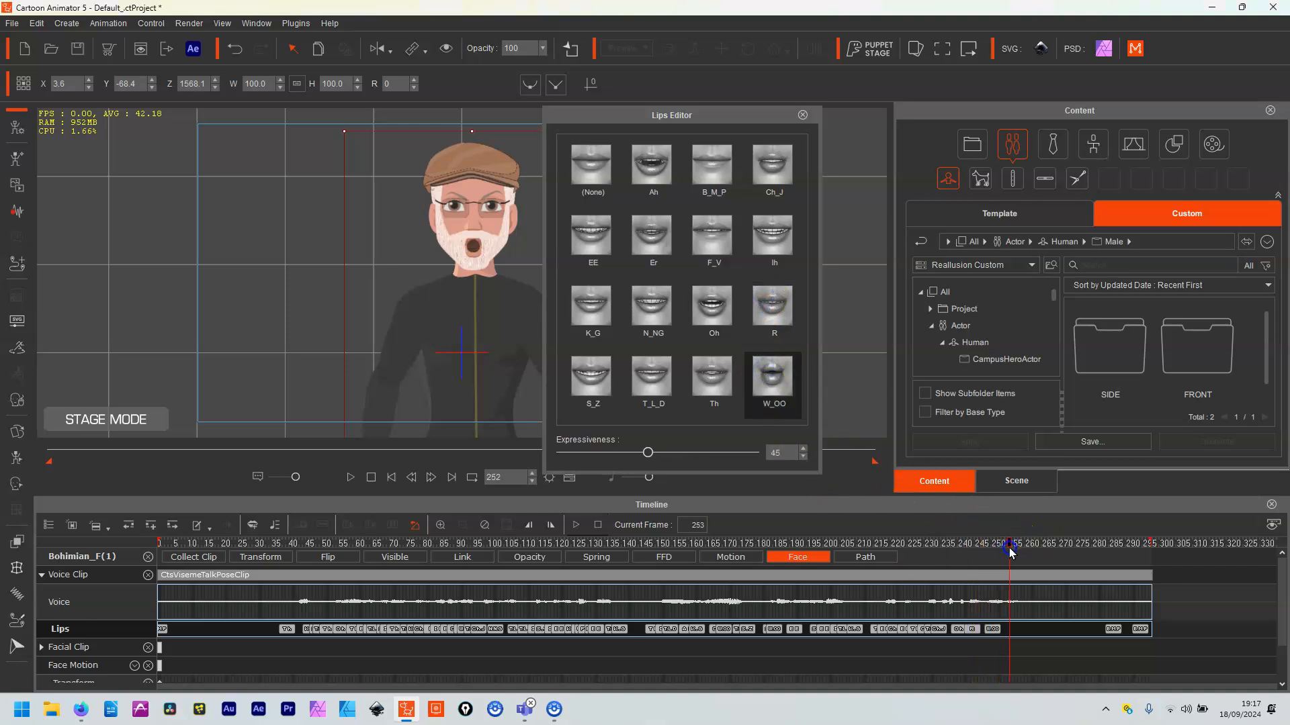
left_click(1011, 543)
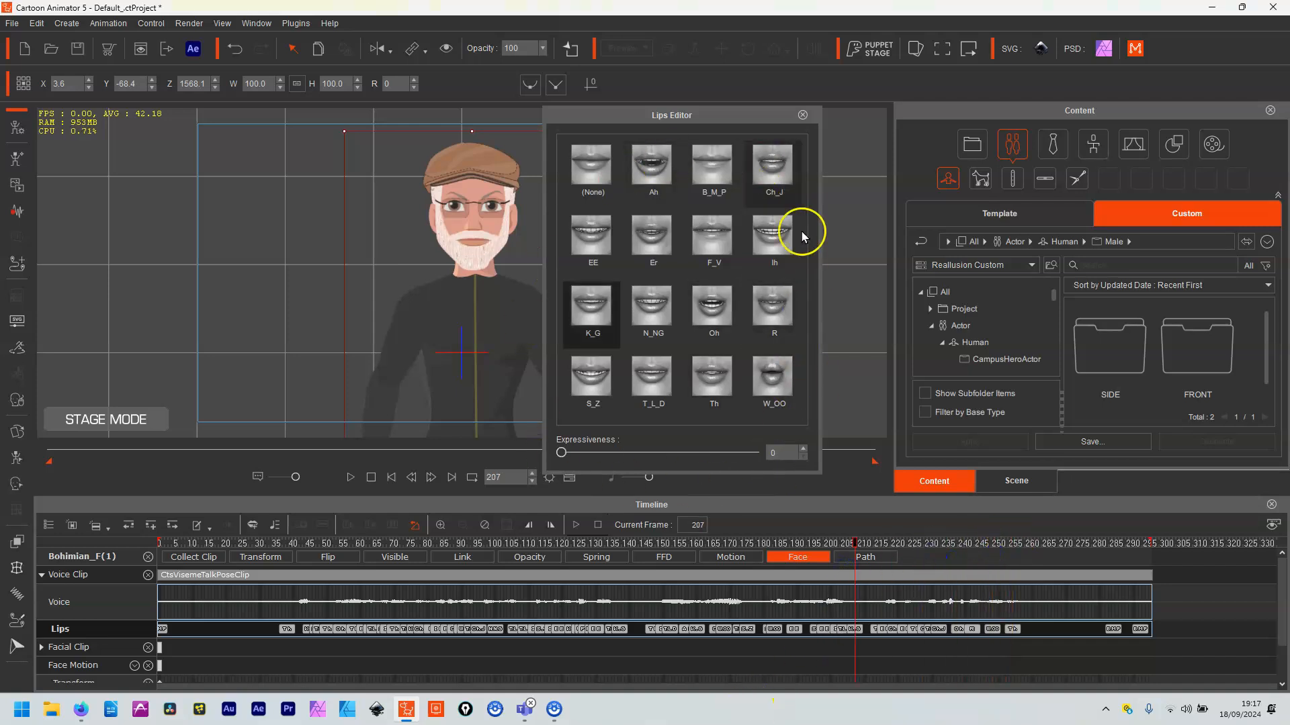
left_click(801, 115)
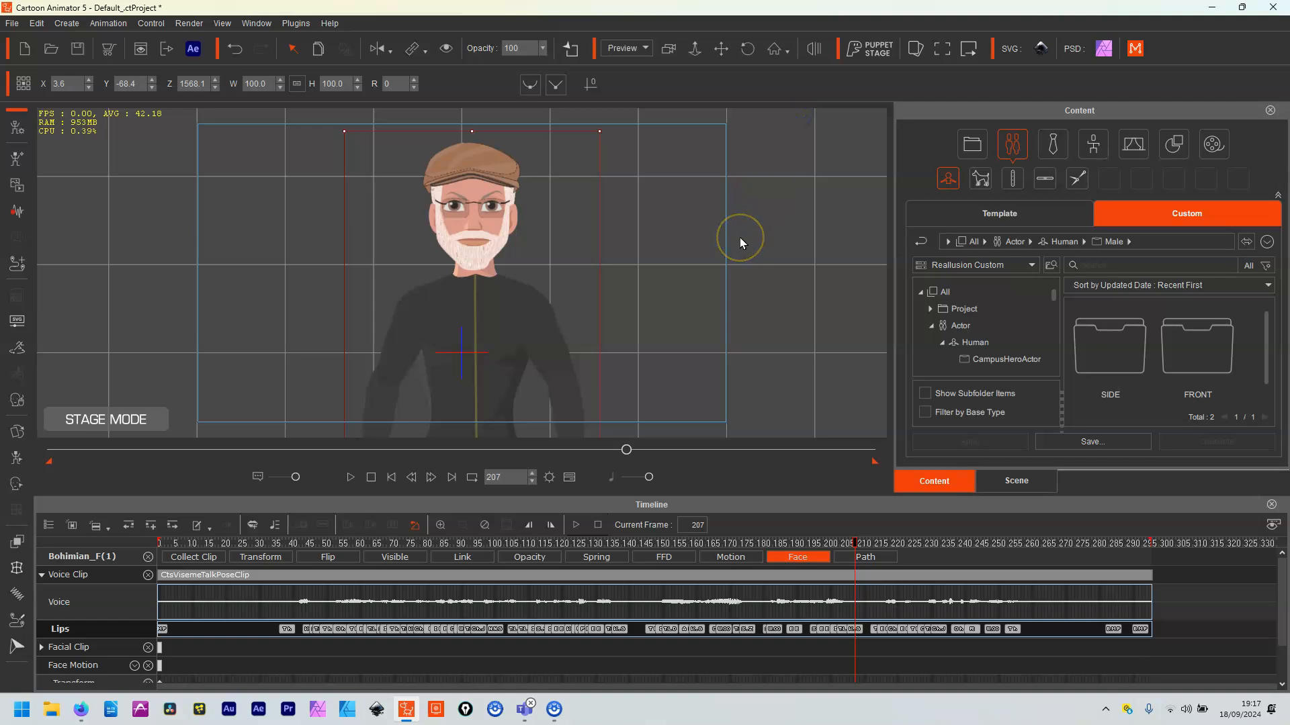